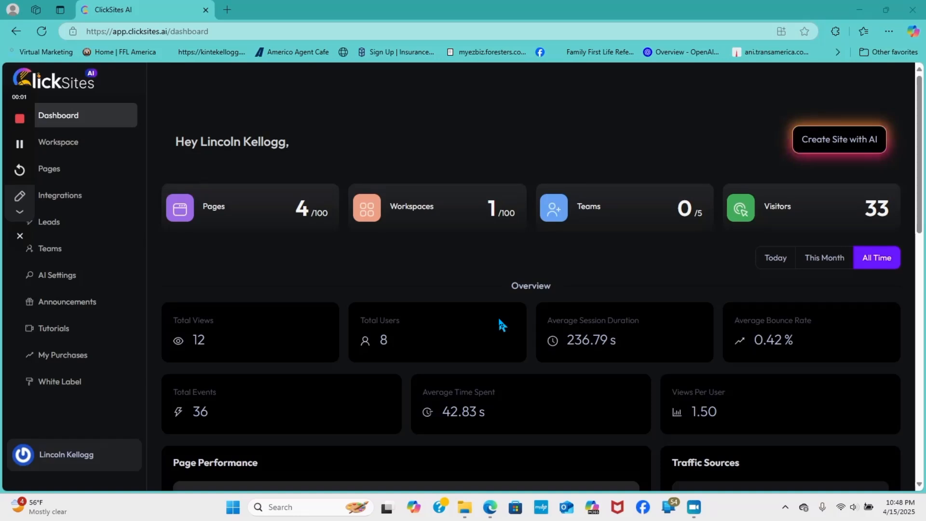
{"action": "mouse_move", "coordinate": [791, 328]}
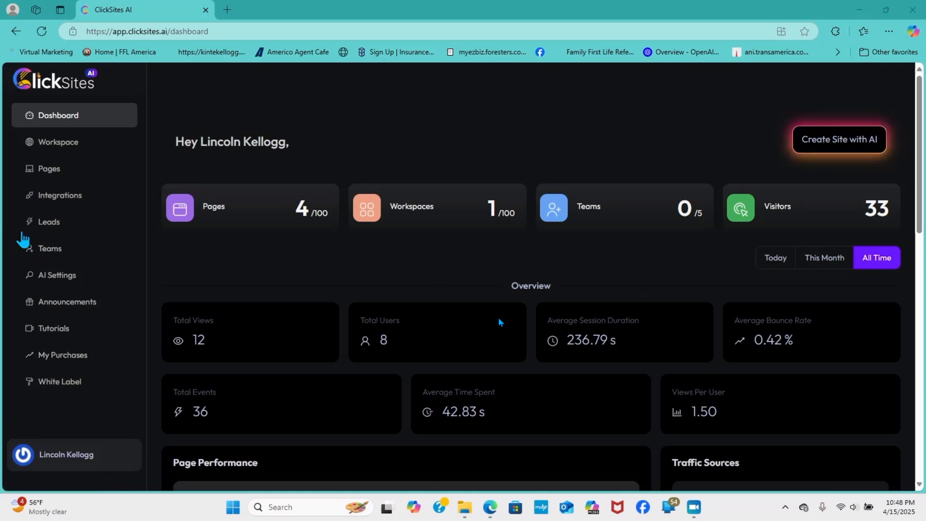
{"action": "mouse_move", "coordinate": [48, 222]}
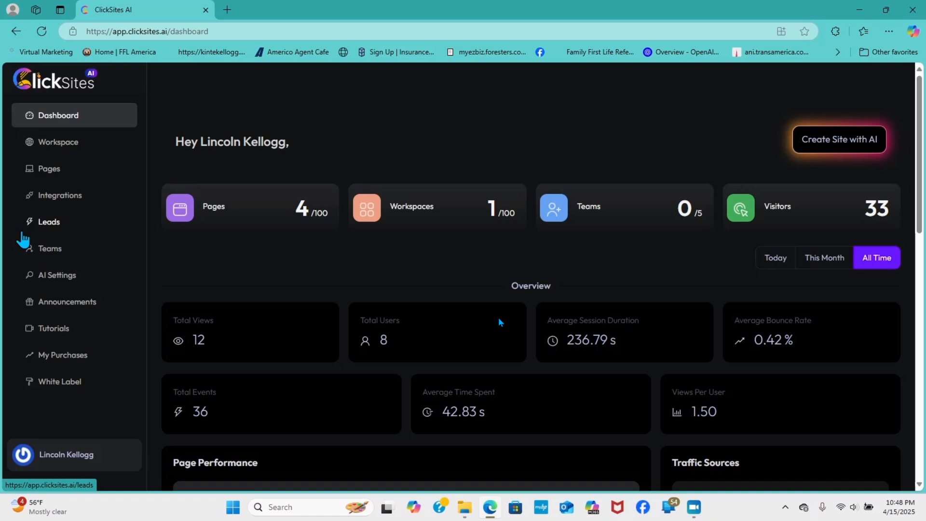
{"action": "mouse_move", "coordinate": [71, 290]}
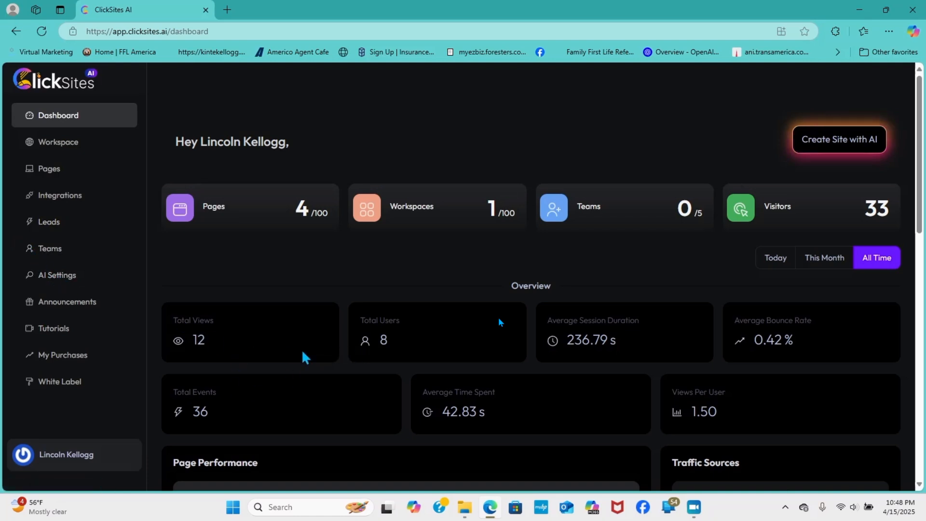
{"action": "mouse_move", "coordinate": [37, 150]}
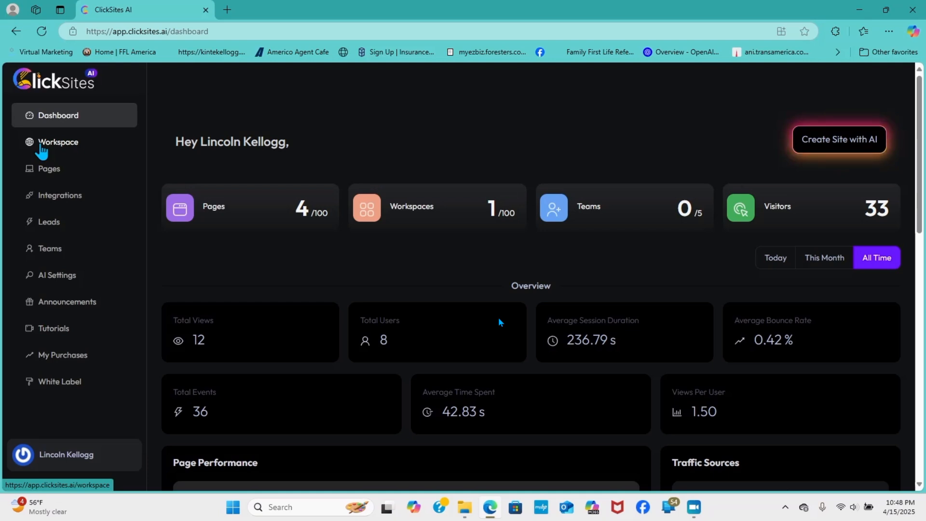
{"action": "mouse_move", "coordinate": [44, 164]}
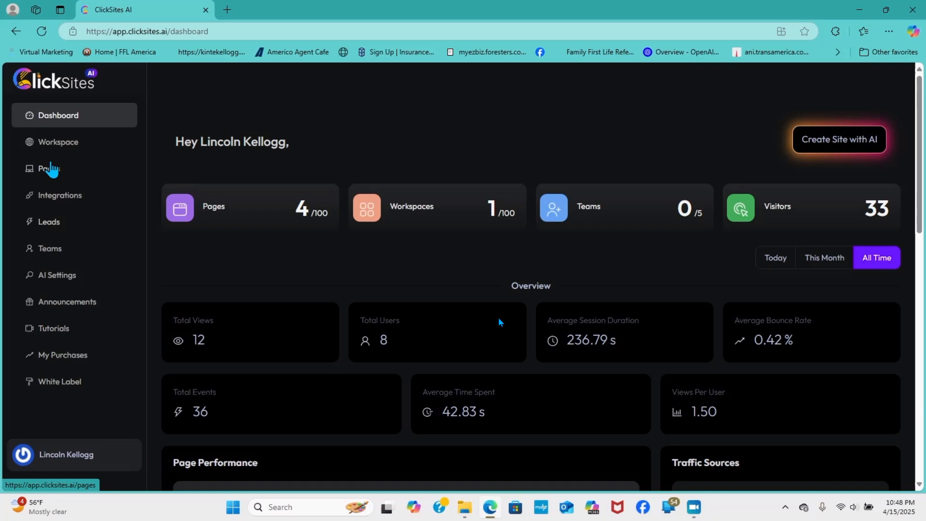
Show the Pages list and copy the Cannabis gear, cloth page's URL.
{"action": "left_click", "coordinate": [46, 168]}
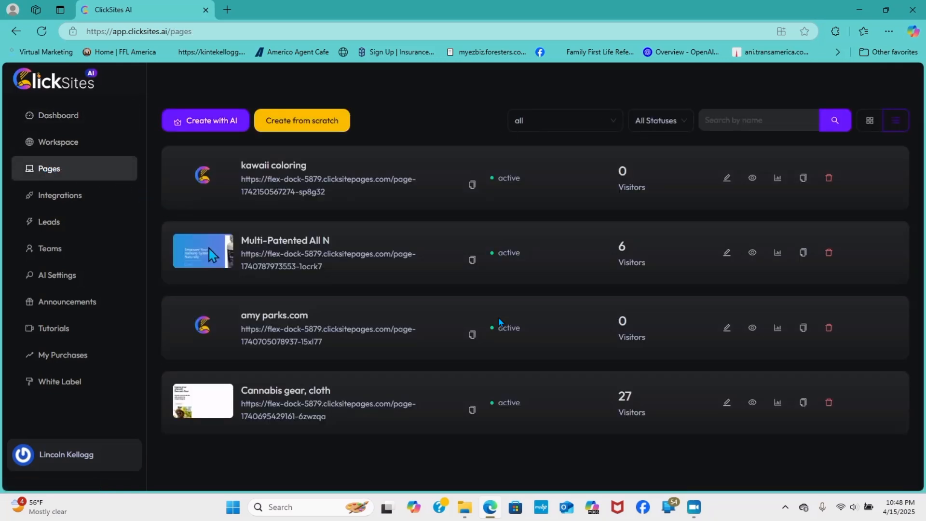
{"action": "mouse_move", "coordinate": [208, 410]}
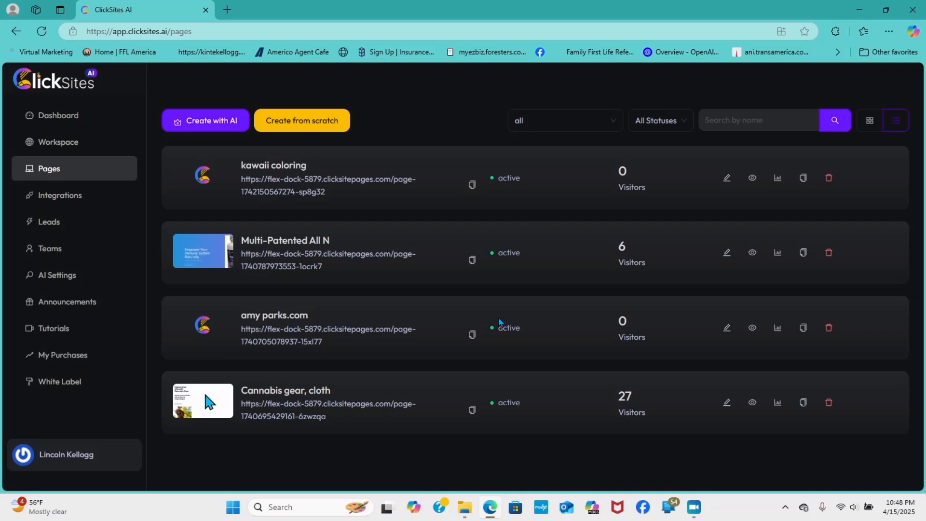
{"action": "mouse_move", "coordinate": [273, 408]}
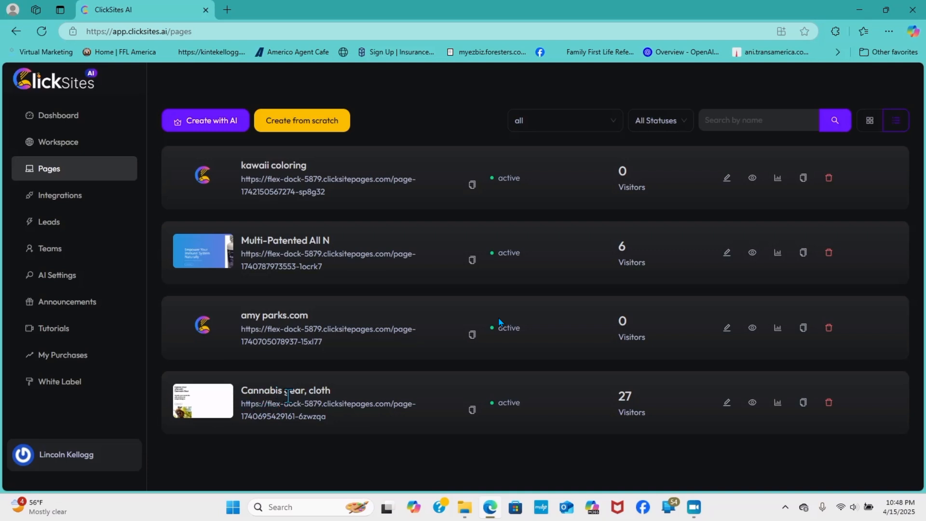
{"action": "mouse_move", "coordinate": [472, 411]}
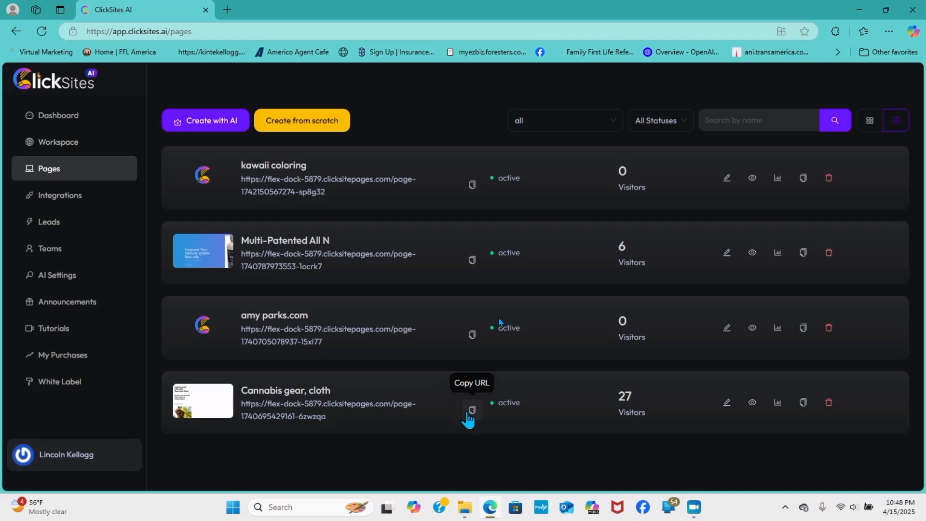
{"action": "mouse_move", "coordinate": [827, 402]}
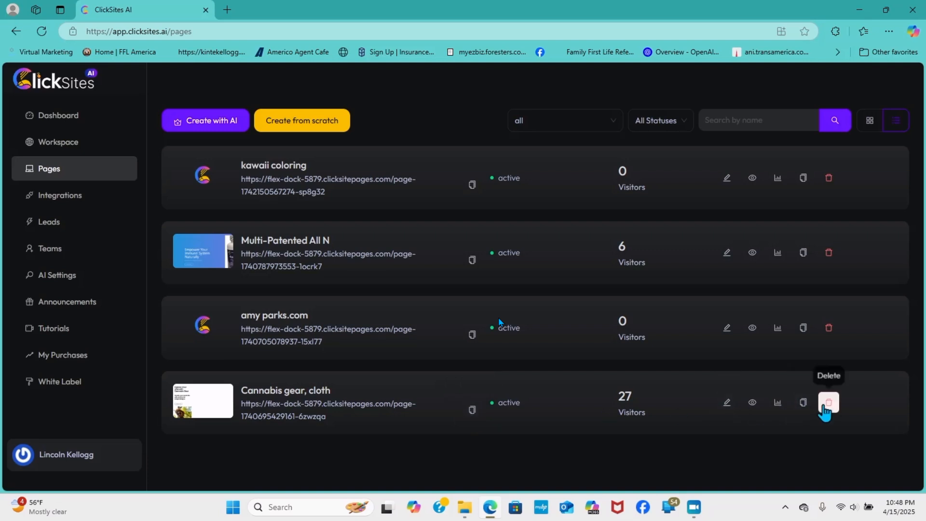
{"action": "mouse_move", "coordinate": [201, 413]}
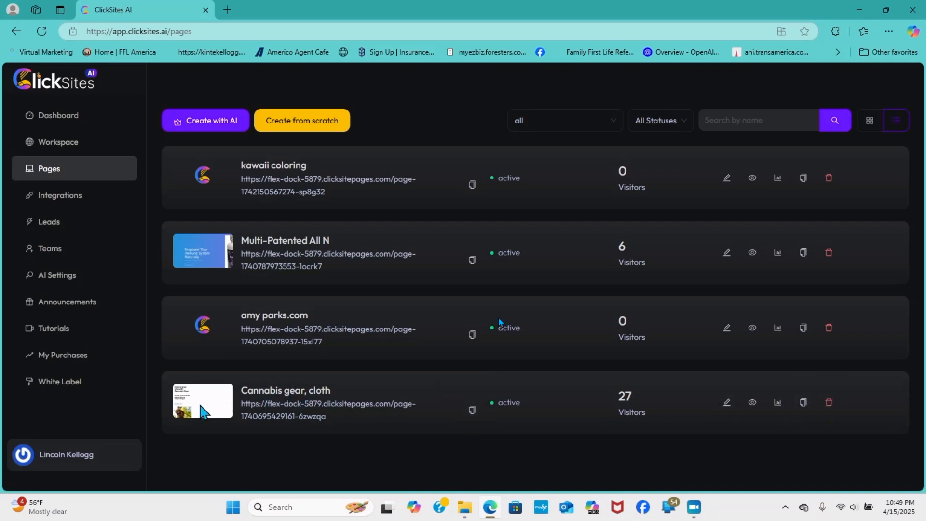
{"action": "mouse_move", "coordinate": [472, 410]}
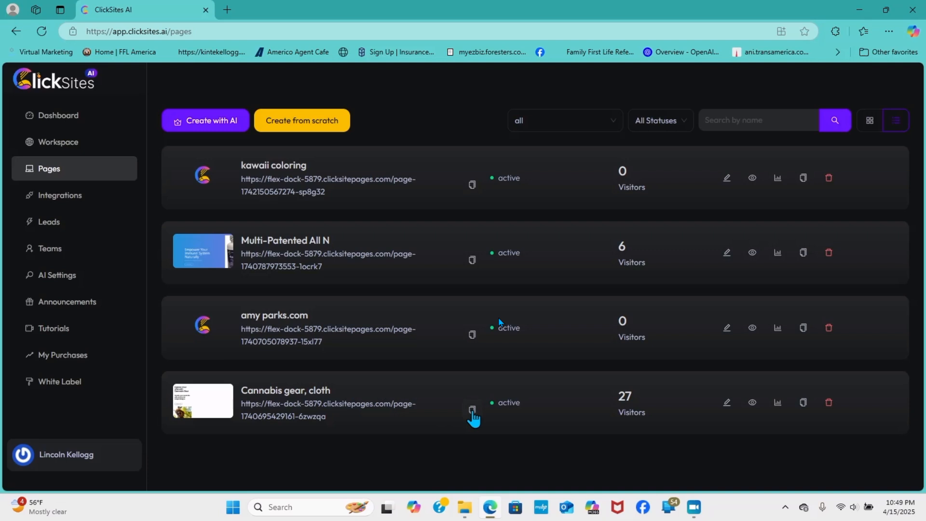
{"action": "left_click", "coordinate": [472, 409]}
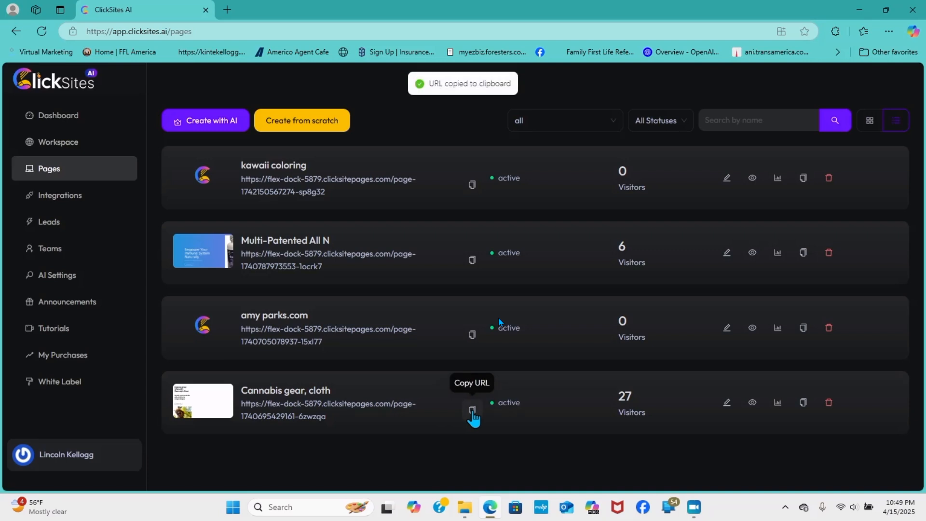
{"action": "mouse_move", "coordinate": [802, 402]}
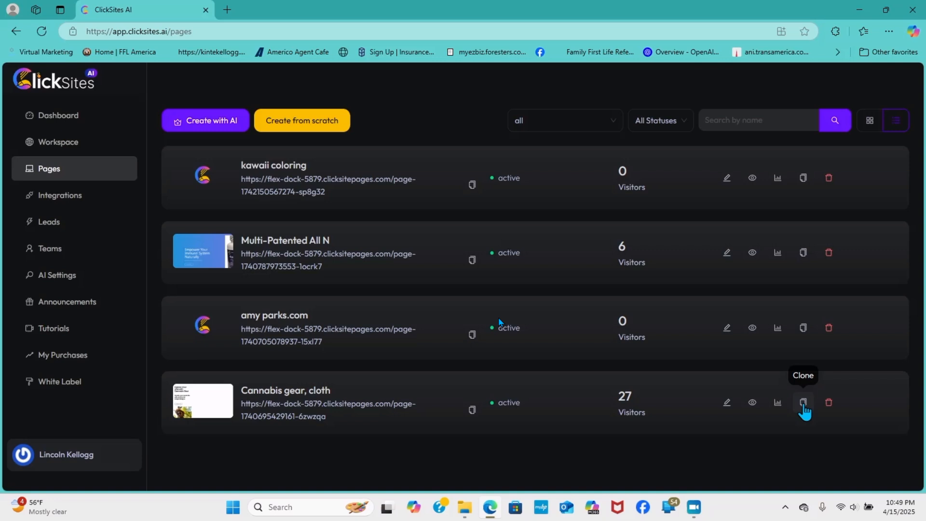
{"action": "mouse_move", "coordinate": [247, 130]}
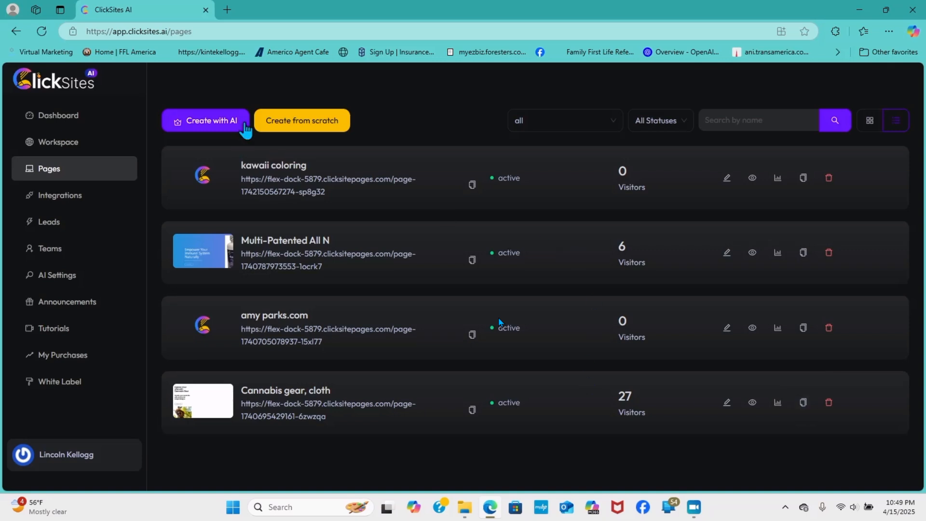
{"action": "left_click", "coordinate": [301, 120]}
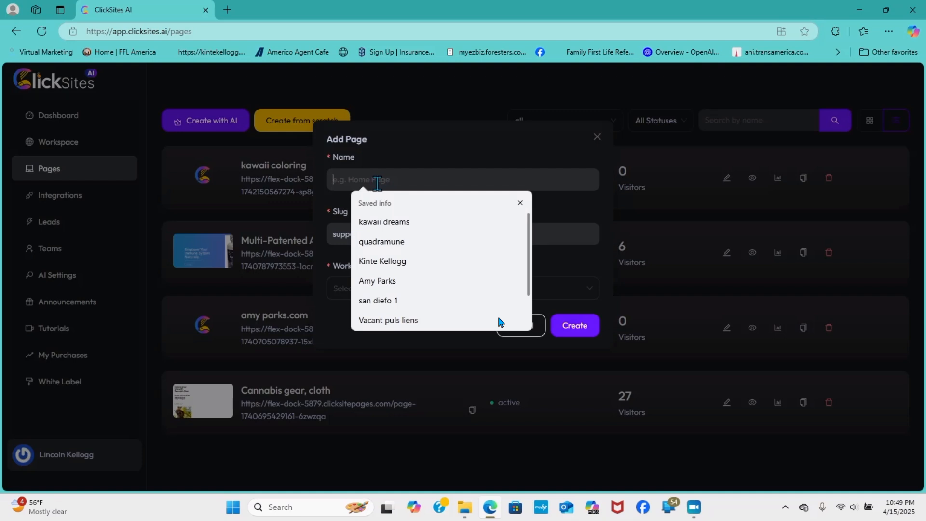
{"action": "type", "text": "Mento"}
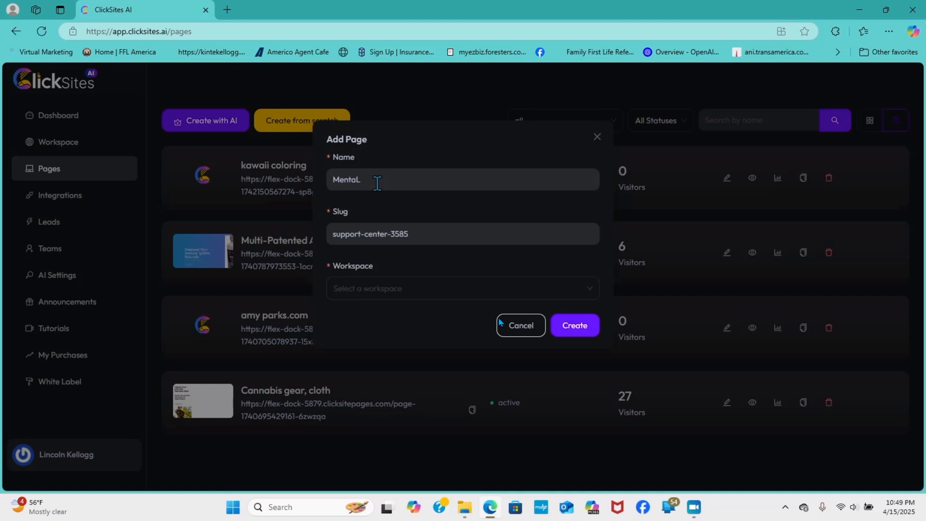
{"action": "type", "text": "Mental Health"}
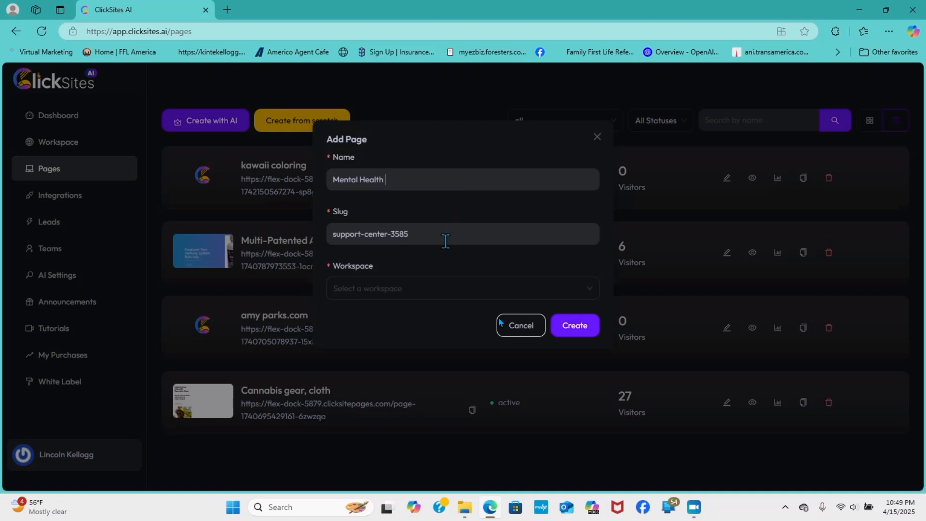
{"action": "left_click", "coordinate": [462, 289]}
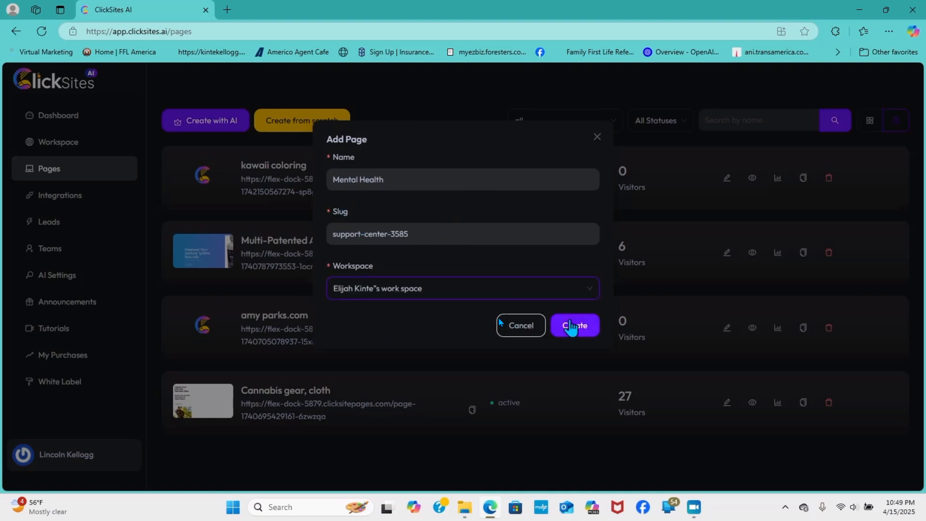
{"action": "left_click", "coordinate": [575, 325]}
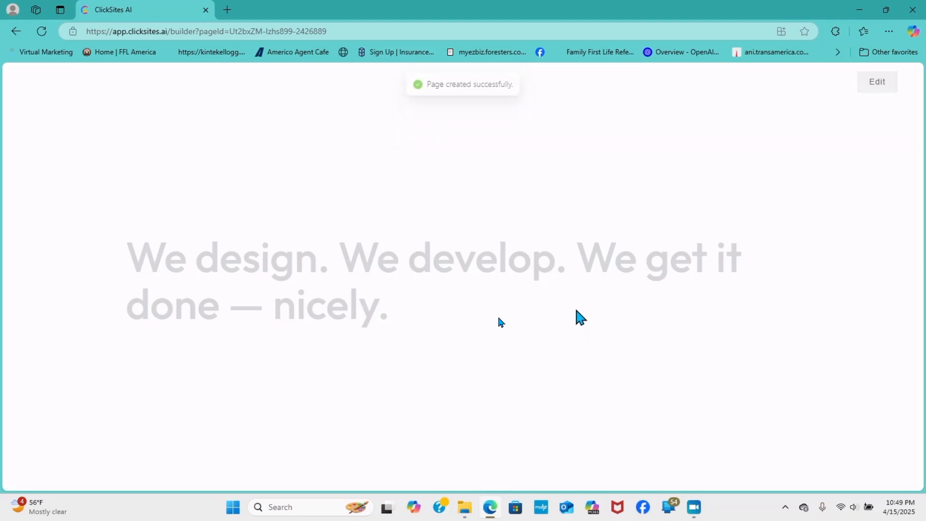
{"action": "mouse_move", "coordinate": [551, 319]}
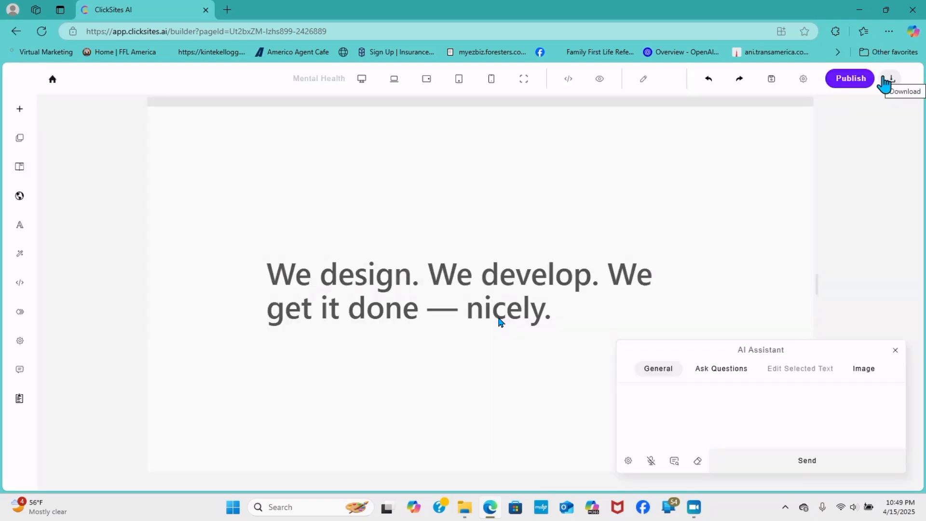
Select the hero section, then return to the Pages list showing Mental Health first.
{"action": "left_click", "coordinate": [499, 318]}
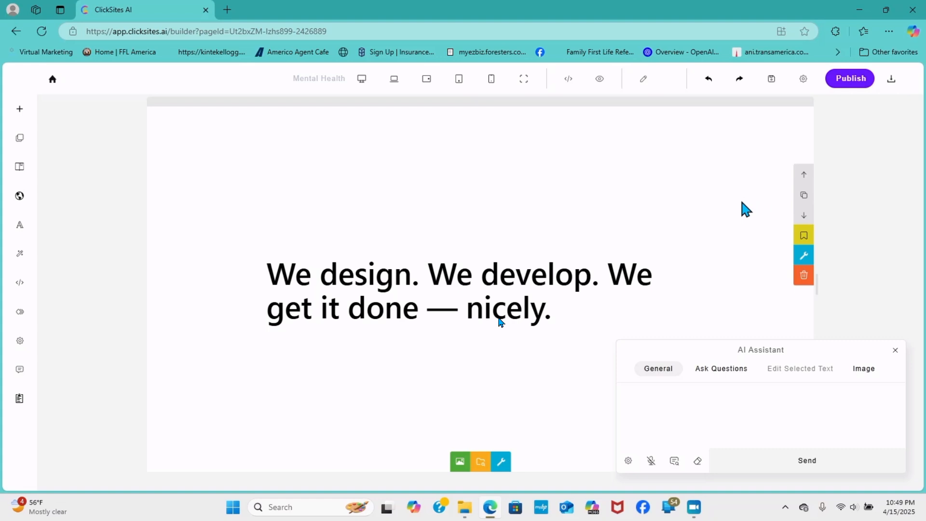
{"action": "mouse_move", "coordinate": [549, 233]}
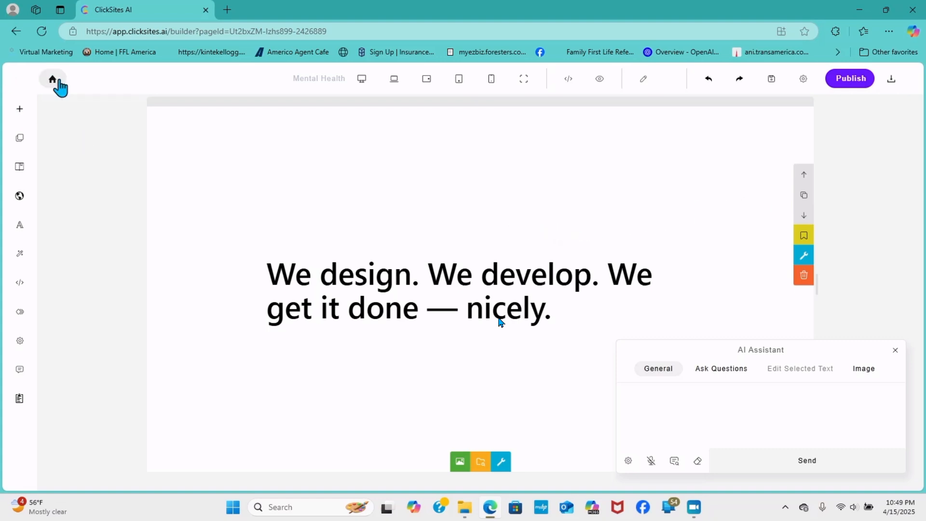
{"action": "left_click", "coordinate": [53, 79]}
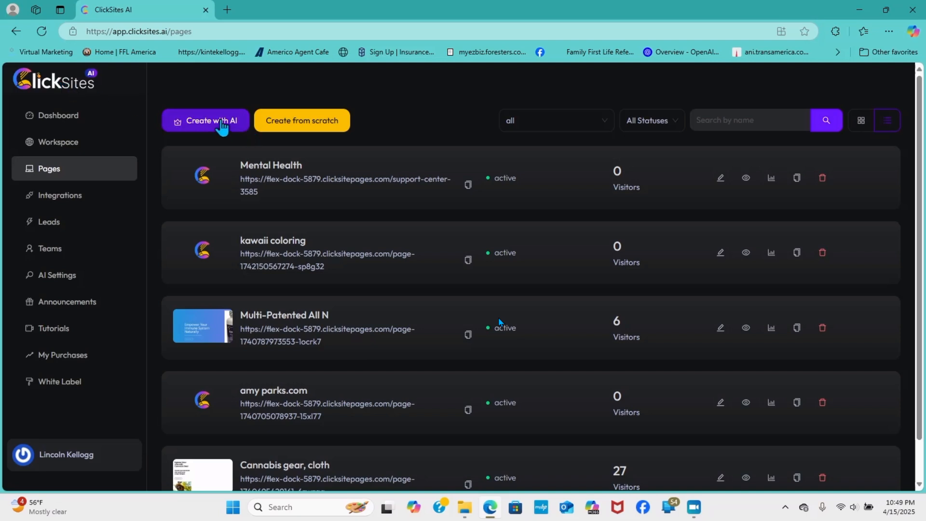
Start a Create with AI site in the only available workspace.
{"action": "left_click", "coordinate": [205, 120]}
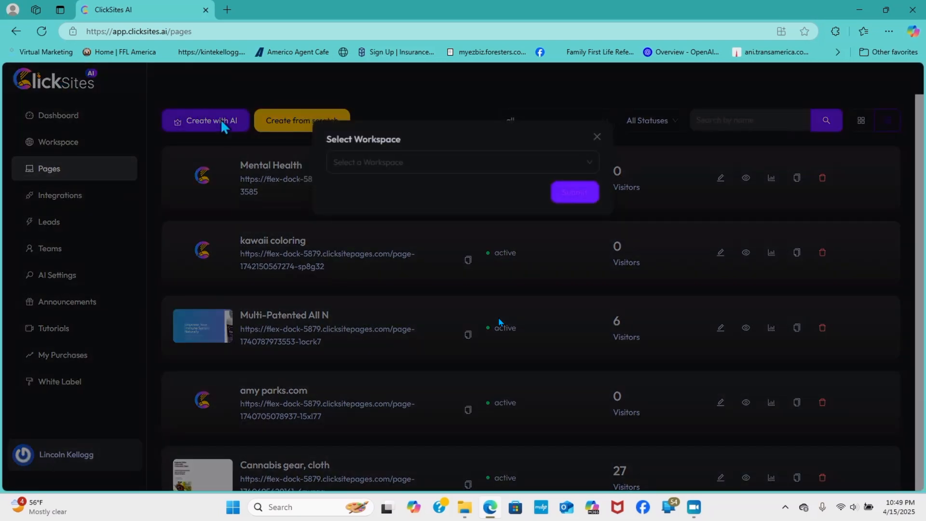
{"action": "left_click", "coordinate": [462, 162]}
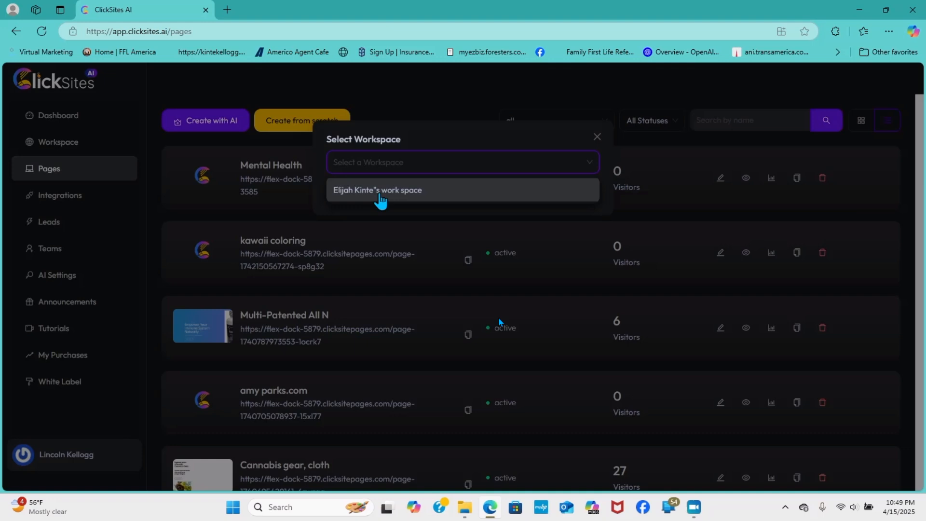
{"action": "left_click", "coordinate": [377, 190]}
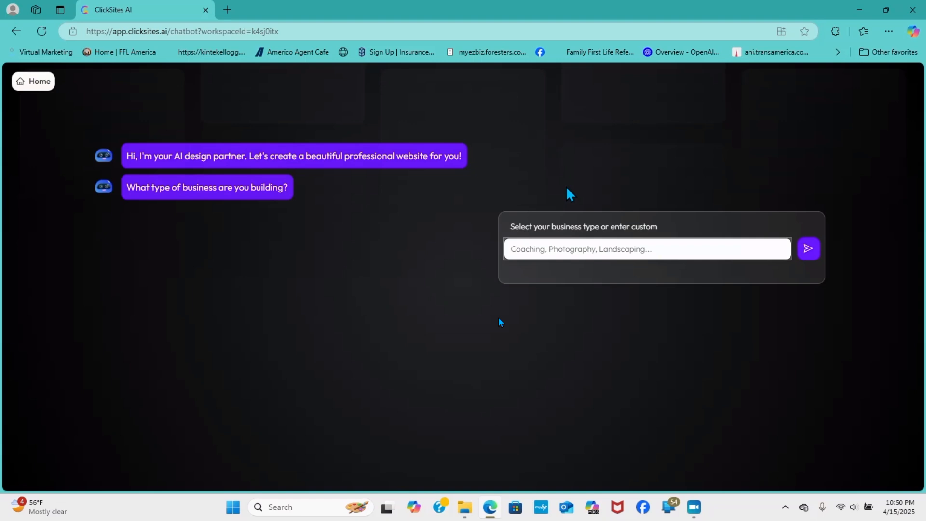
Submit 'Mental Health Helpers' as the business type in the AI chat.
{"action": "left_click", "coordinate": [646, 249]}
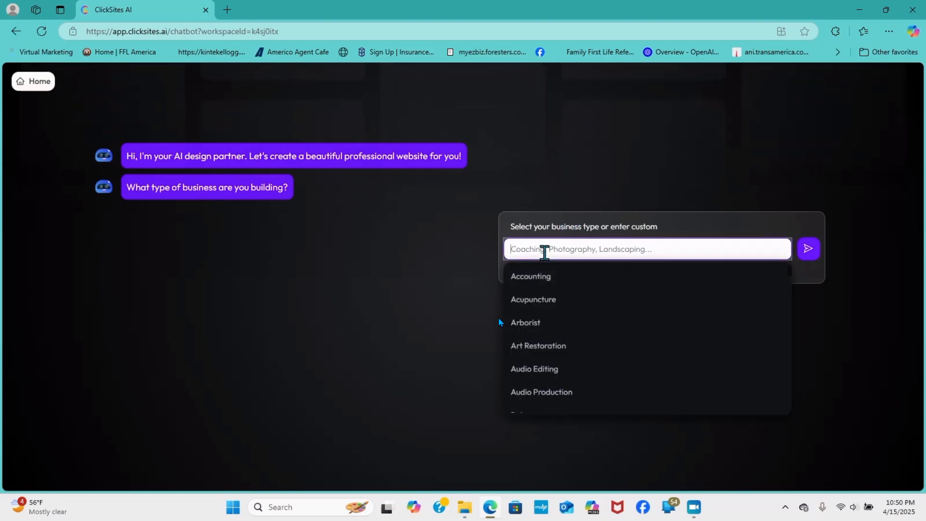
{"action": "type", "text": "Menat"}
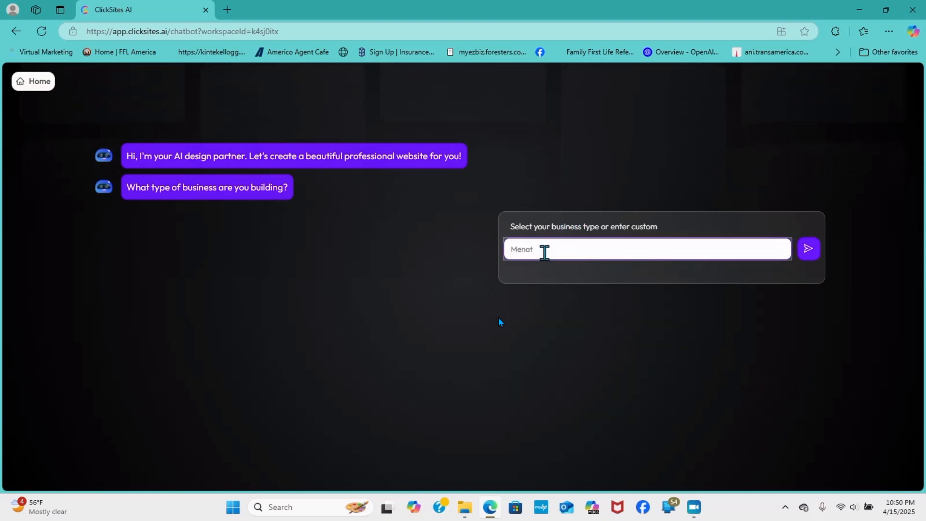
{"action": "type", "text": "Mental"}
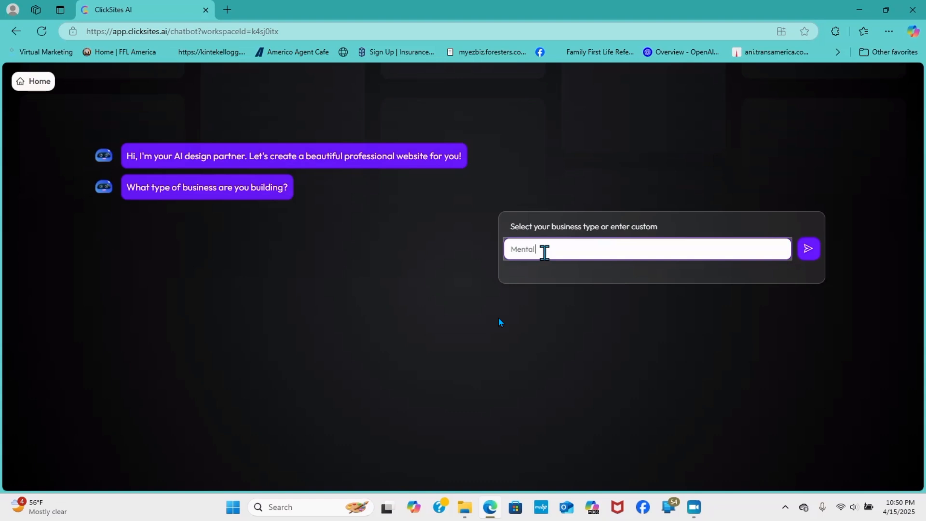
{"action": "type", "text": "Health"}
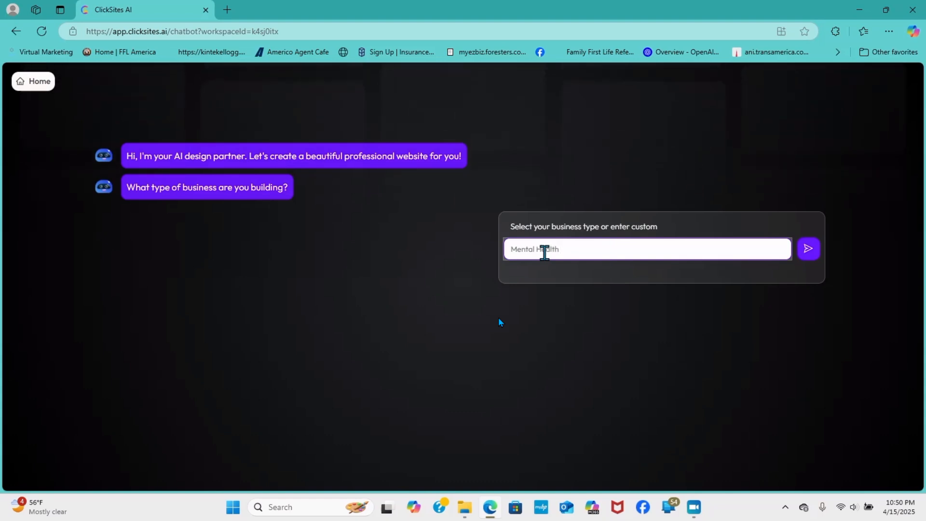
{"action": "type", "text": "Helpers"}
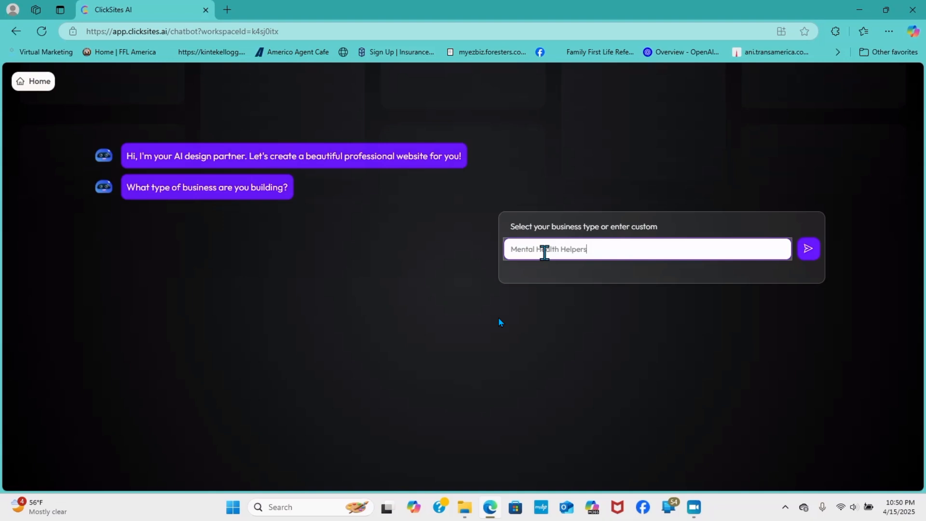
{"action": "left_click", "coordinate": [809, 248]}
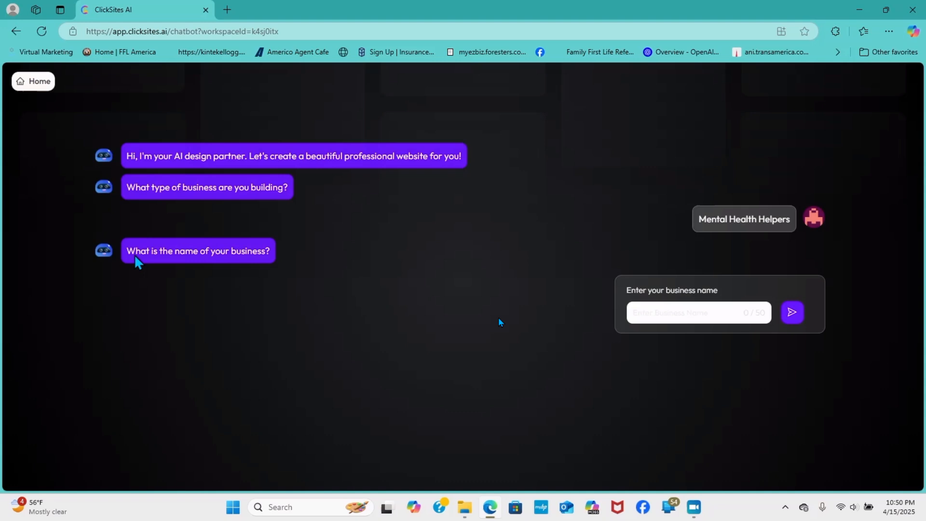
Submit 'Menatl health Help' as the business name in the AI chat.
{"action": "left_click", "coordinate": [696, 312]}
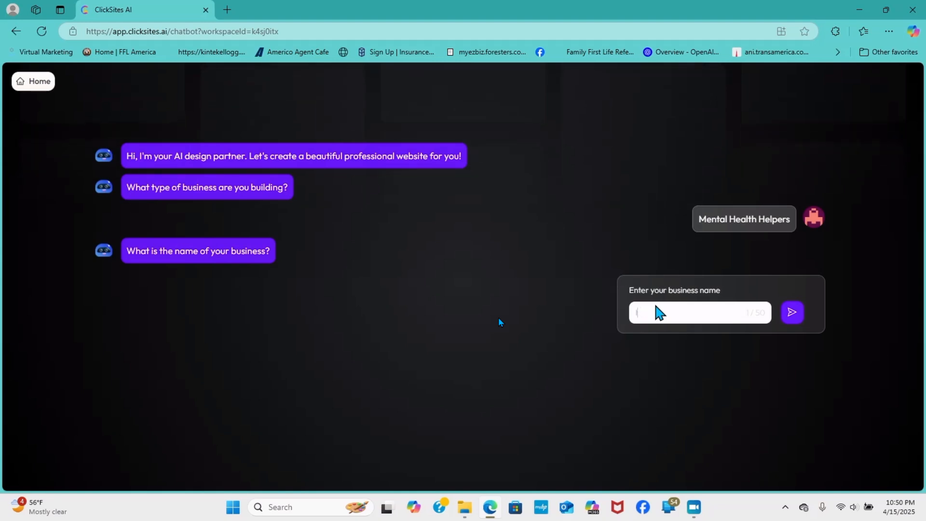
{"action": "left_click", "coordinate": [792, 313]}
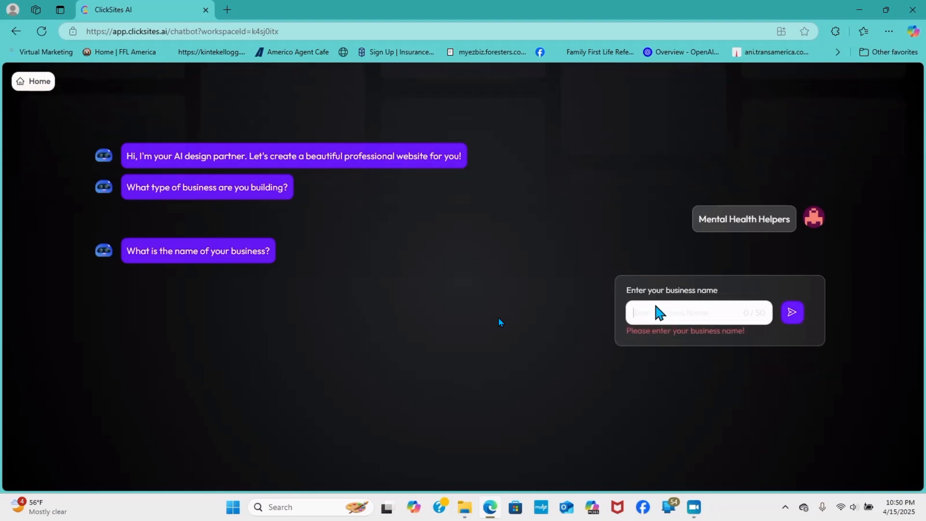
{"action": "type", "text": "Menatl Health"}
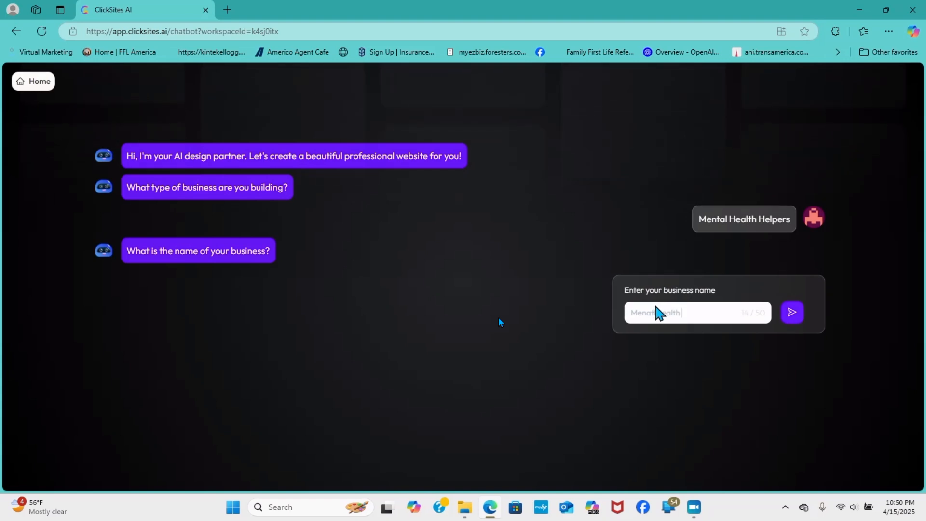
{"action": "type", "text": "Helpe"}
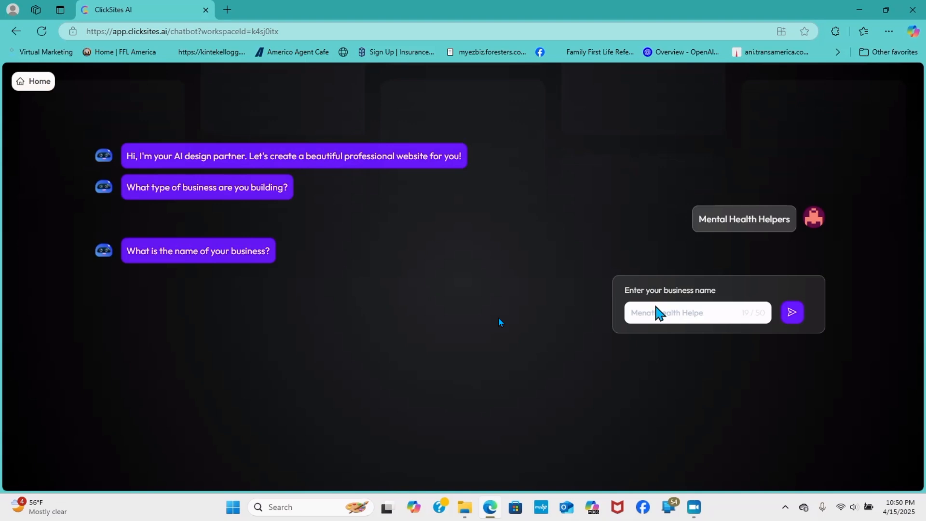
{"action": "left_click", "coordinate": [792, 312]}
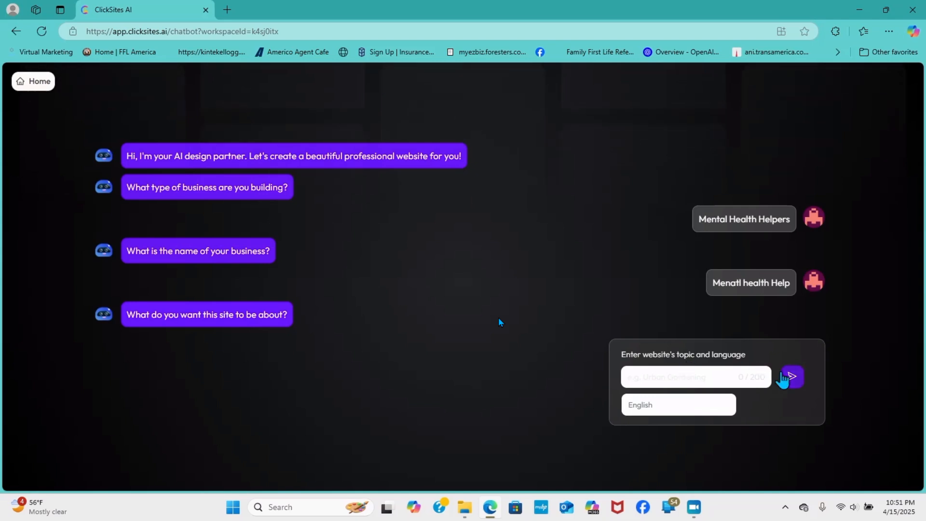
Submit 'Helping with Mental Health' as the site topic, keeping English as the language.
{"action": "left_click", "coordinate": [792, 376]}
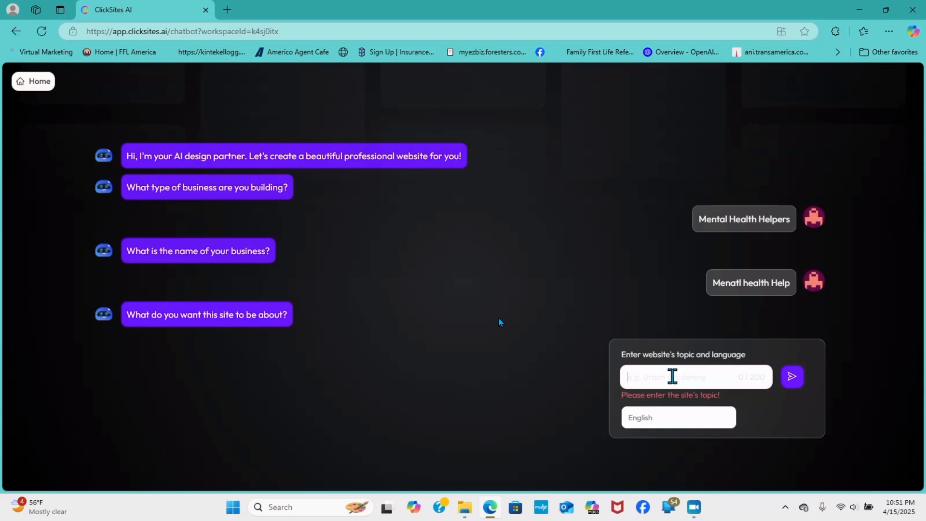
{"action": "type", "text": "Hewlping"}
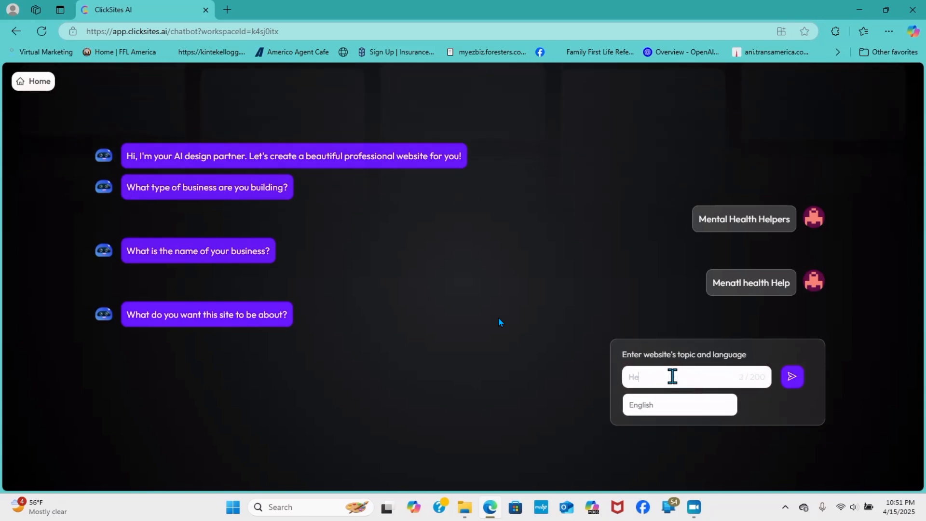
{"action": "type", "text": "Helping with mental"}
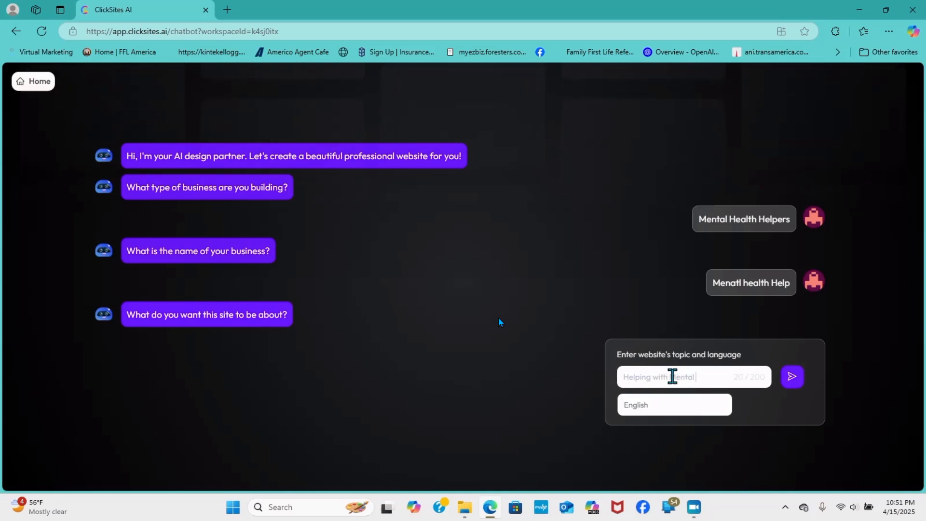
{"action": "type", "text": "Health"}
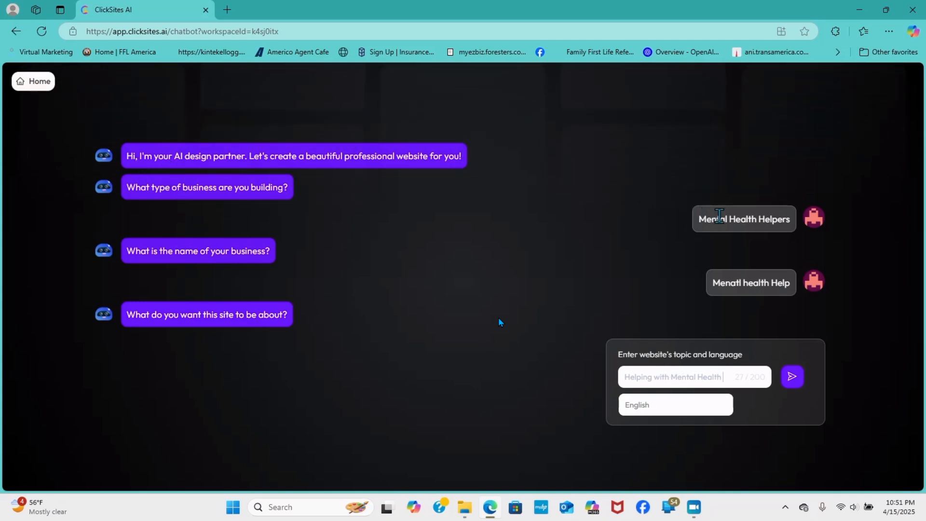
{"action": "mouse_move", "coordinate": [429, 231]}
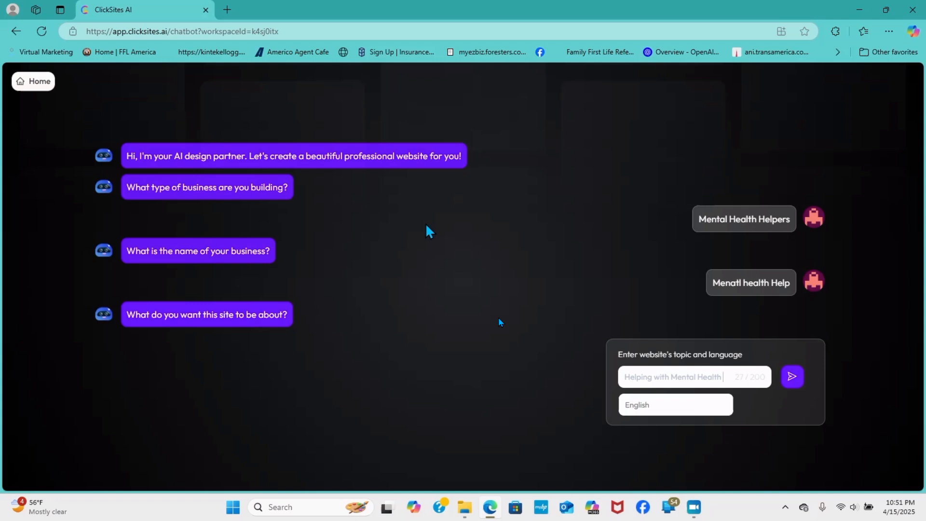
{"action": "mouse_move", "coordinate": [168, 261]}
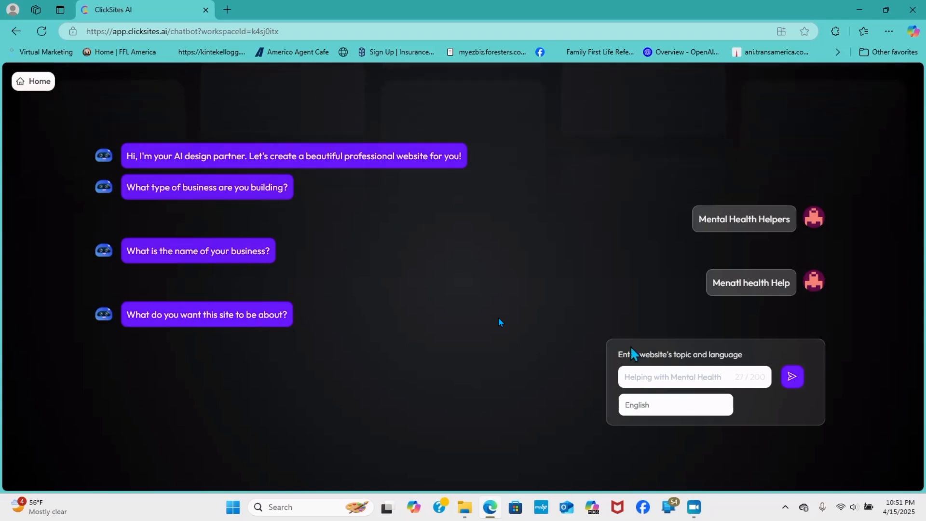
{"action": "left_click", "coordinate": [792, 377]}
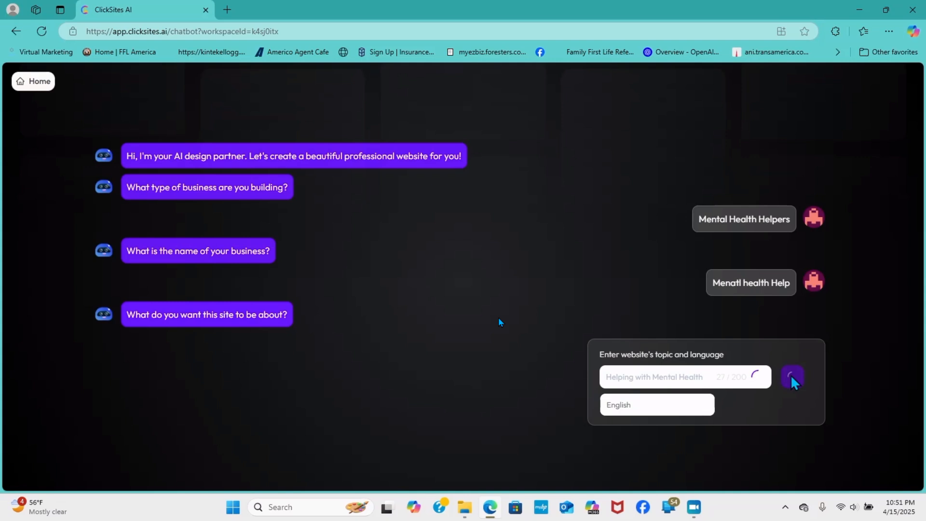
{"action": "left_click", "coordinate": [792, 377]}
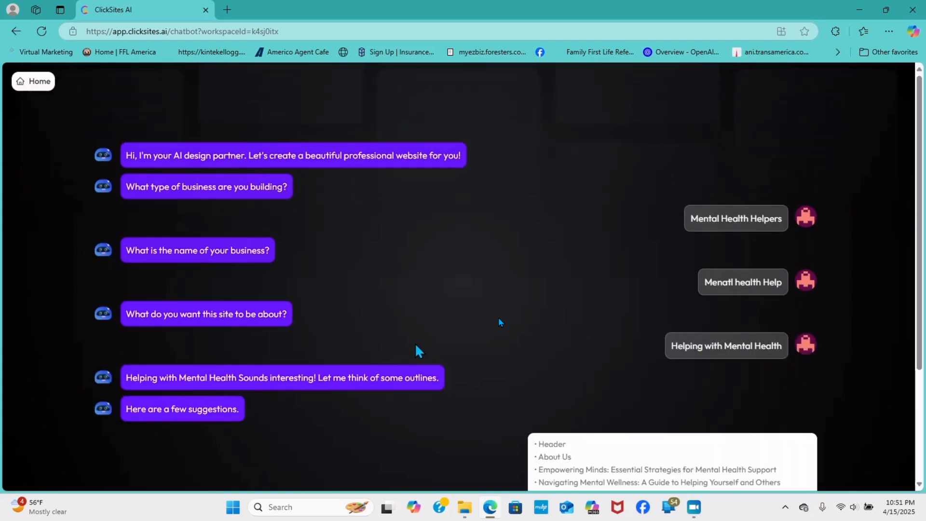
Review the suggested outline from Header through Call to Action and accept it with Next.
{"action": "scroll", "scroll_direction": "down", "scroll_amount": 3}
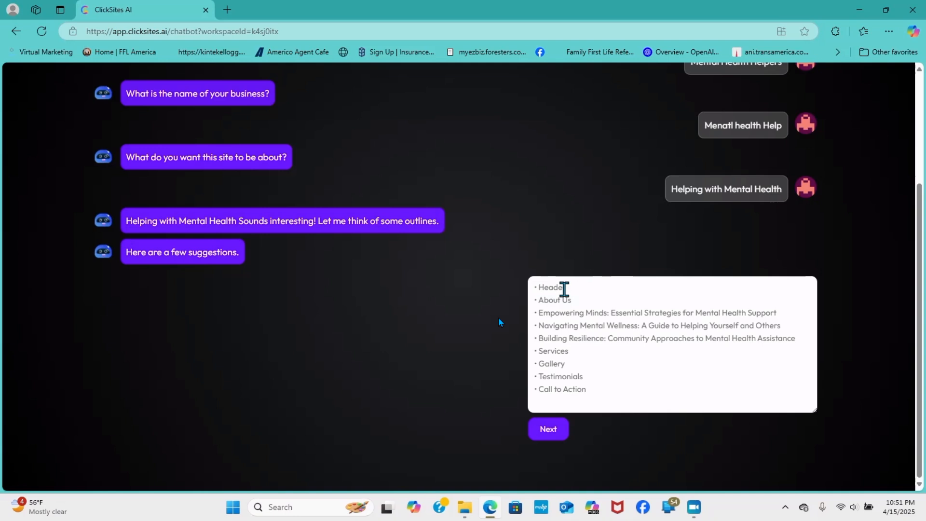
{"action": "mouse_move", "coordinate": [595, 316]}
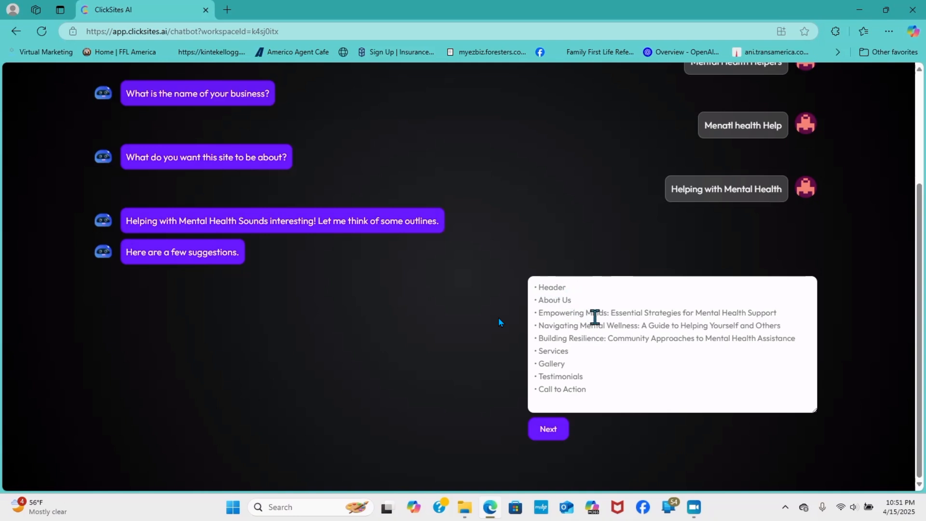
{"action": "mouse_move", "coordinate": [572, 342]}
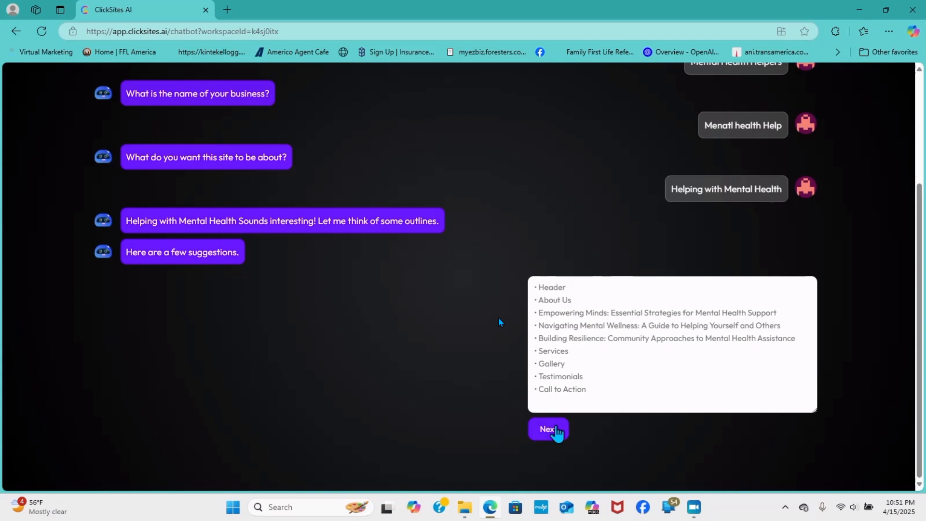
{"action": "left_click", "coordinate": [547, 429]}
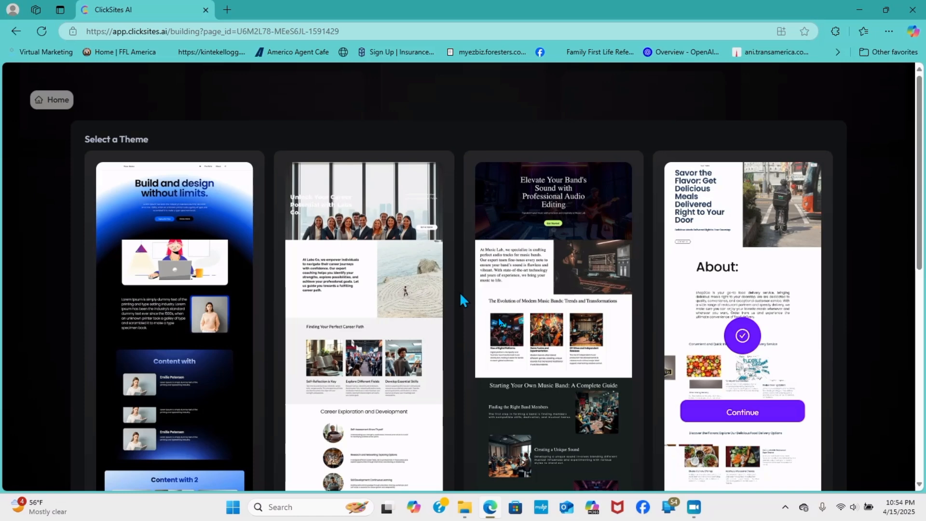
Scroll the theme gallery and continue with the dark digital-innovation theme.
{"action": "scroll", "scroll_direction": "down", "scroll_amount": 3}
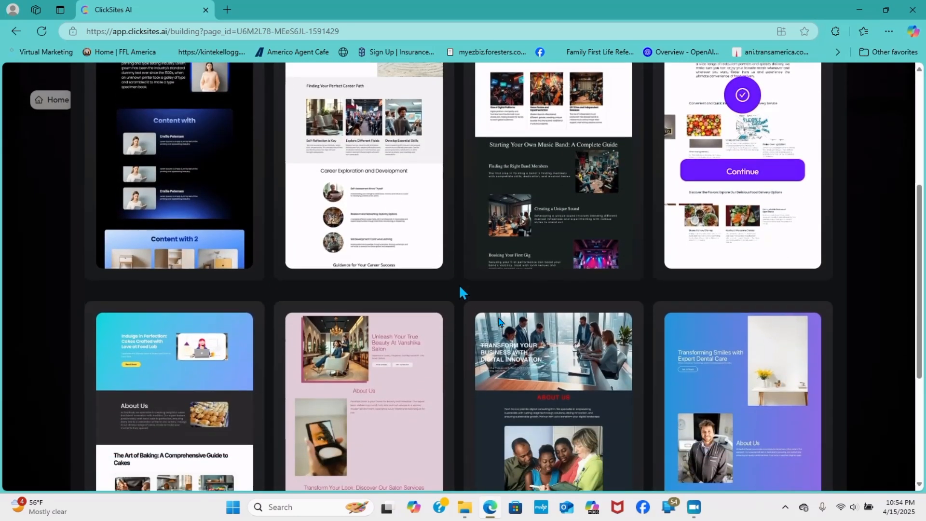
{"action": "scroll", "scroll_direction": "down", "scroll_amount": 3}
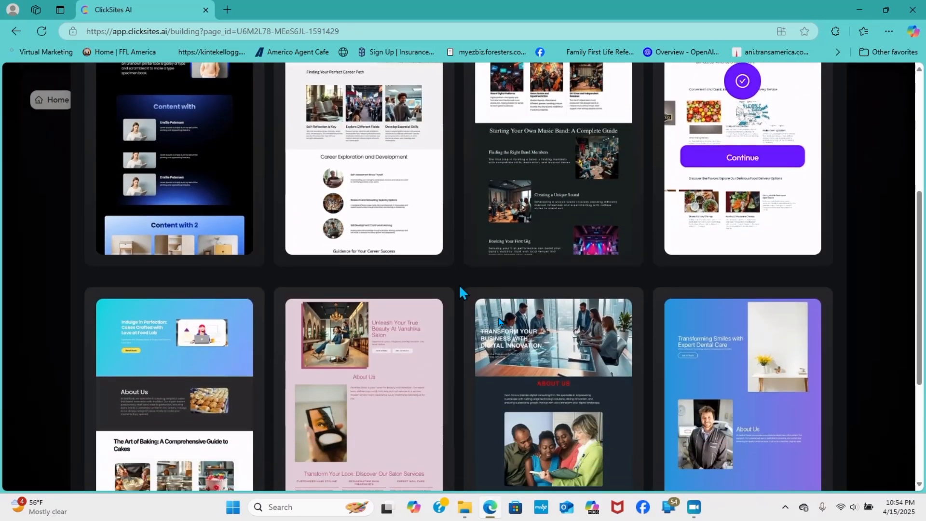
{"action": "scroll", "scroll_direction": "down", "scroll_amount": 3}
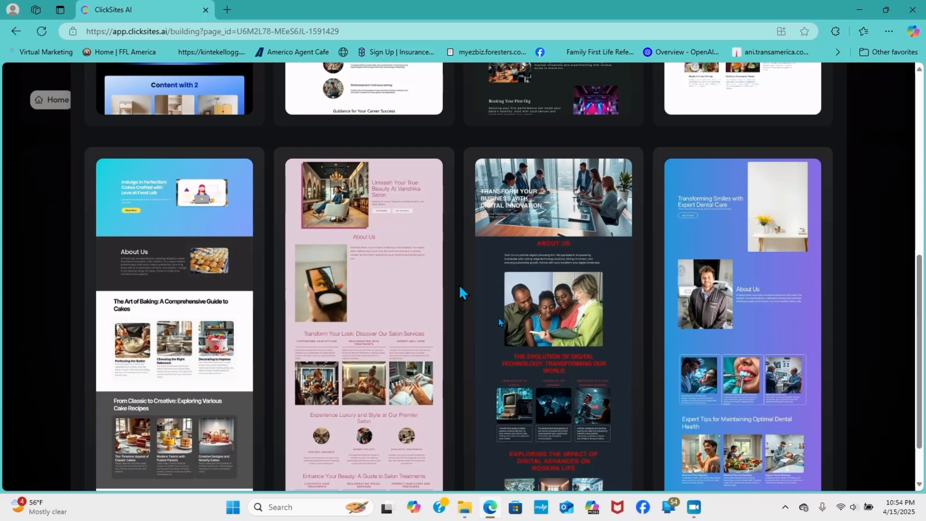
{"action": "scroll", "scroll_direction": "down", "scroll_amount": 3}
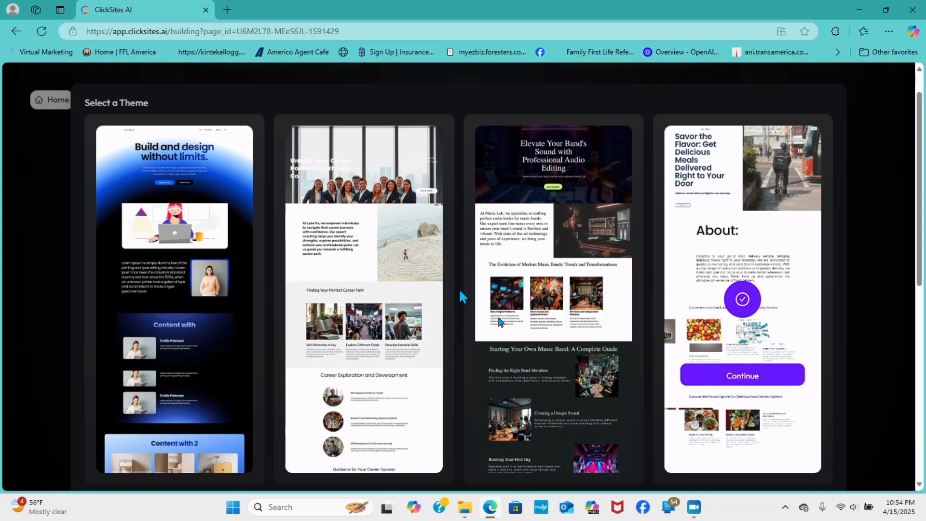
{"action": "scroll", "scroll_direction": "down", "scroll_amount": 3}
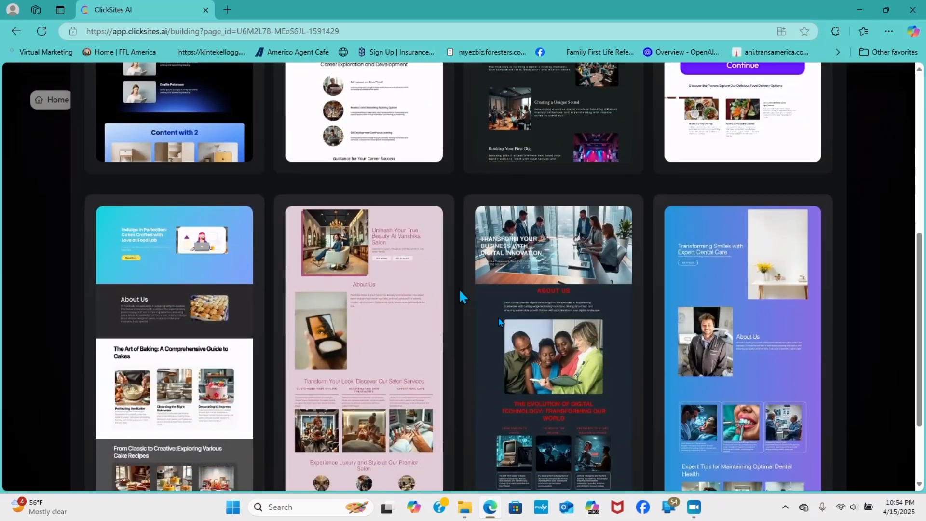
{"action": "scroll", "scroll_direction": "down", "scroll_amount": 3}
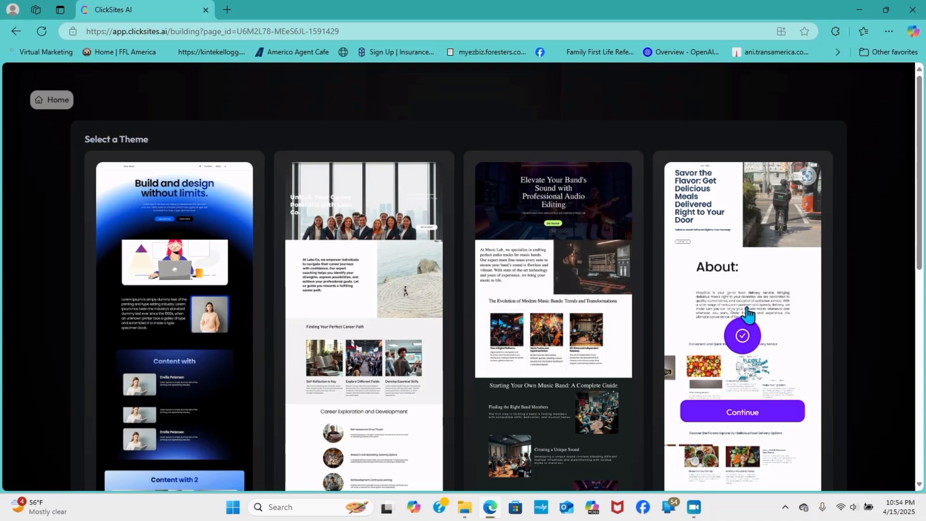
{"action": "scroll", "scroll_direction": "down", "scroll_amount": 3}
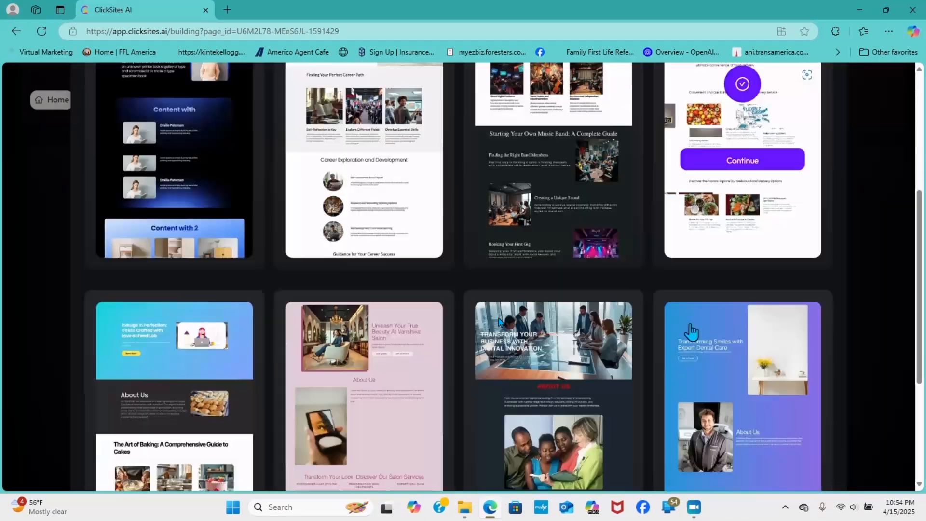
{"action": "scroll", "scroll_direction": "down", "scroll_amount": 3}
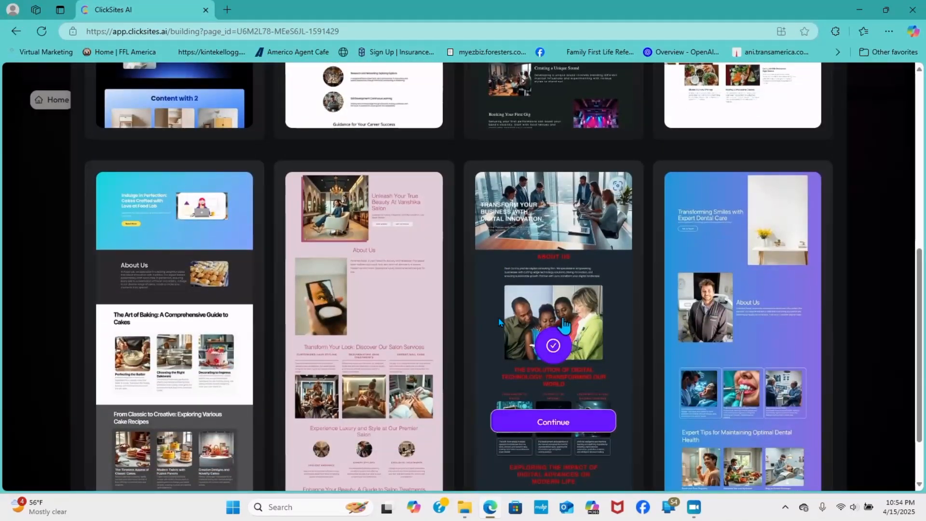
{"action": "left_click", "coordinate": [553, 421]}
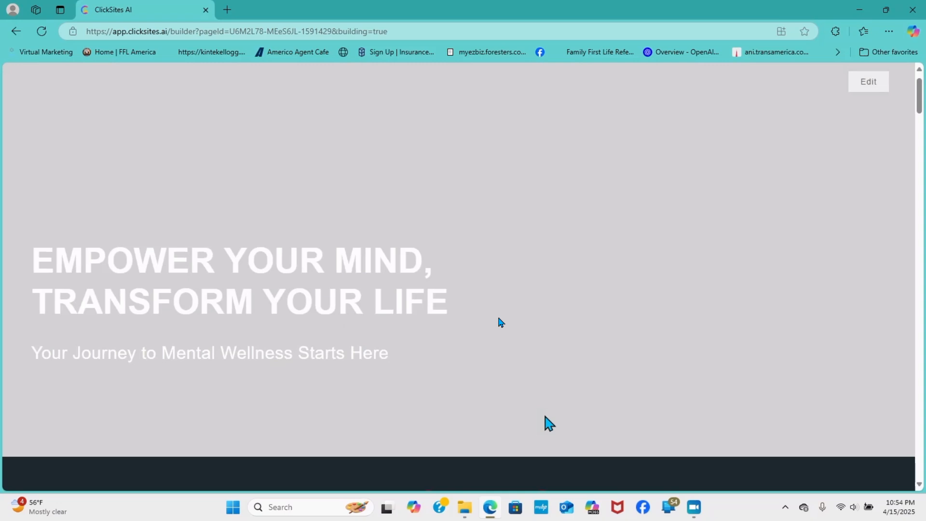
{"action": "scroll", "scroll_direction": "down", "scroll_amount": 3}
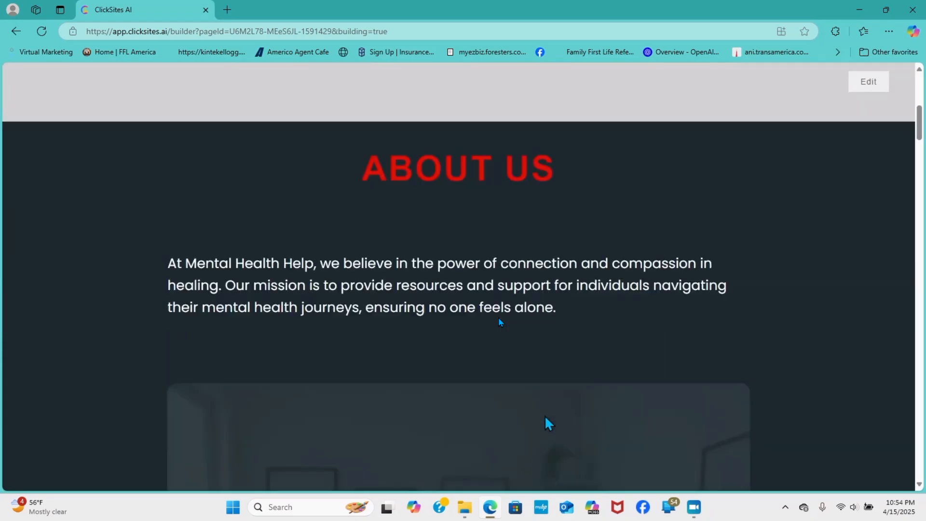
{"action": "scroll", "scroll_direction": "down", "scroll_amount": 3}
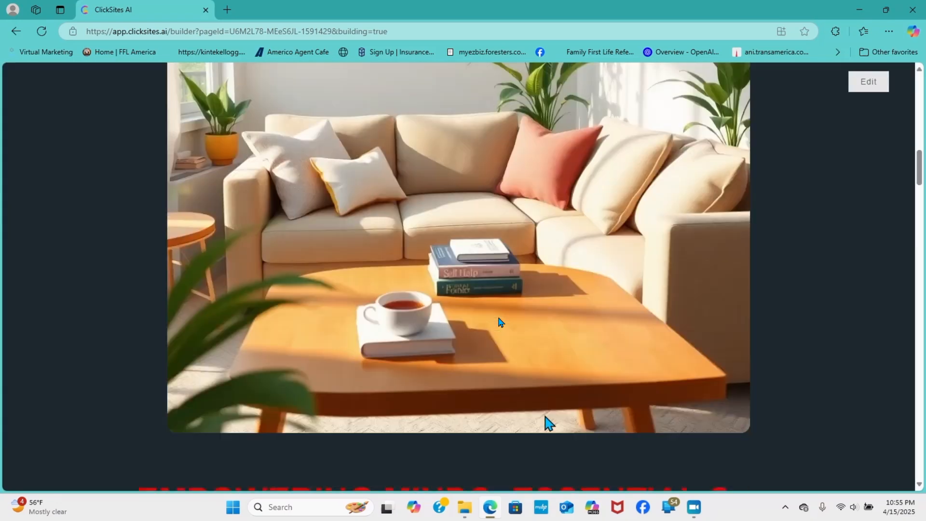
{"action": "scroll", "scroll_direction": "down", "scroll_amount": 3}
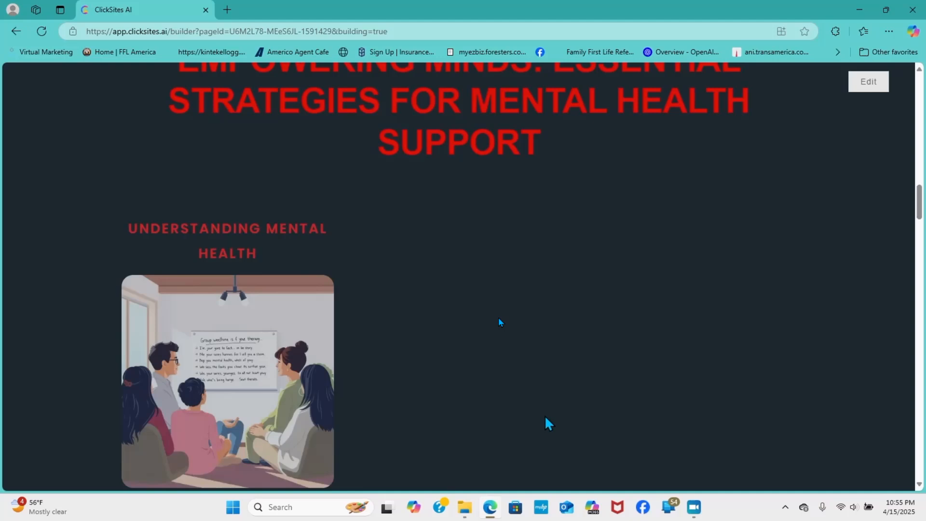
{"action": "scroll", "scroll_direction": "down", "scroll_amount": 3}
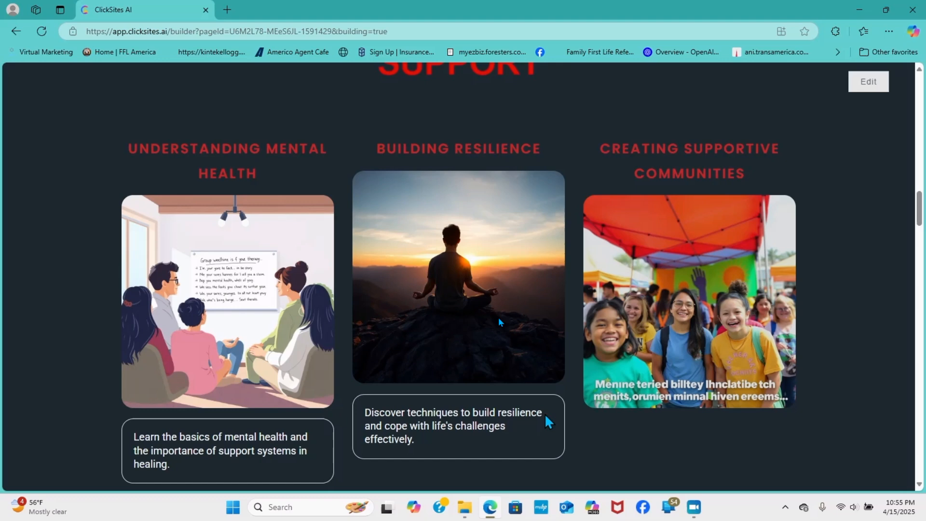
{"action": "scroll", "scroll_direction": "down", "scroll_amount": 3}
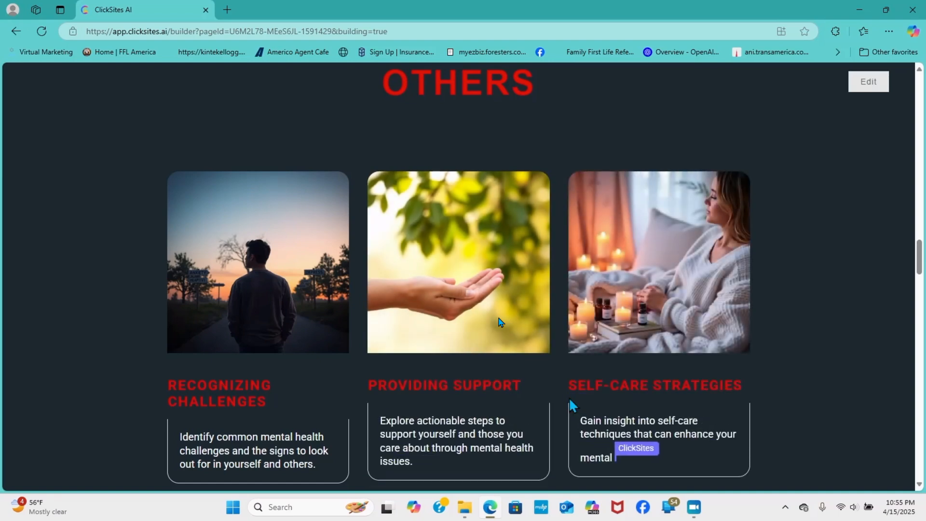
{"action": "scroll", "scroll_direction": "down", "scroll_amount": 3}
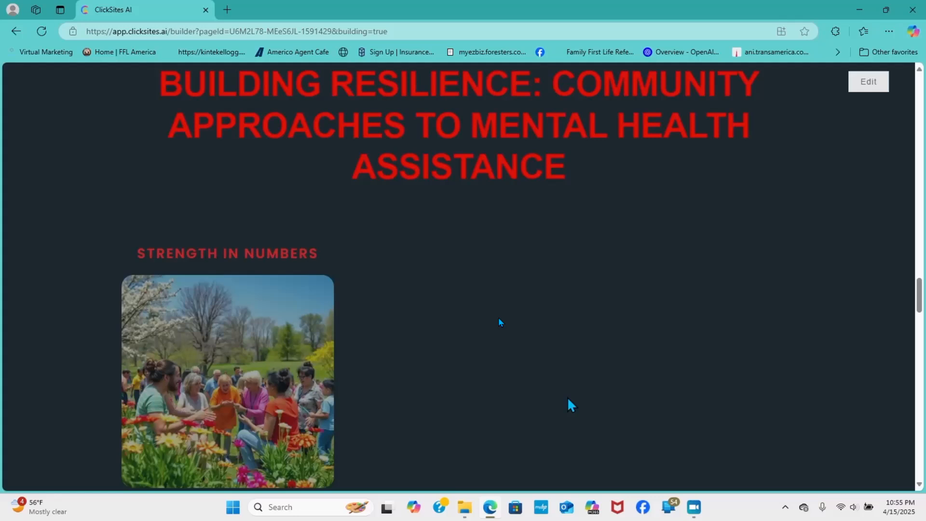
{"action": "scroll", "scroll_direction": "down", "scroll_amount": 3}
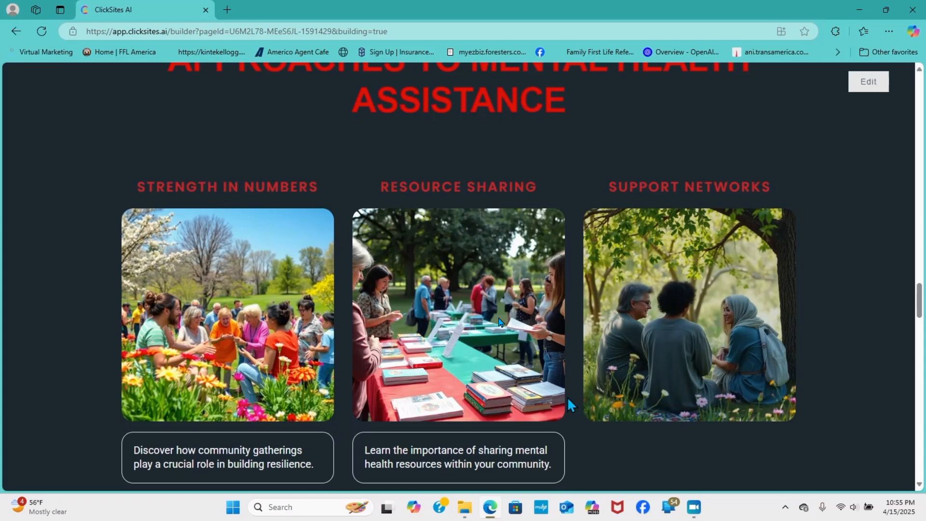
{"action": "scroll", "scroll_direction": "down", "scroll_amount": 3}
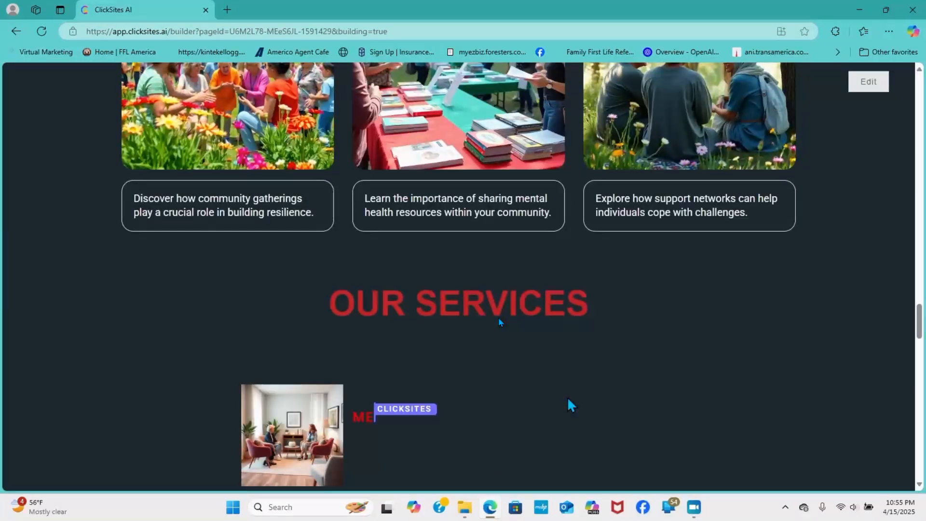
{"action": "scroll", "scroll_direction": "down", "scroll_amount": 3}
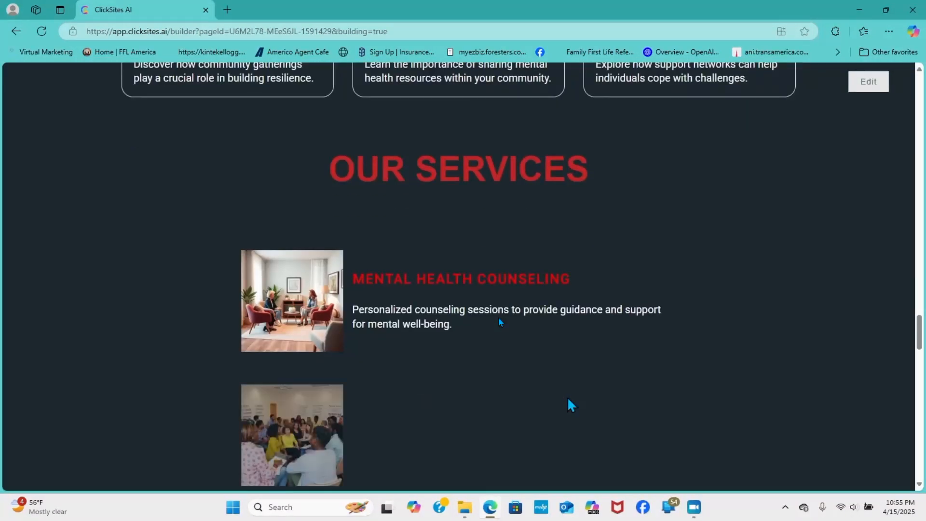
{"action": "scroll", "scroll_direction": "down", "scroll_amount": 3}
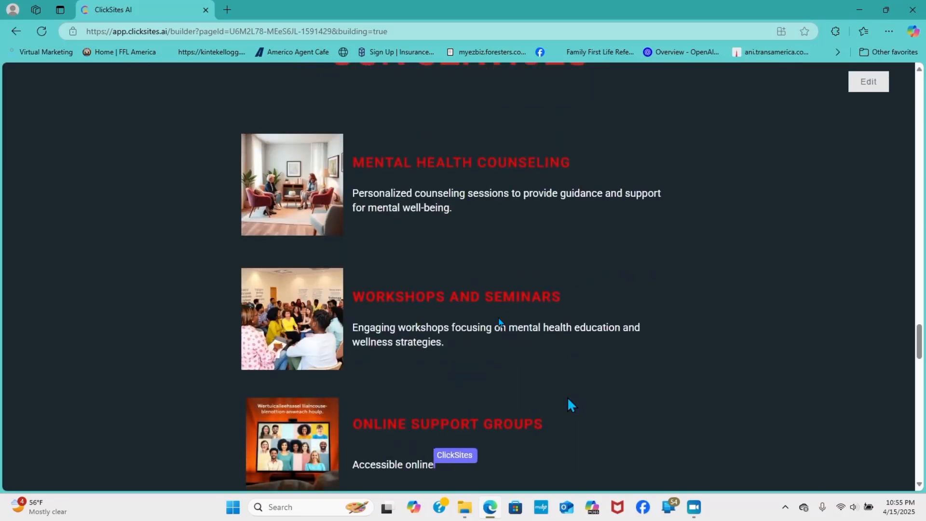
{"action": "scroll", "scroll_direction": "down", "scroll_amount": 3}
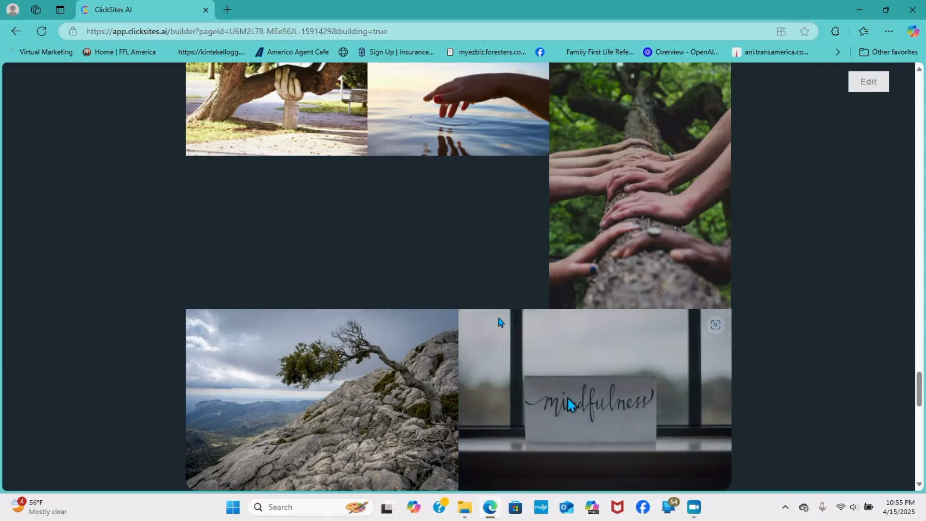
{"action": "scroll", "scroll_direction": "down", "scroll_amount": 3}
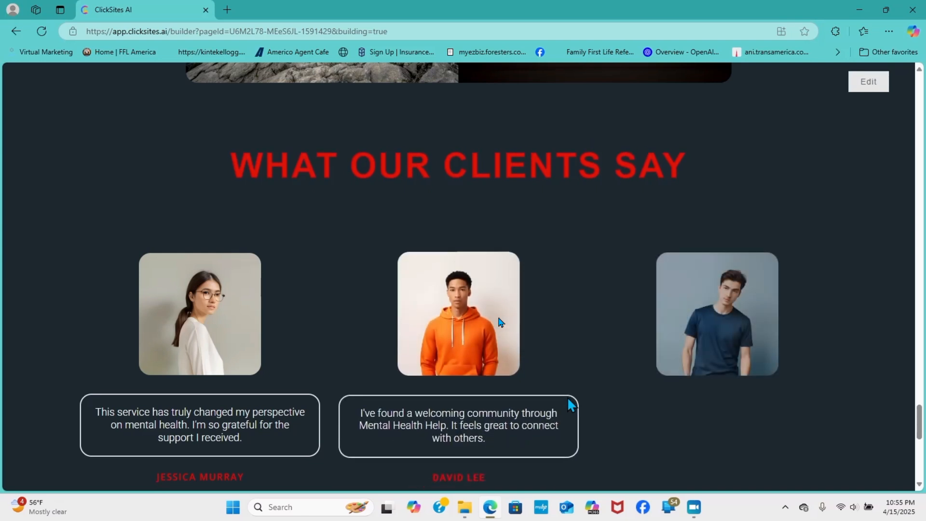
{"action": "scroll", "scroll_direction": "down", "scroll_amount": 3}
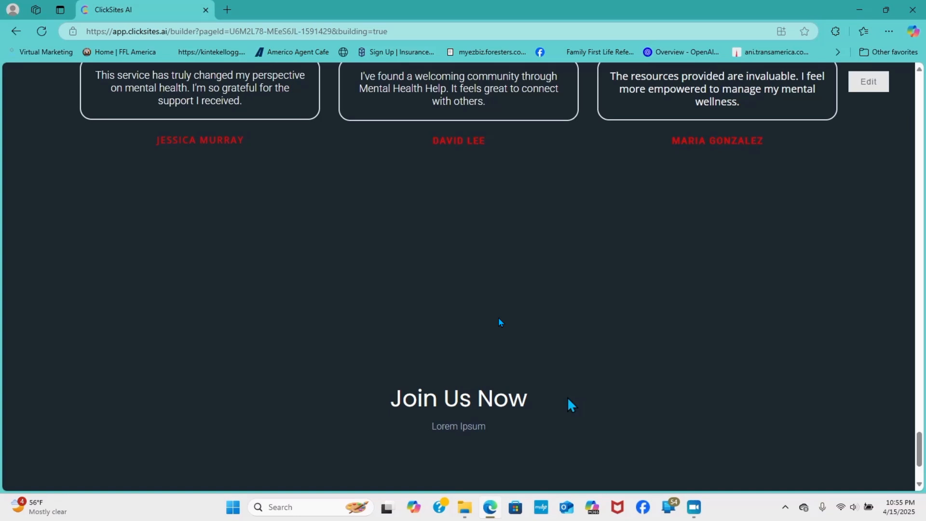
{"action": "mouse_move", "coordinate": [398, 472]}
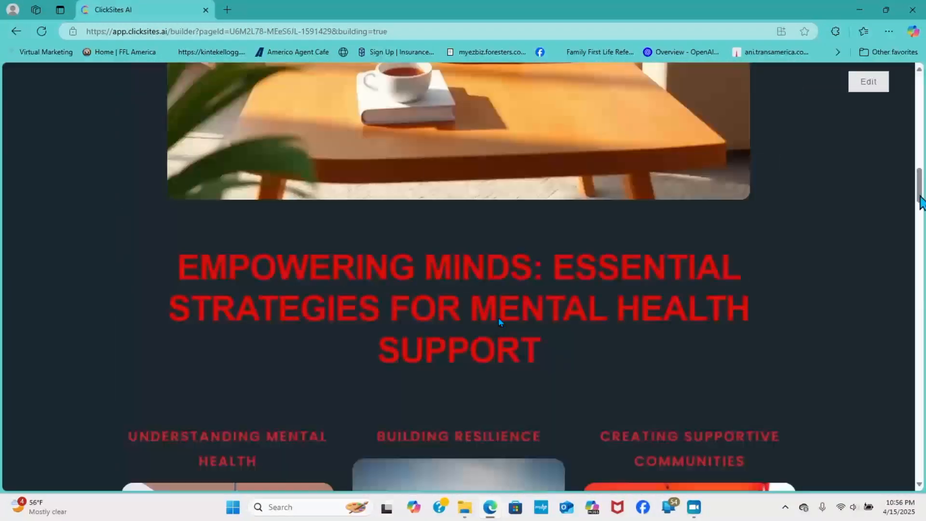
{"action": "scroll", "scroll_direction": "up", "scroll_amount": 3}
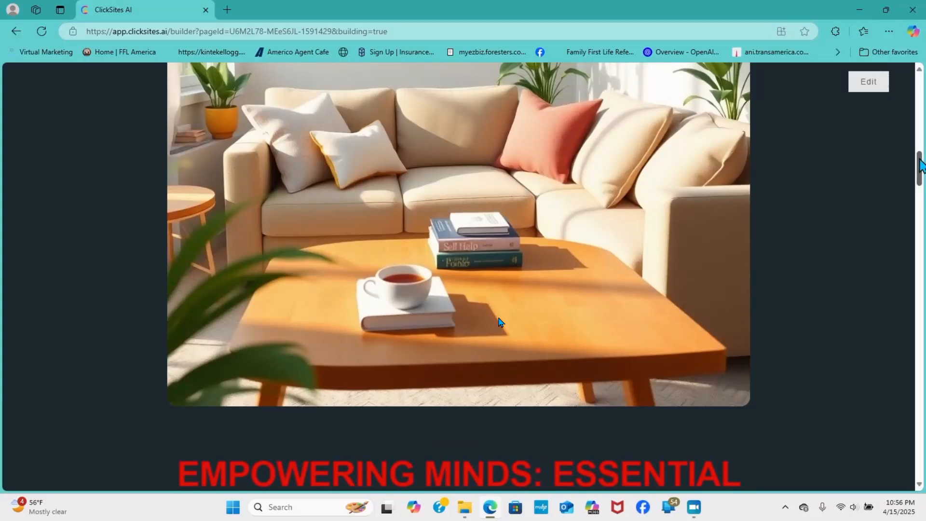
{"action": "scroll", "scroll_direction": "up", "scroll_amount": 3}
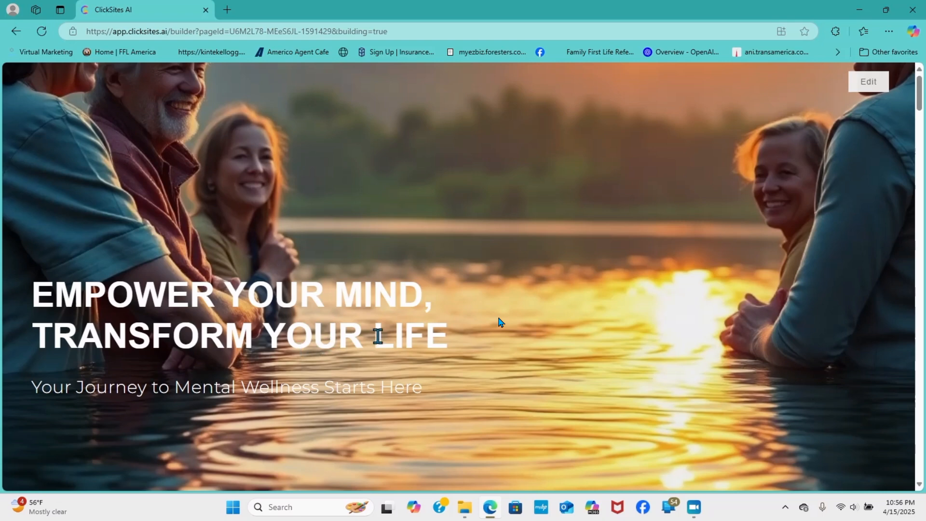
{"action": "scroll", "scroll_direction": "down", "scroll_amount": 3}
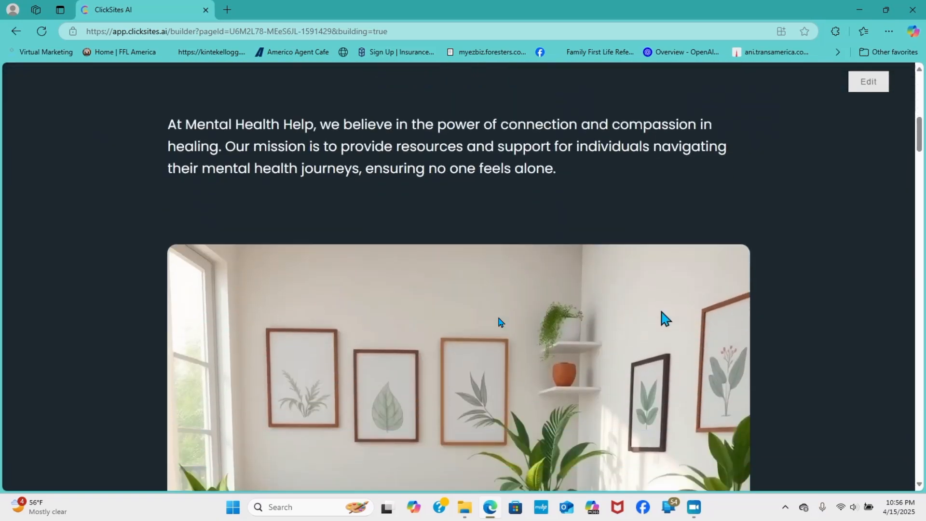
{"action": "scroll", "scroll_direction": "down", "scroll_amount": 3}
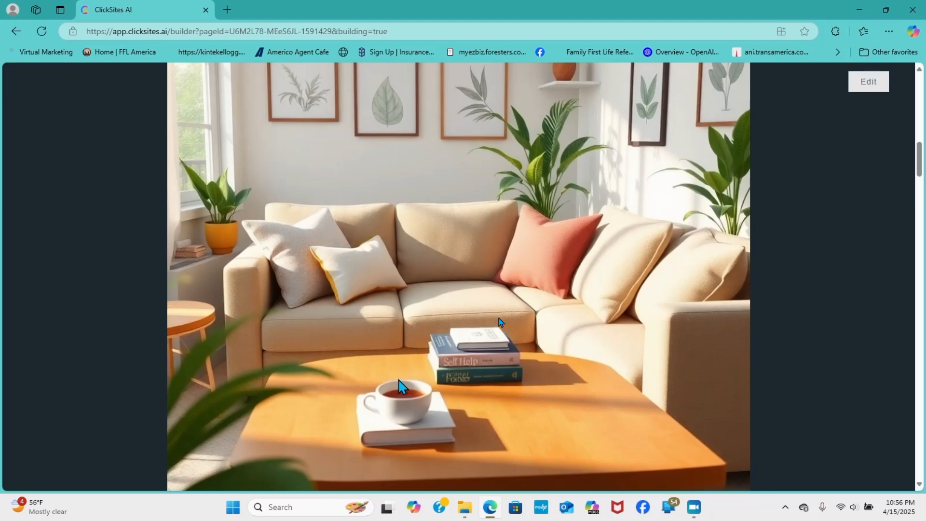
{"action": "scroll", "scroll_direction": "down", "scroll_amount": 3}
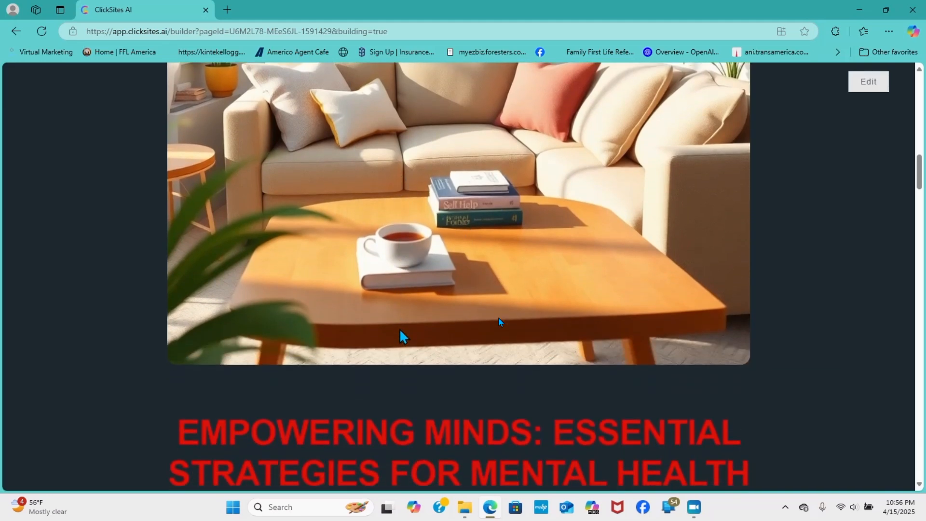
{"action": "scroll", "scroll_direction": "down", "scroll_amount": 3}
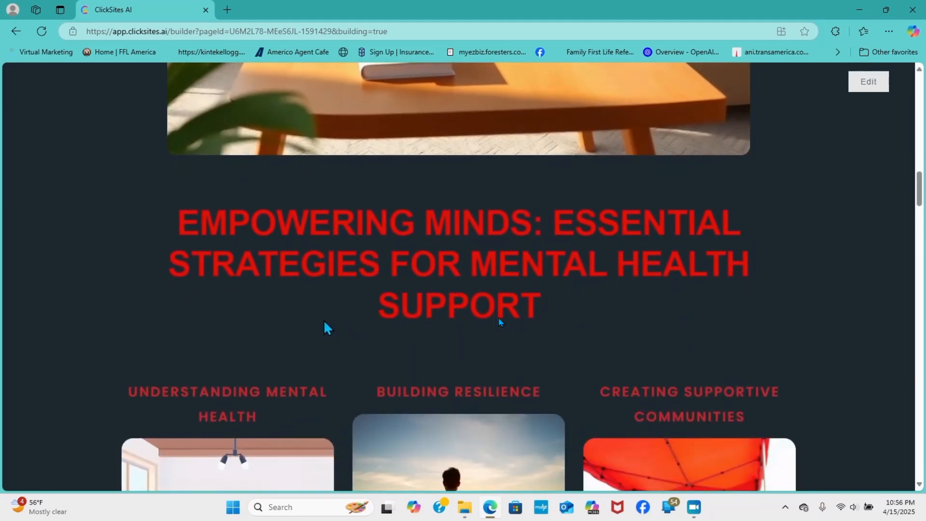
{"action": "scroll", "scroll_direction": "down", "scroll_amount": 3}
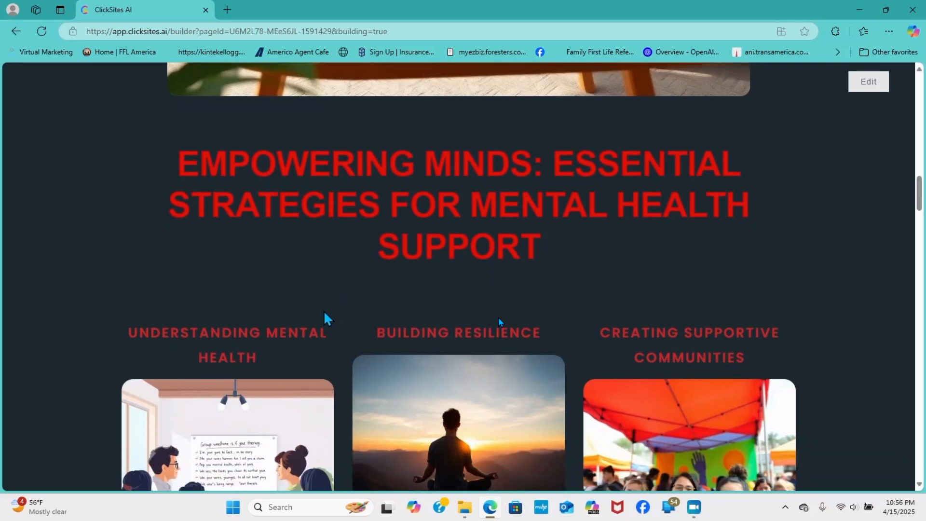
{"action": "scroll", "scroll_direction": "down", "scroll_amount": 3}
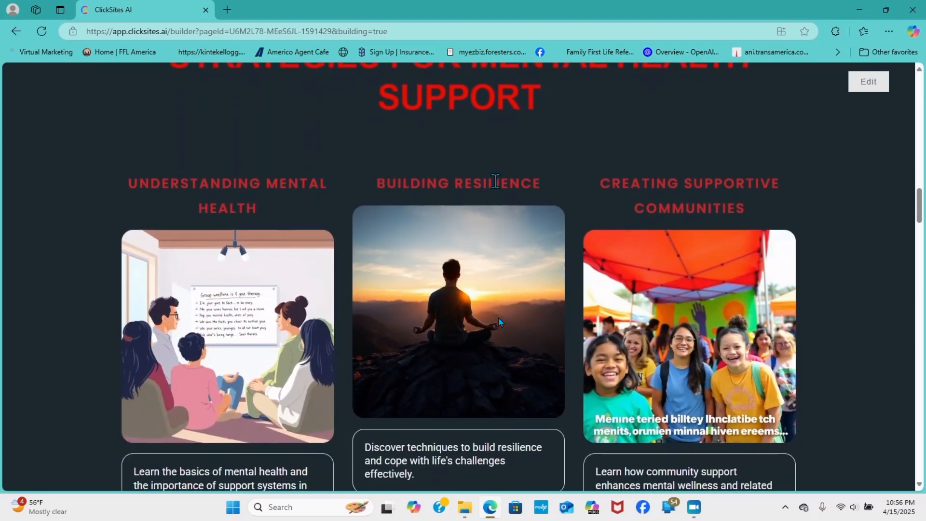
{"action": "scroll", "scroll_direction": "down", "scroll_amount": 3}
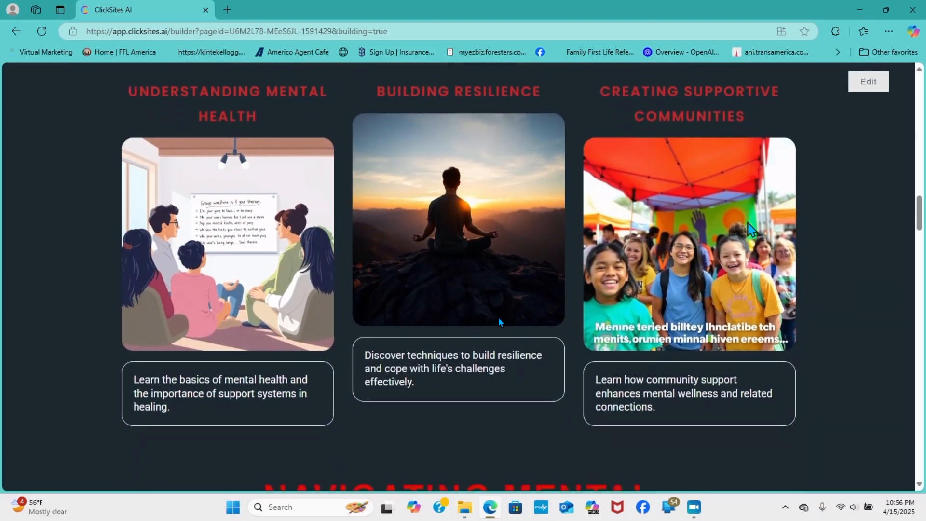
{"action": "scroll", "scroll_direction": "down", "scroll_amount": 3}
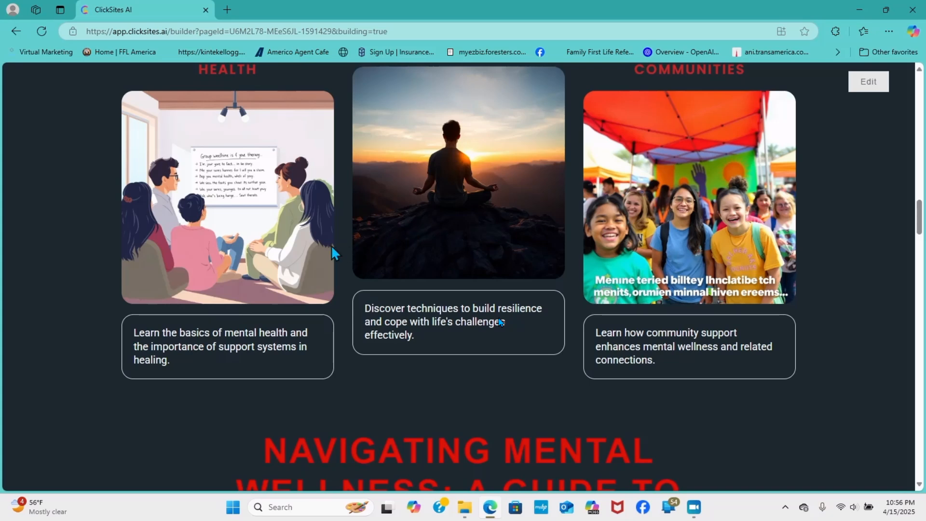
{"action": "mouse_move", "coordinate": [680, 230]}
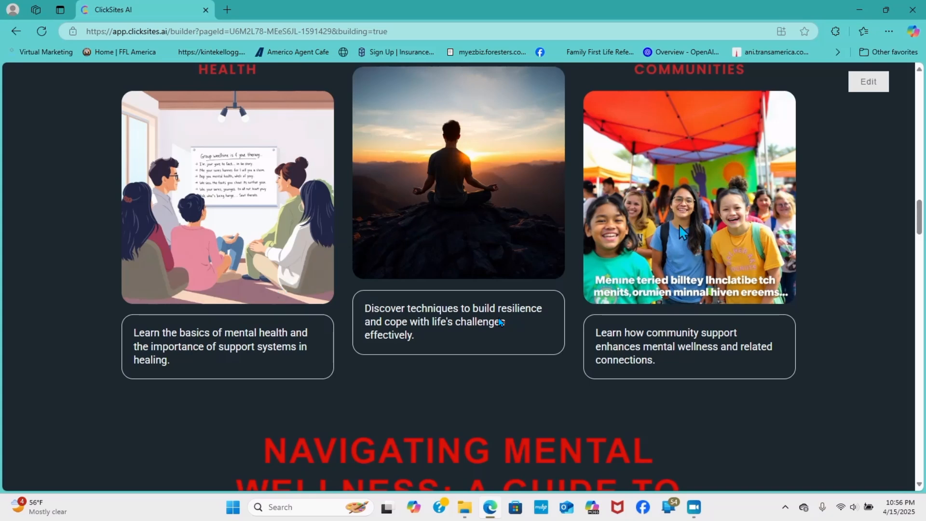
{"action": "scroll", "scroll_direction": "down", "scroll_amount": 3}
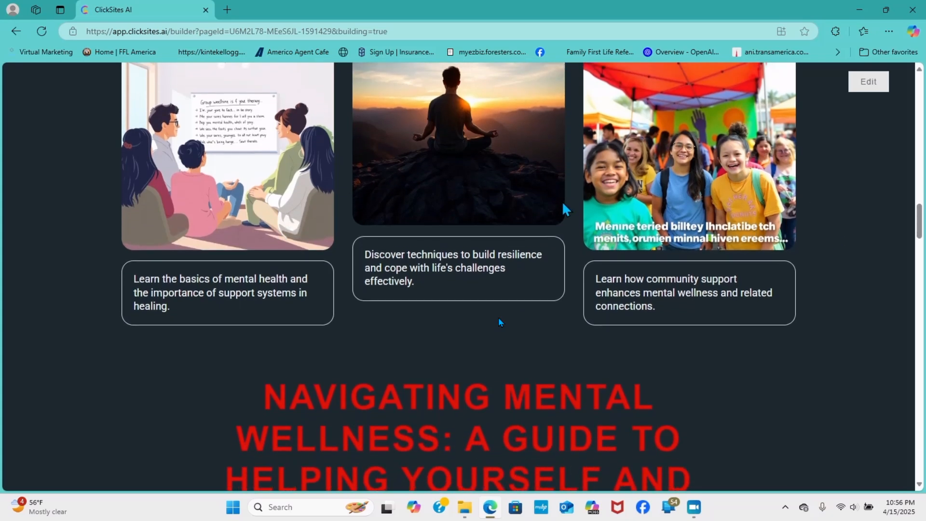
{"action": "scroll", "scroll_direction": "down", "scroll_amount": 3}
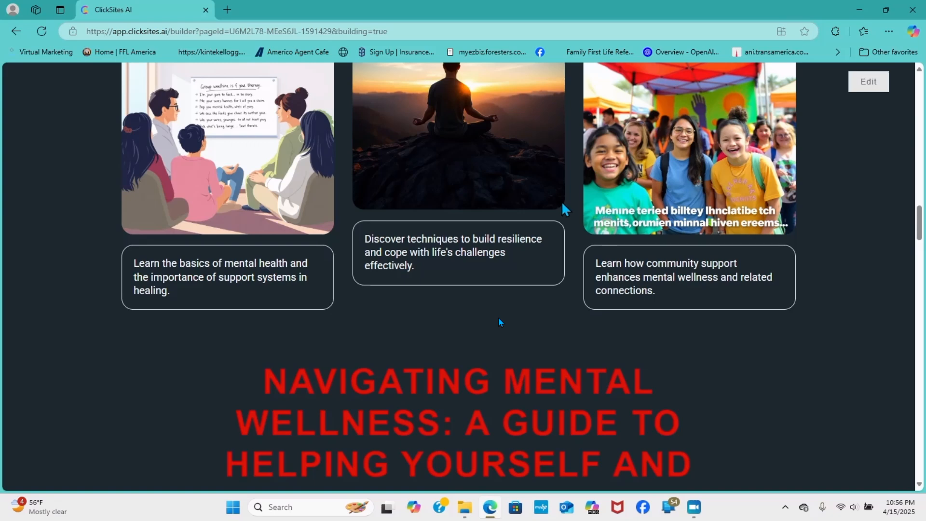
{"action": "scroll", "scroll_direction": "down", "scroll_amount": 3}
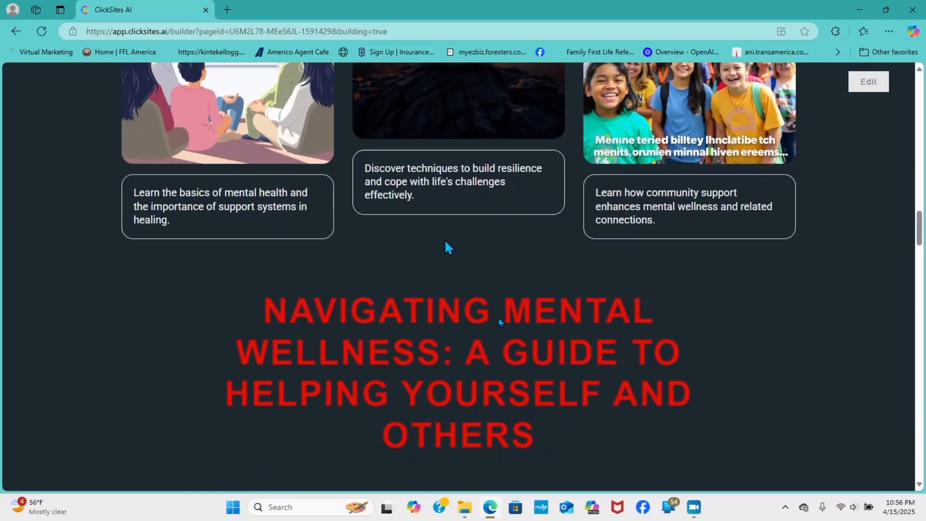
{"action": "scroll", "scroll_direction": "down", "scroll_amount": 3}
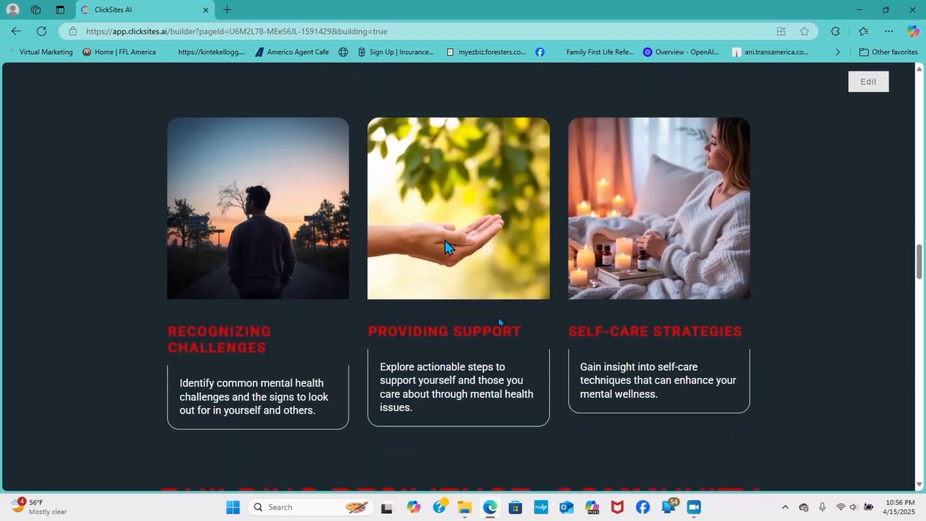
{"action": "scroll", "scroll_direction": "down", "scroll_amount": 3}
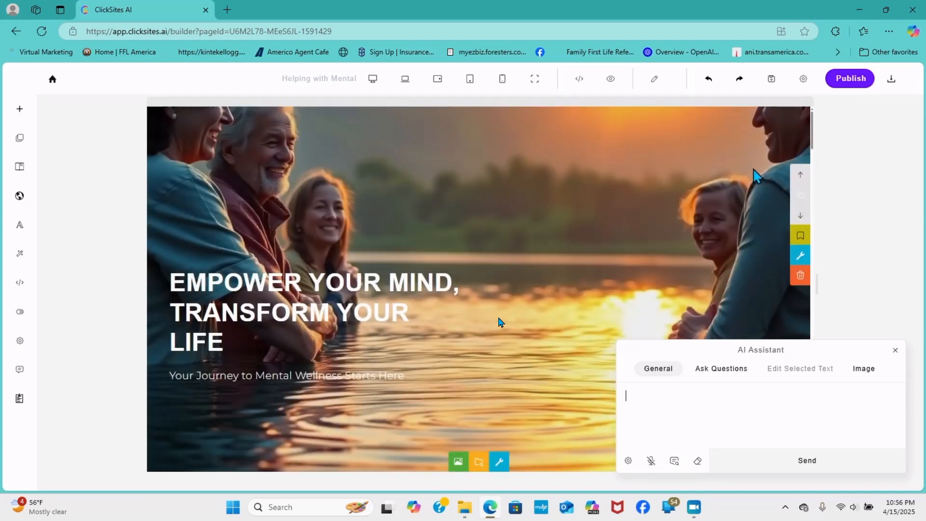
Select the About Us living-room image and show its Image properties with source and title.
{"action": "scroll", "scroll_direction": "down", "scroll_amount": 3}
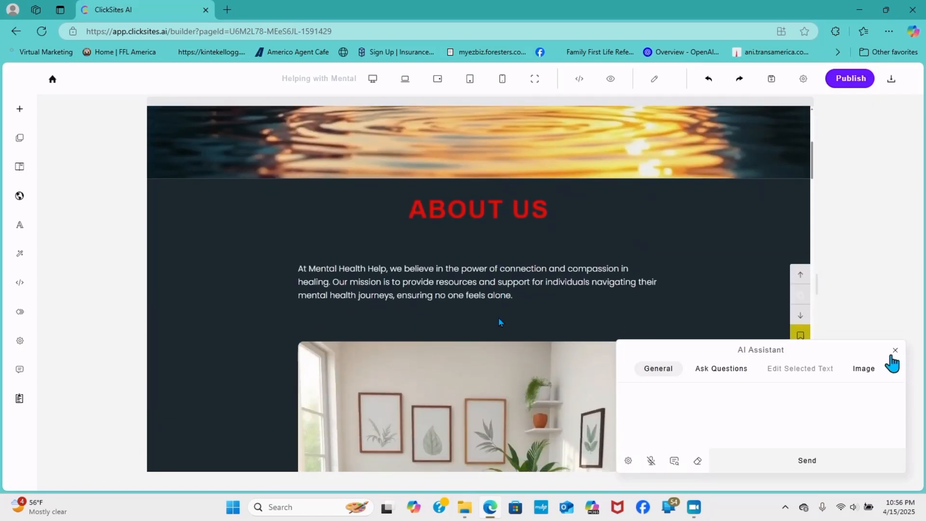
{"action": "mouse_move", "coordinate": [759, 255]}
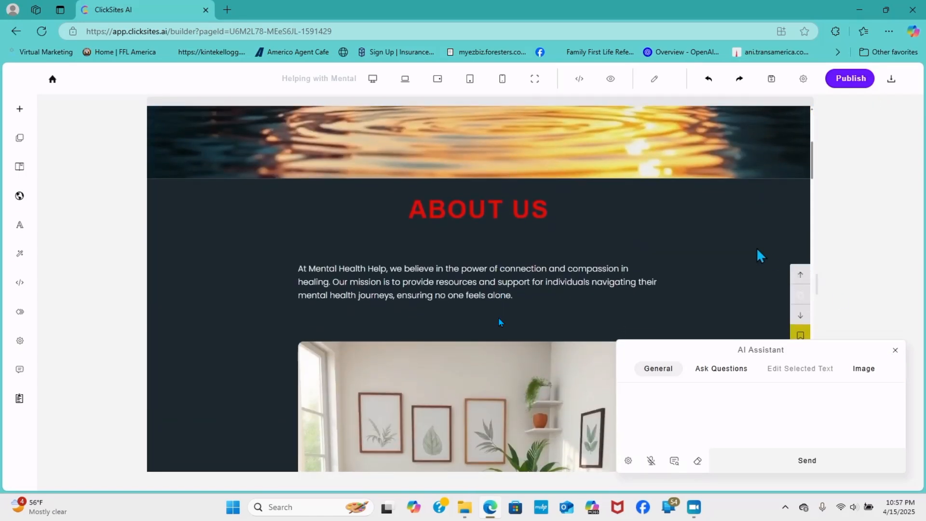
{"action": "left_click", "coordinate": [501, 321]}
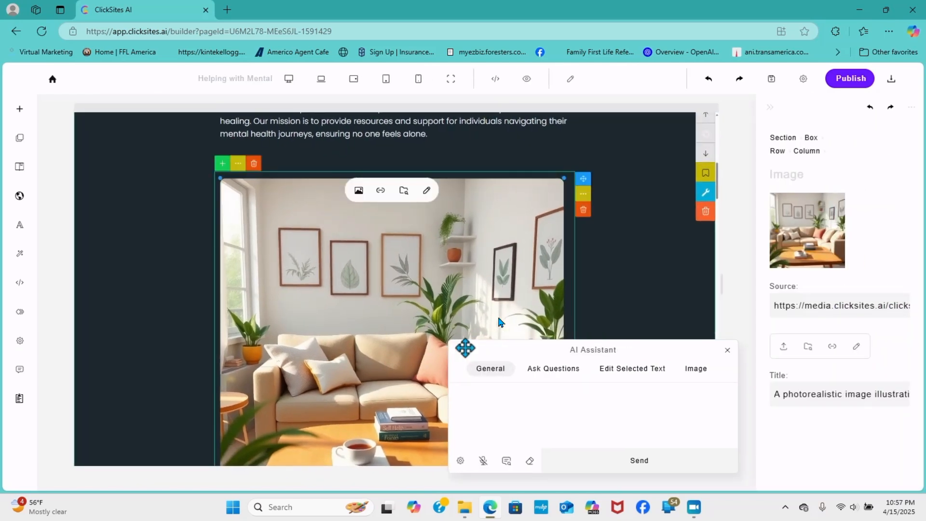
{"action": "mouse_move", "coordinate": [797, 230]}
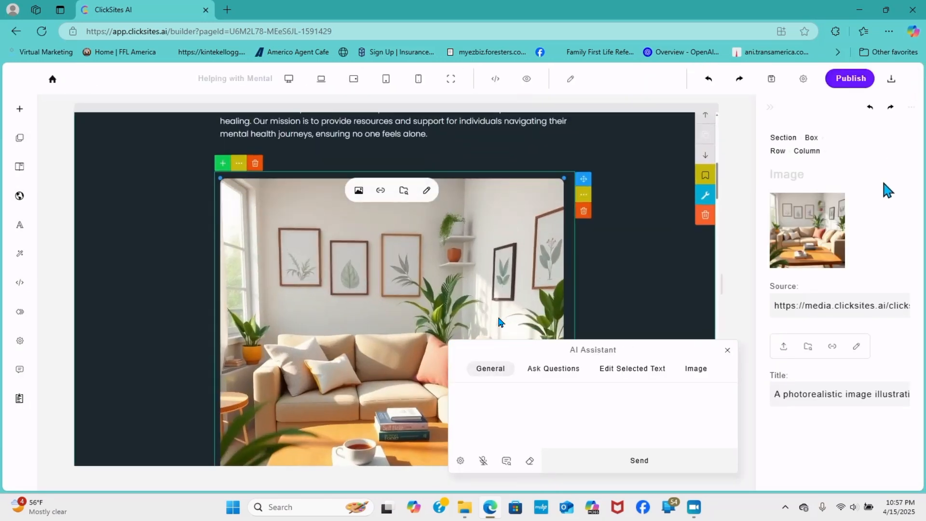
{"action": "mouse_move", "coordinate": [804, 241]}
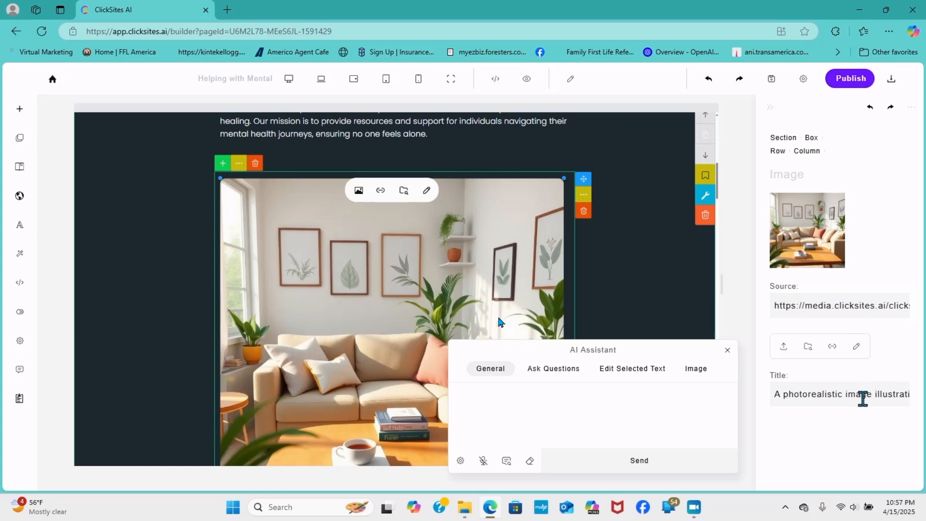
{"action": "left_click", "coordinate": [789, 305]}
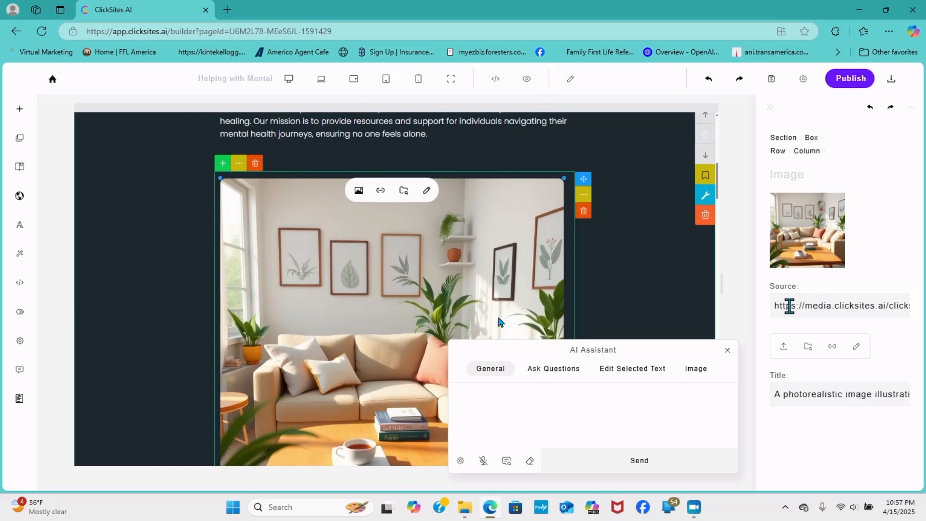
{"action": "mouse_move", "coordinate": [361, 378]}
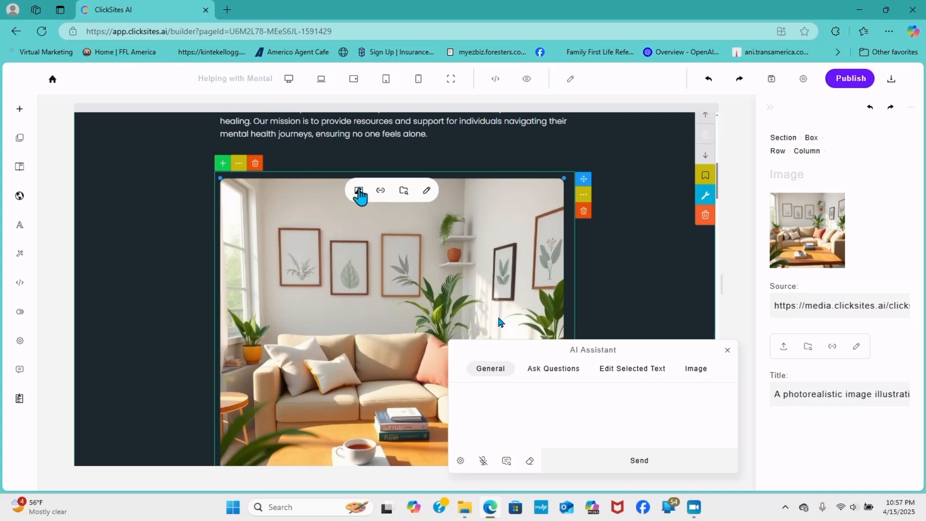
Replace the About Us photo with the 'Undefined Name (44)' cartoon illustration from Downloads.
{"action": "left_click", "coordinate": [358, 190]}
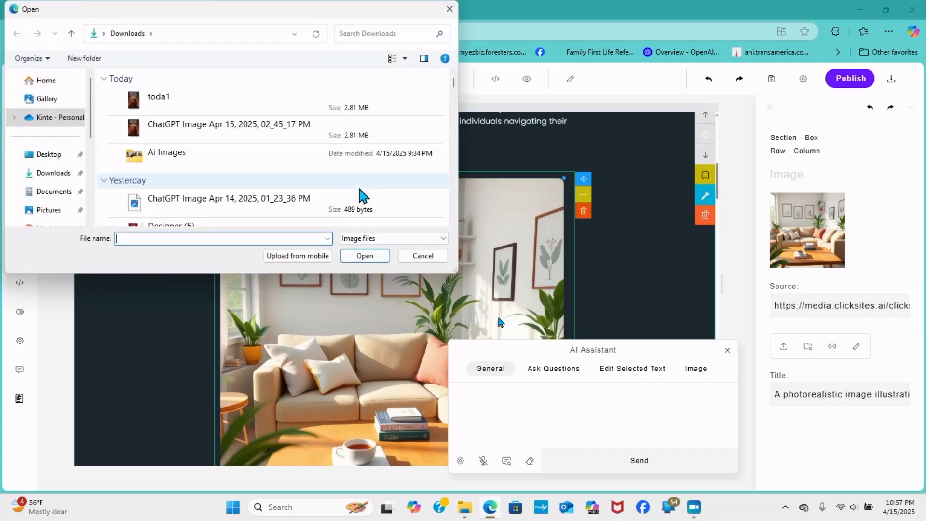
{"action": "scroll", "scroll_direction": "down", "scroll_amount": 3}
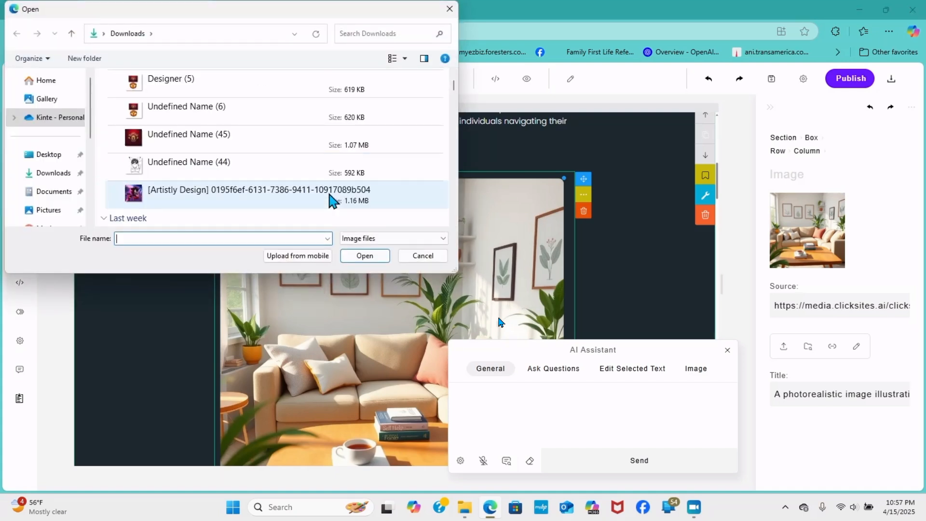
{"action": "left_click", "coordinate": [188, 162]}
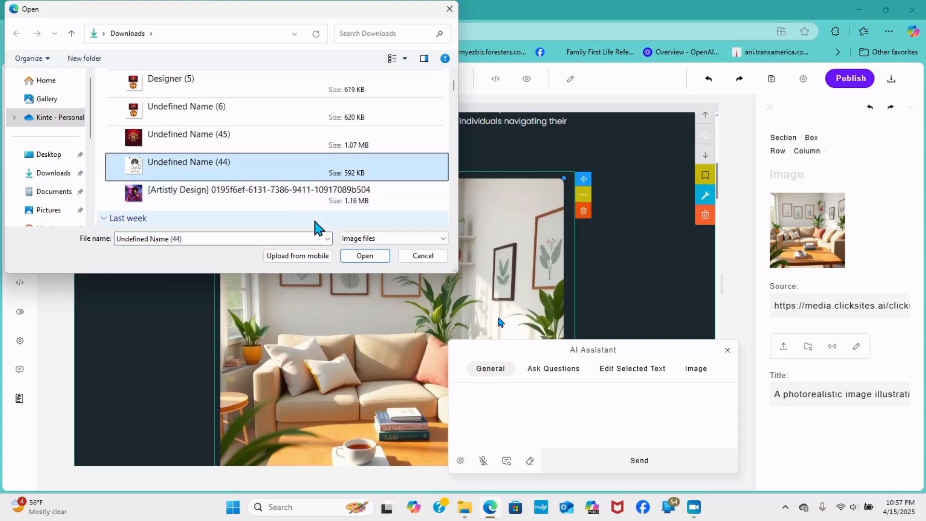
{"action": "left_click", "coordinate": [365, 256]}
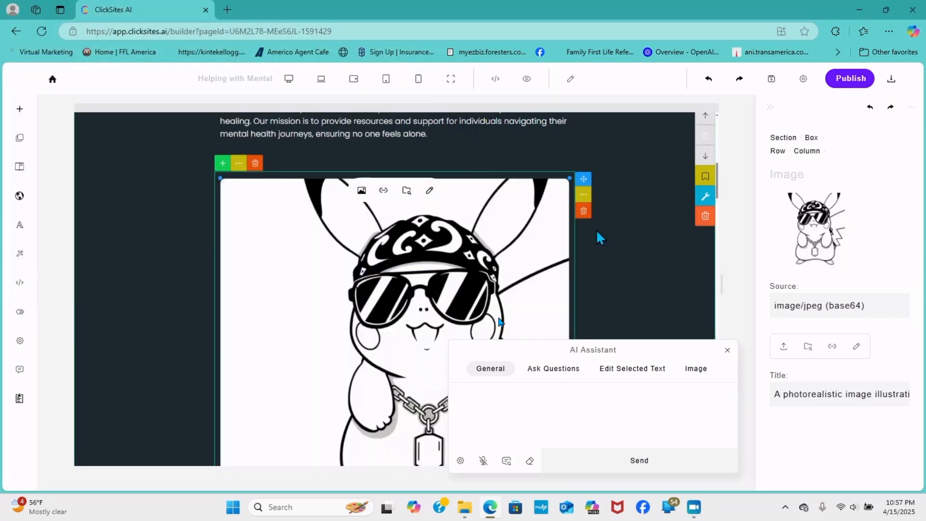
{"action": "scroll", "scroll_direction": "down", "scroll_amount": 3}
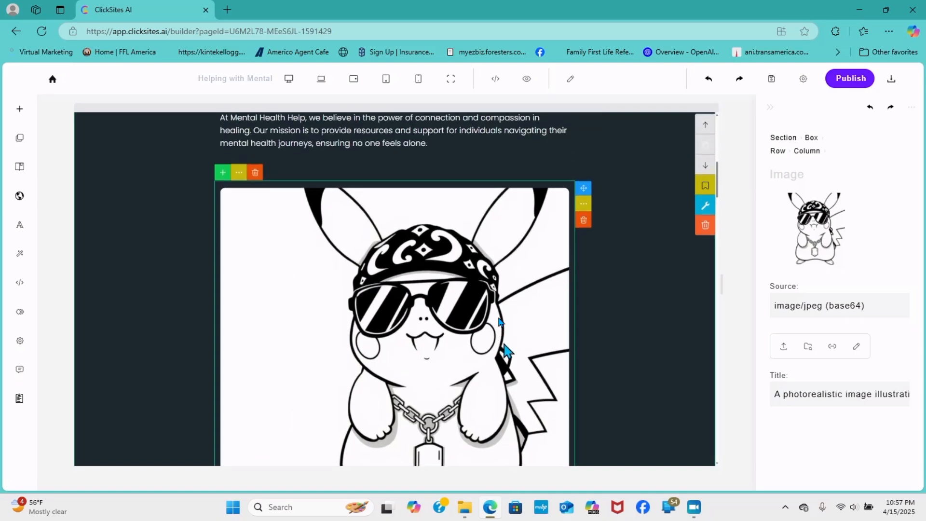
{"action": "scroll", "scroll_direction": "down", "scroll_amount": 3}
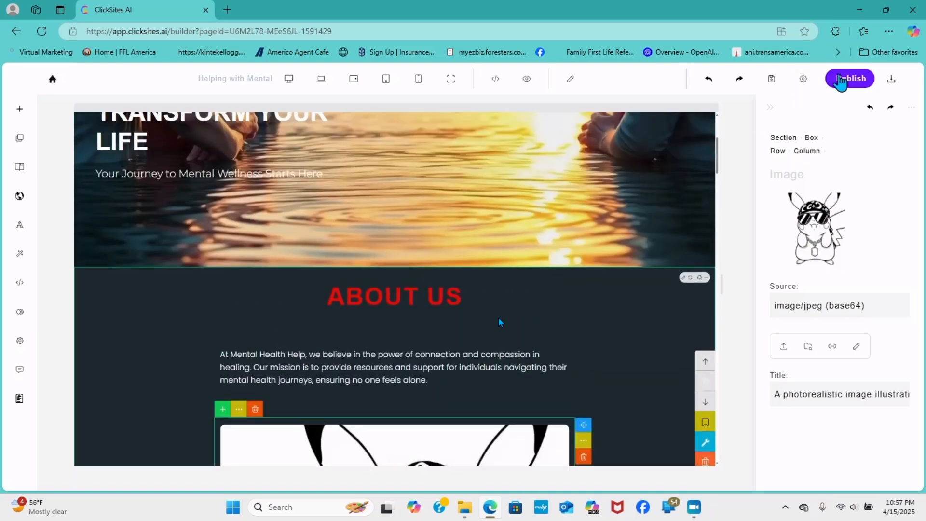
Save the page's publish settings with status Active.
{"action": "left_click", "coordinate": [850, 79]}
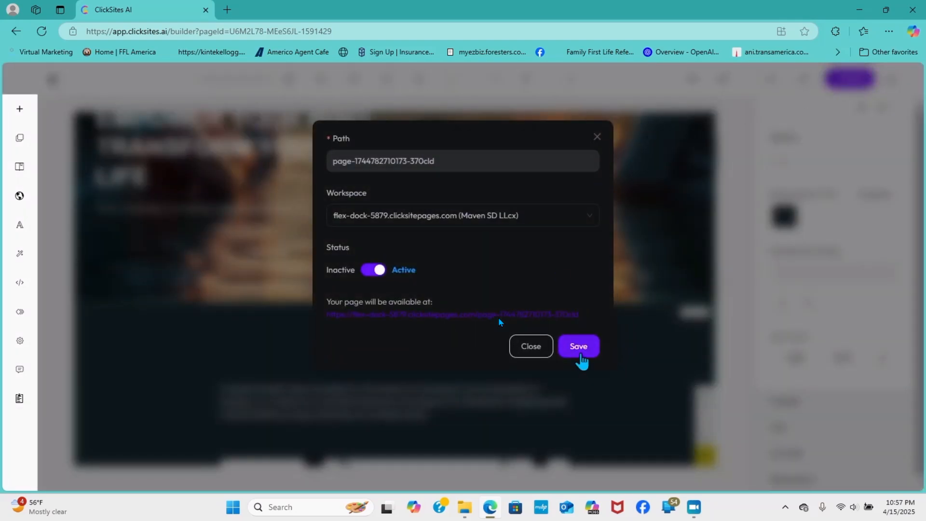
{"action": "left_click", "coordinate": [578, 346]}
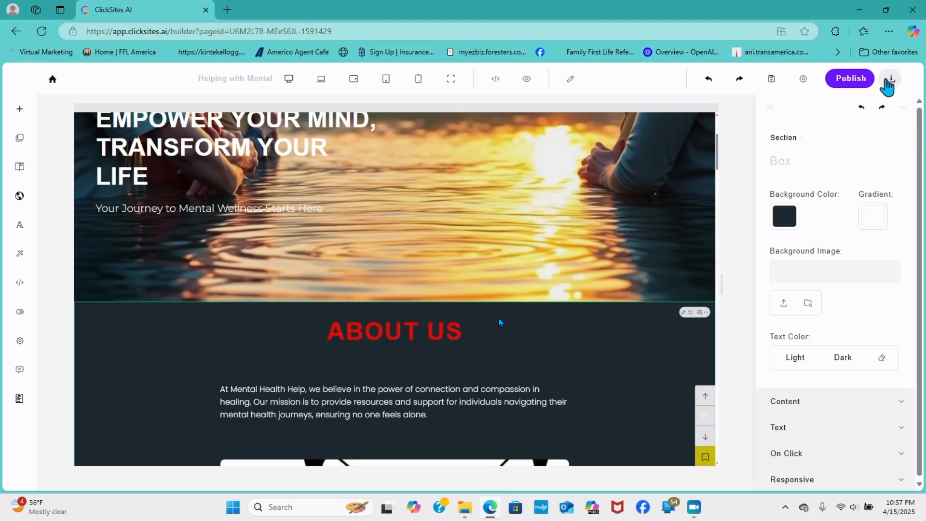
Start the exported_site.zip site export, then cancel the download and dismiss the downloads list.
{"action": "left_click", "coordinate": [886, 80]}
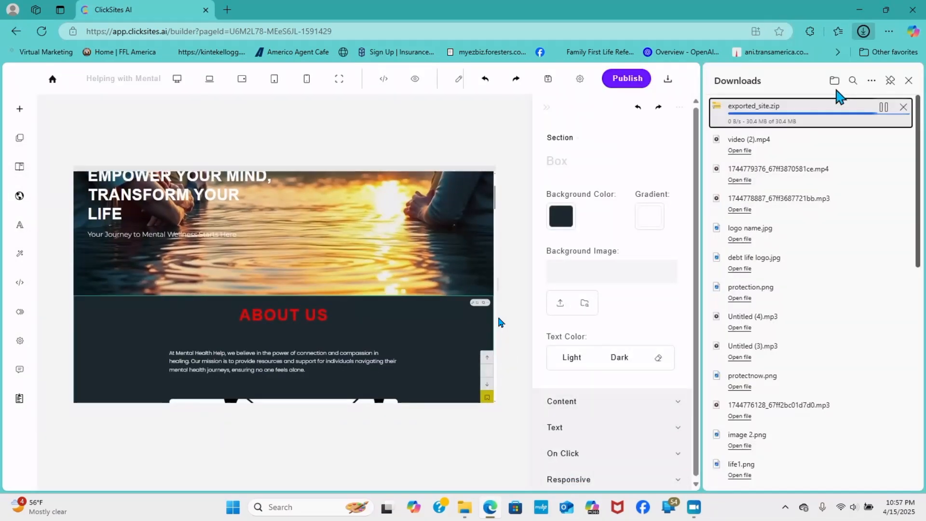
{"action": "left_click", "coordinate": [902, 108]}
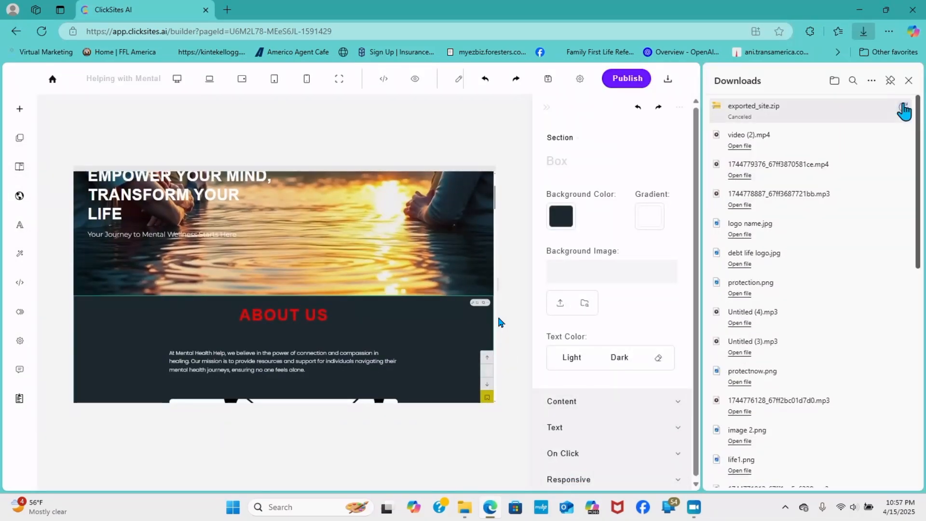
{"action": "left_click", "coordinate": [909, 81]}
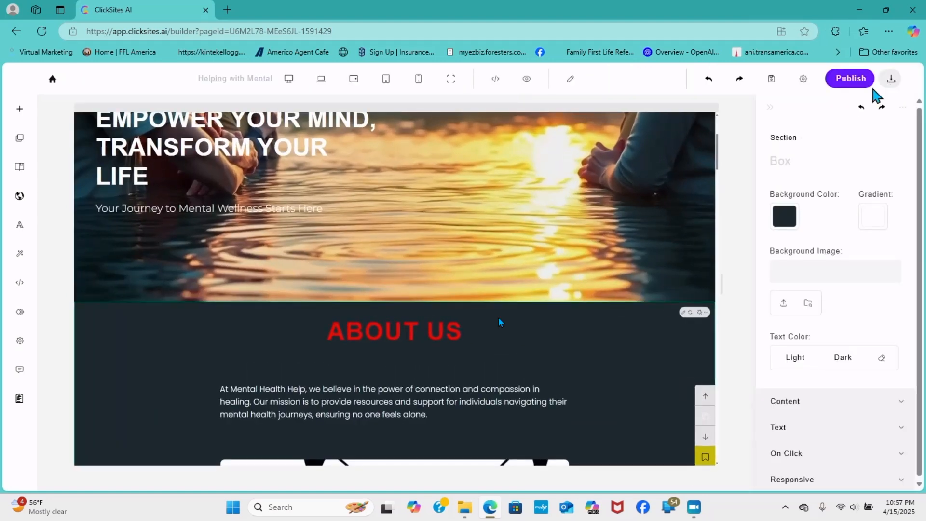
{"action": "mouse_move", "coordinate": [846, 70]}
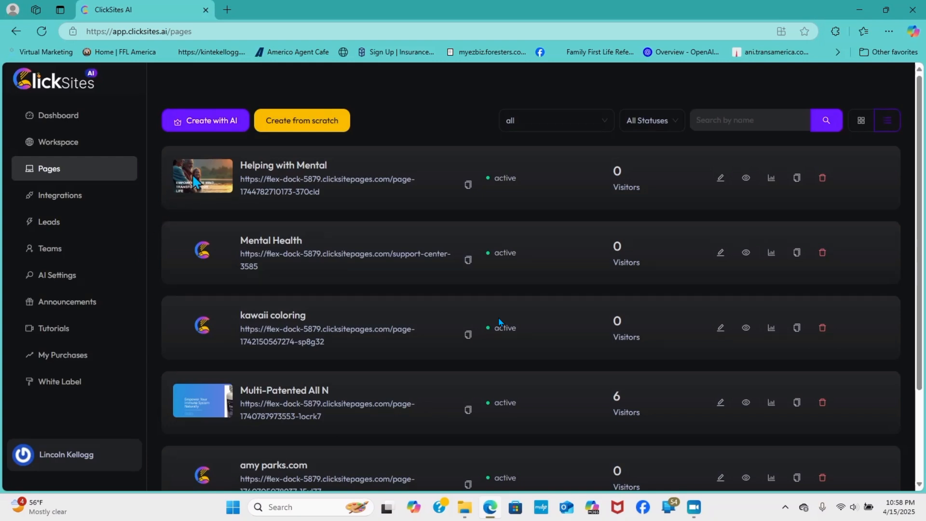
{"action": "mouse_move", "coordinate": [397, 193]}
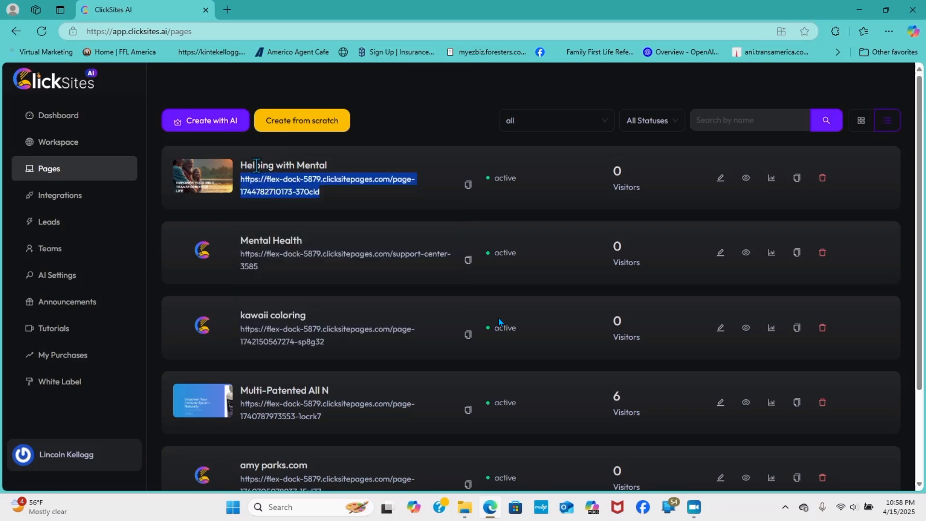
Select the Helping with Mental page's clicksitepages.com address on the Pages dashboard.
{"action": "left_click", "coordinate": [227, 9]}
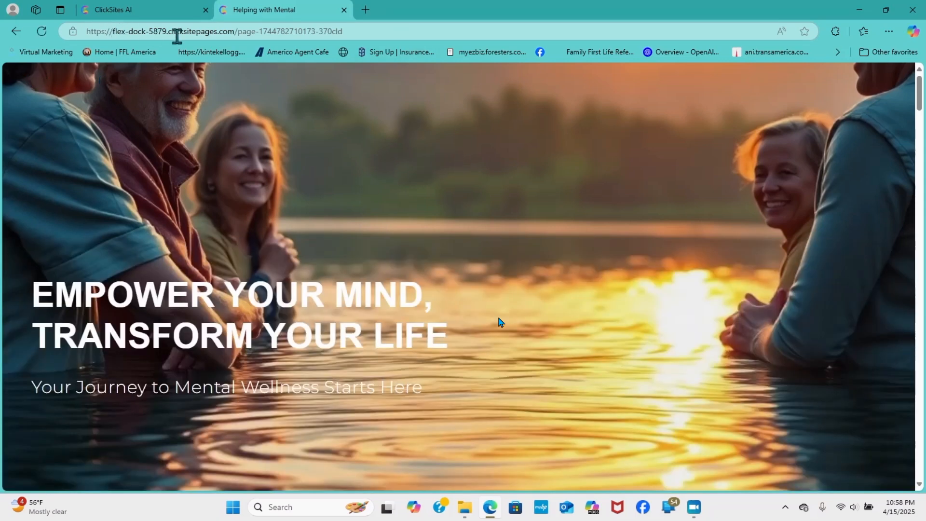
Browse the live Helping with Mental site, past the cartoon image and mental health strategies section.
{"action": "scroll", "scroll_direction": "down", "scroll_amount": 3}
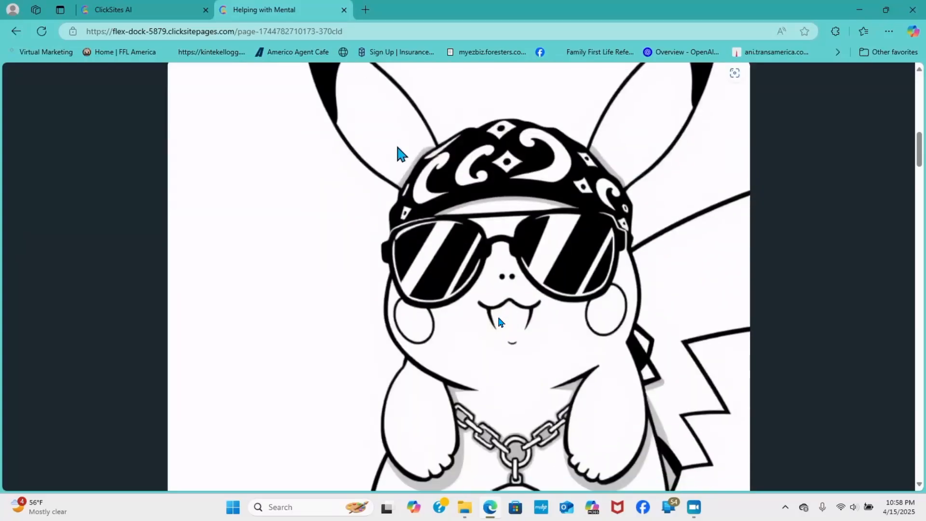
{"action": "scroll", "scroll_direction": "down", "scroll_amount": 3}
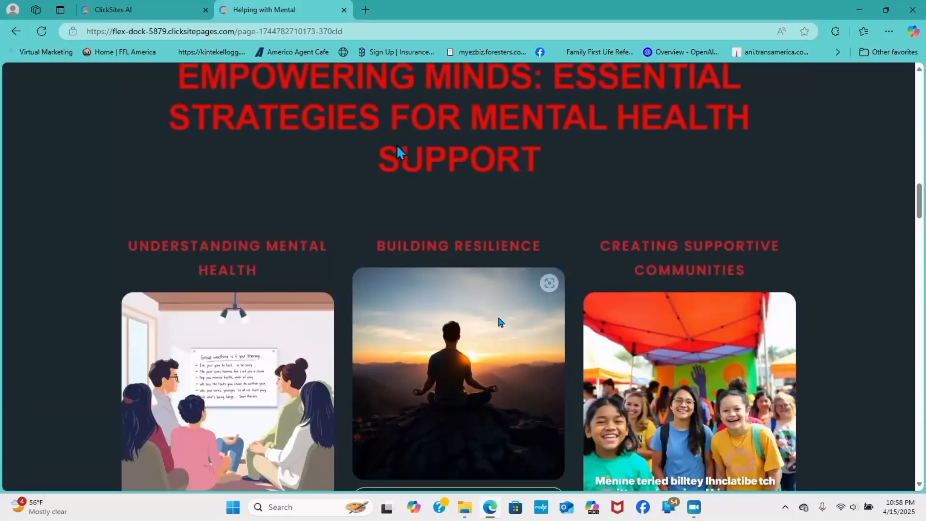
{"action": "left_click", "coordinate": [548, 283]}
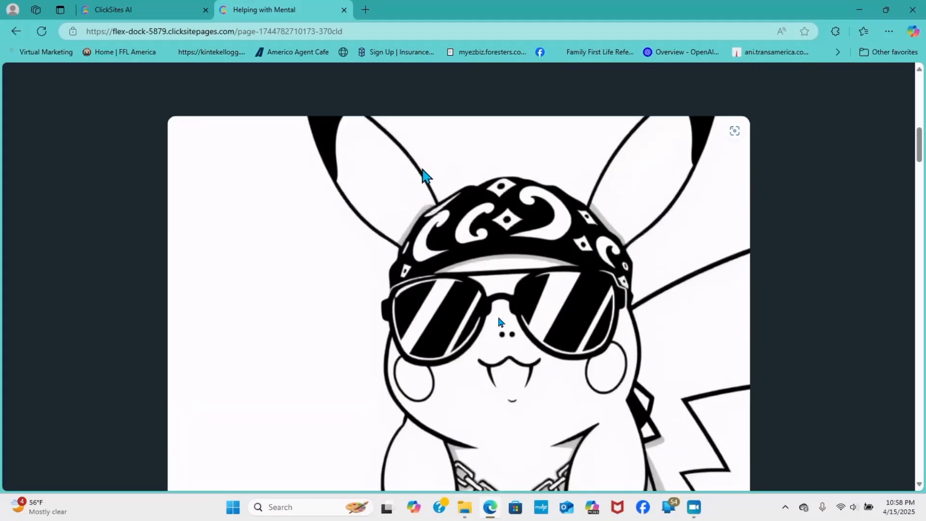
{"action": "scroll", "scroll_direction": "down", "scroll_amount": 3}
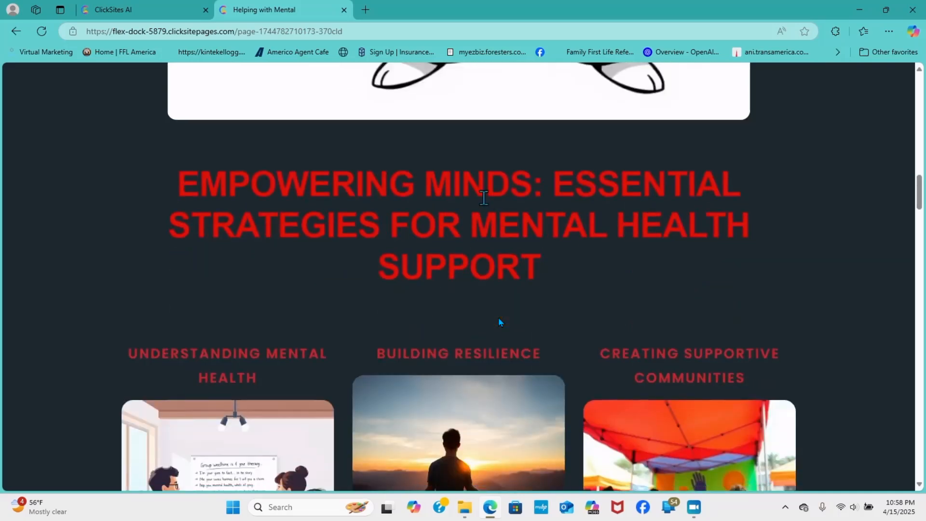
{"action": "scroll", "scroll_direction": "down", "scroll_amount": 3}
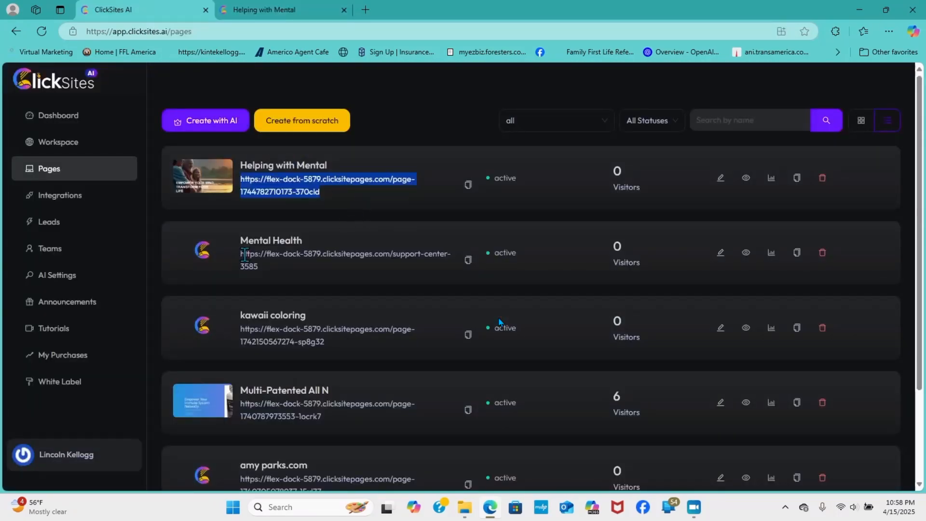
Load the kawaii coloring page address in a new tab (404 not found) and return to the Pages dashboard.
{"action": "scroll", "scroll_direction": "down", "scroll_amount": 3}
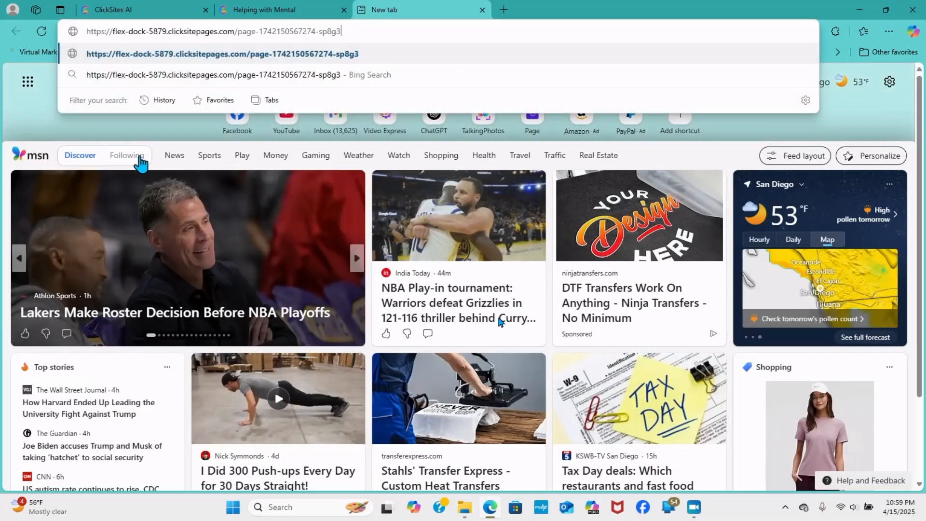
{"action": "key", "text": "Enter"}
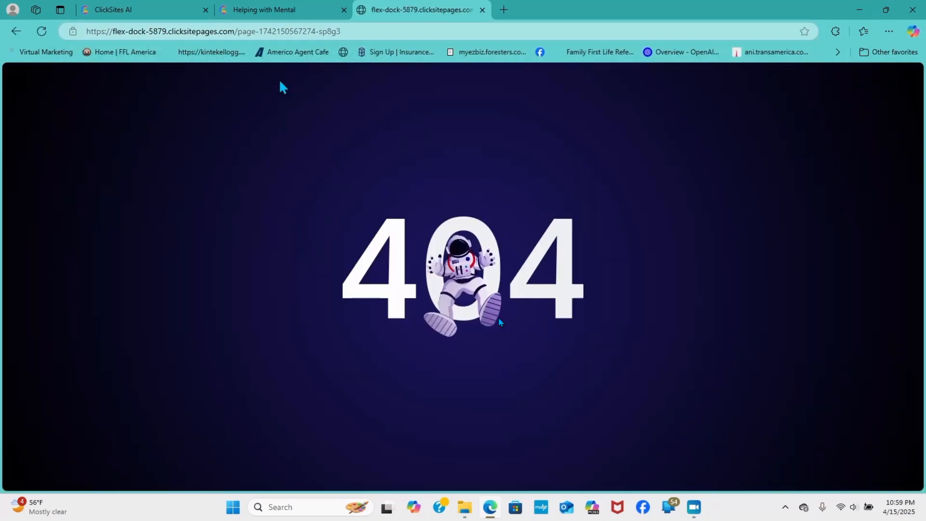
{"action": "left_click", "coordinate": [264, 9]}
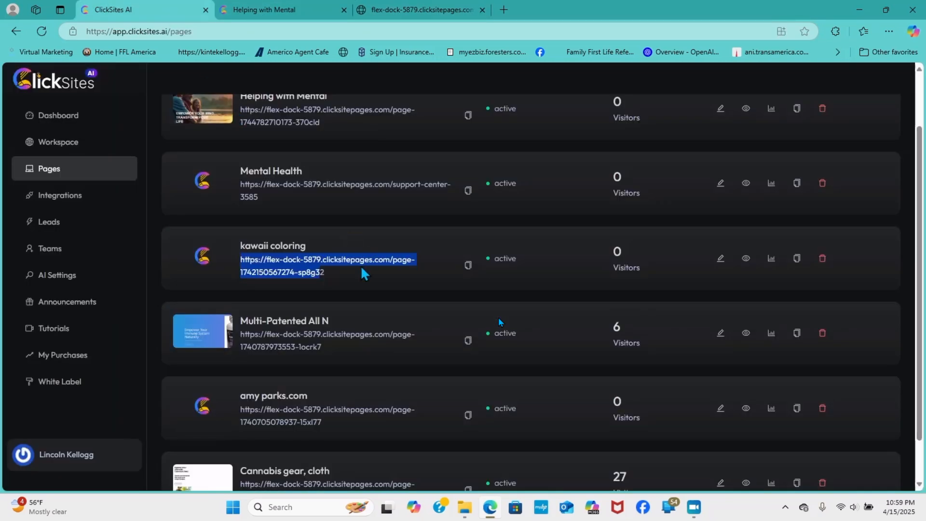
{"action": "scroll", "scroll_direction": "down", "scroll_amount": 3}
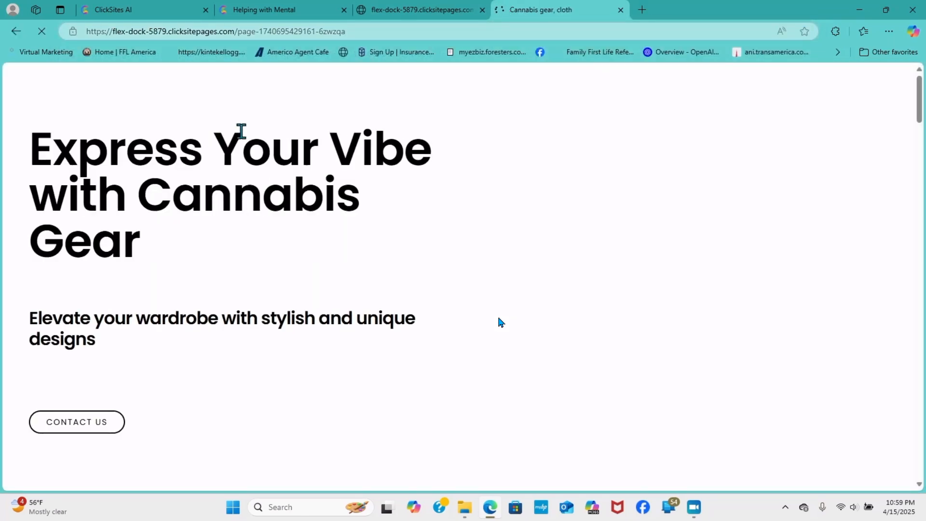
{"action": "scroll", "scroll_direction": "down", "scroll_amount": 3}
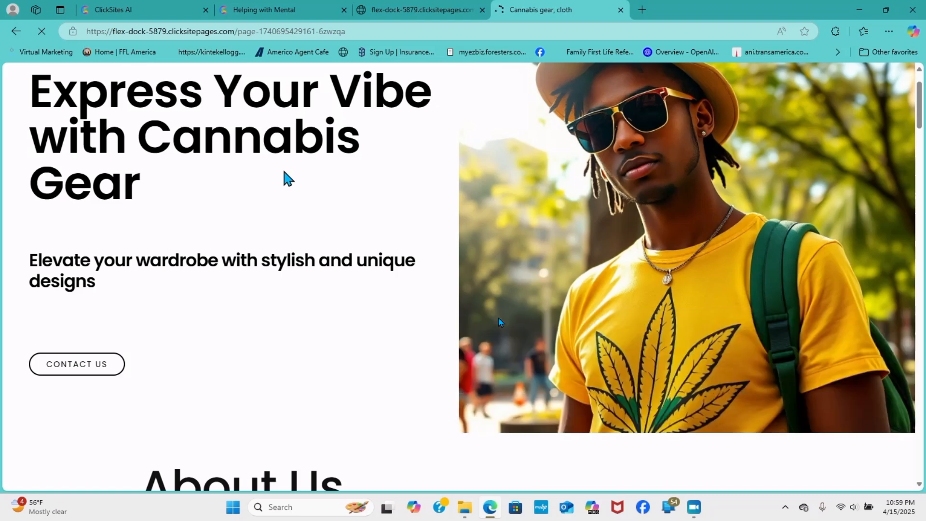
{"action": "scroll", "scroll_direction": "down", "scroll_amount": 3}
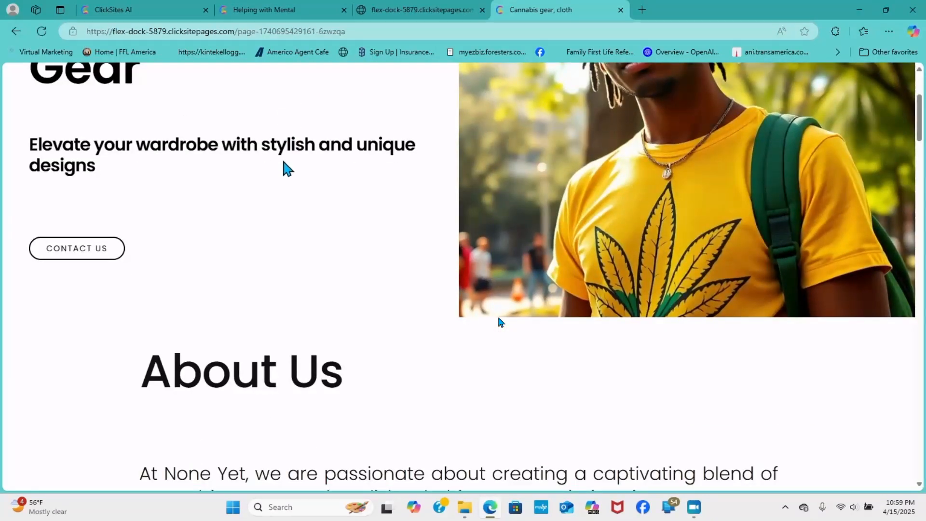
{"action": "scroll", "scroll_direction": "down", "scroll_amount": 3}
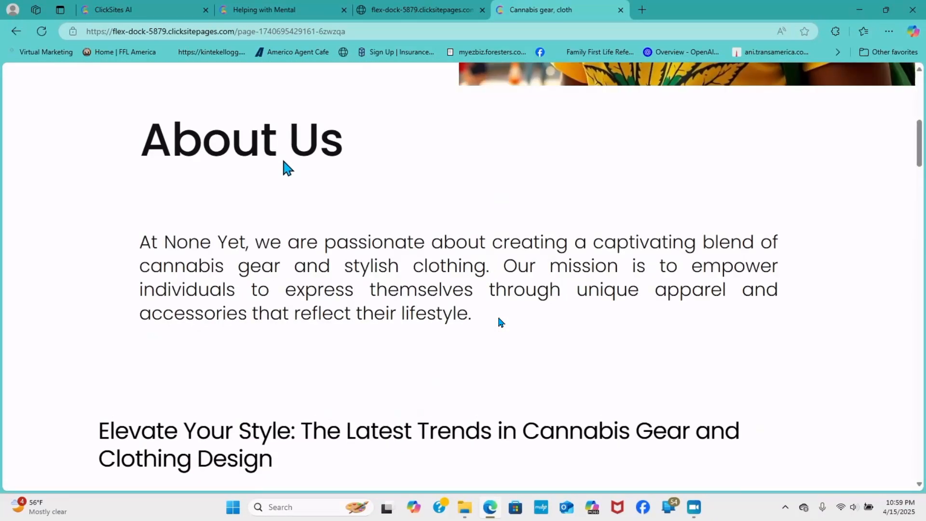
{"action": "scroll", "scroll_direction": "down", "scroll_amount": 3}
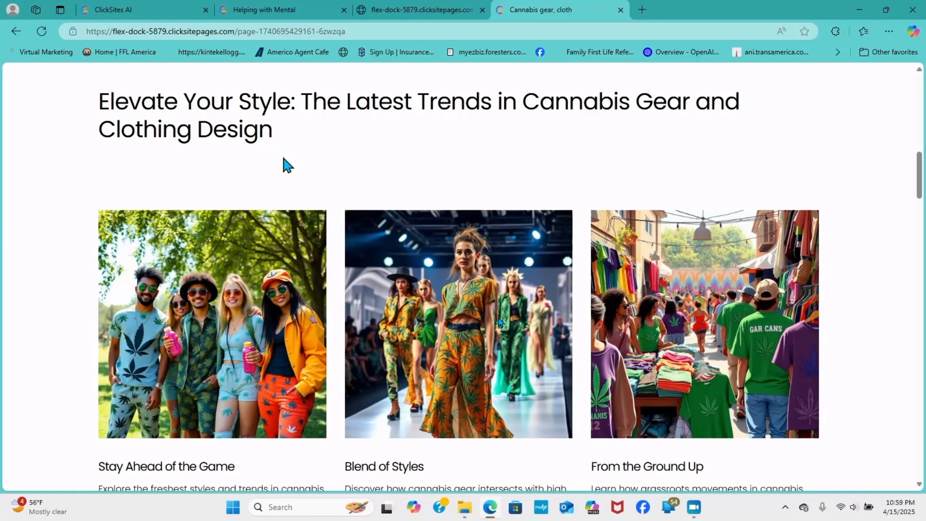
{"action": "scroll", "scroll_direction": "down", "scroll_amount": 3}
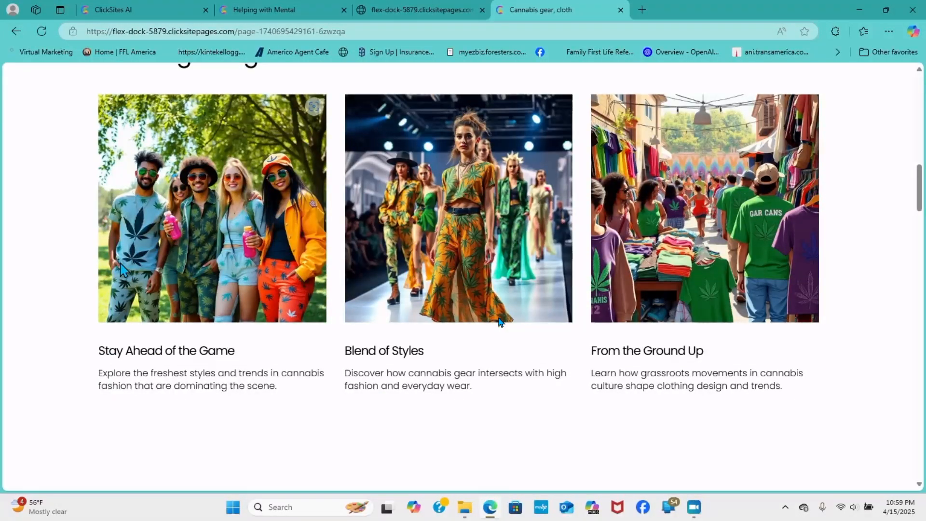
{"action": "mouse_move", "coordinate": [152, 225]}
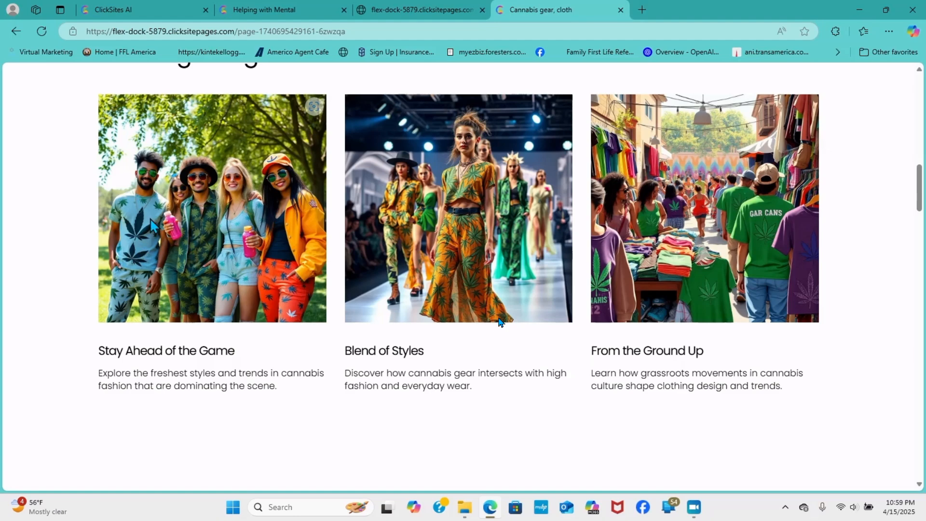
{"action": "scroll", "scroll_direction": "down", "scroll_amount": 3}
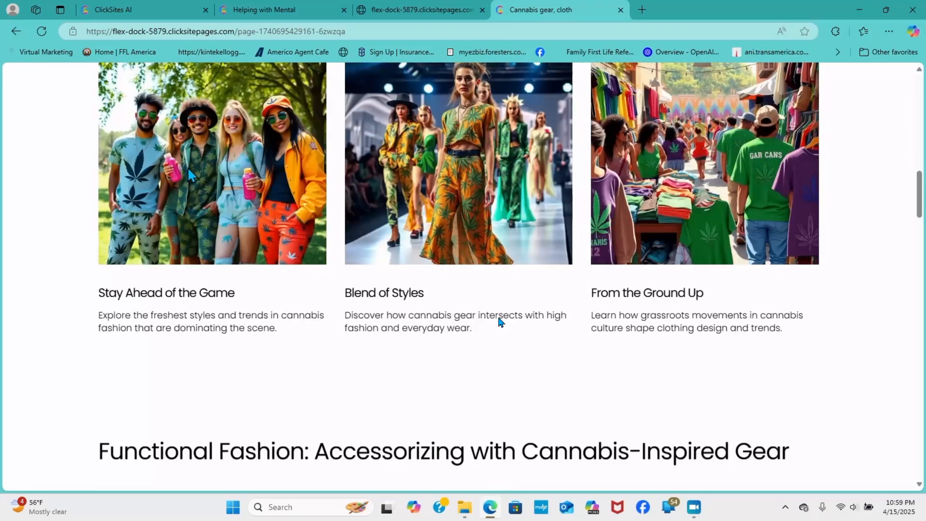
{"action": "scroll", "scroll_direction": "down", "scroll_amount": 3}
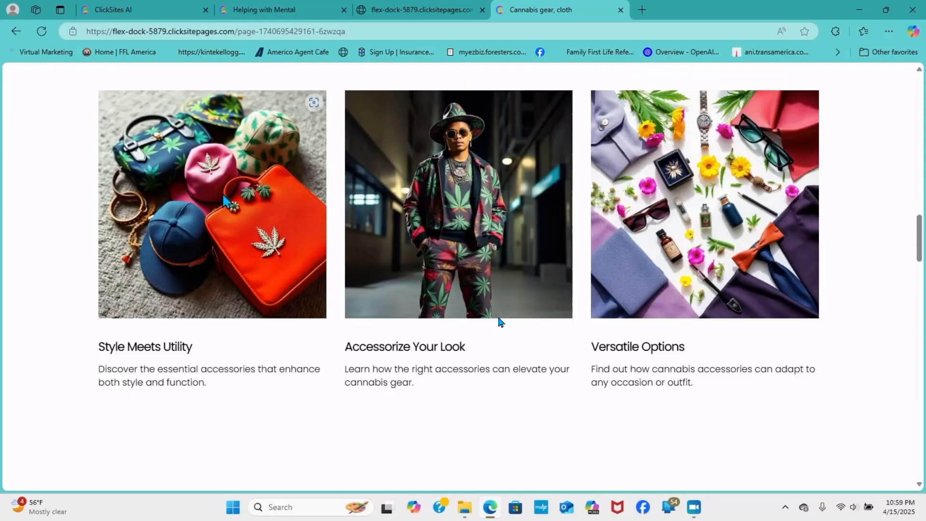
{"action": "scroll", "scroll_direction": "down", "scroll_amount": 3}
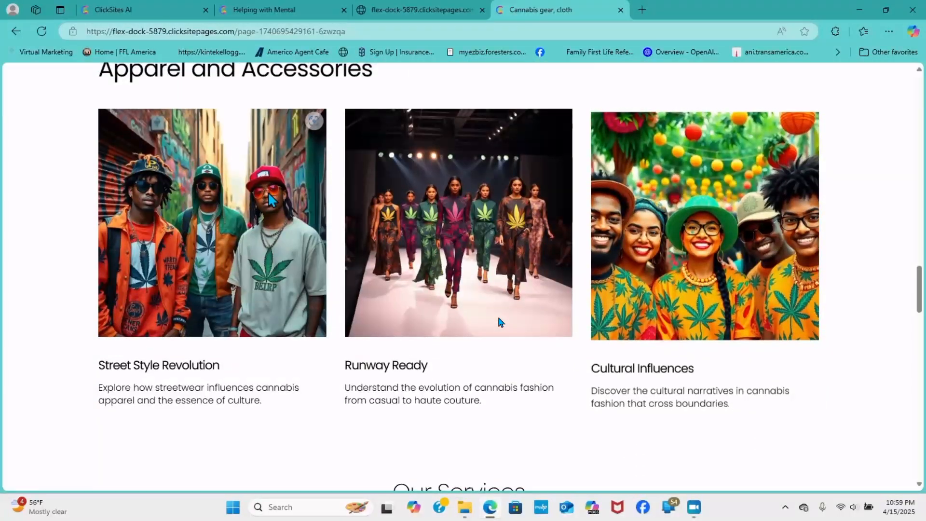
{"action": "scroll", "scroll_direction": "down", "scroll_amount": 3}
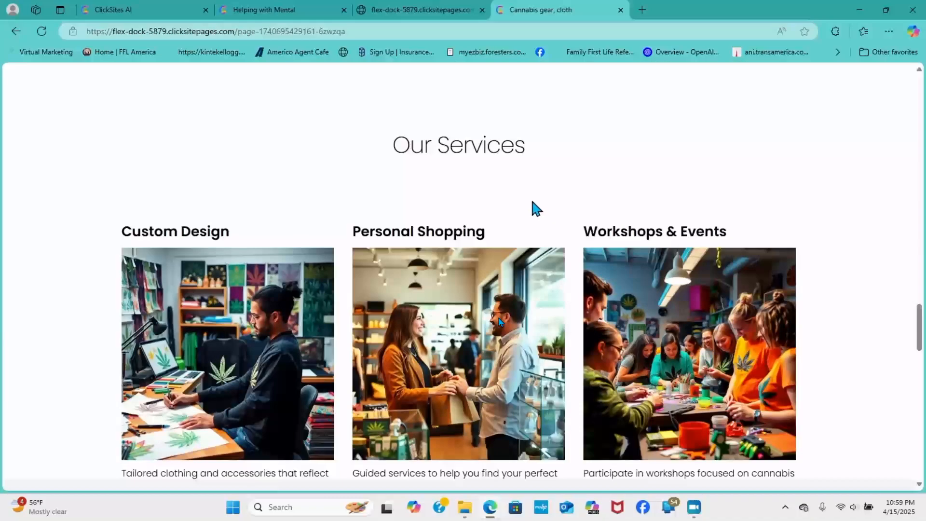
{"action": "scroll", "scroll_direction": "down", "scroll_amount": 3}
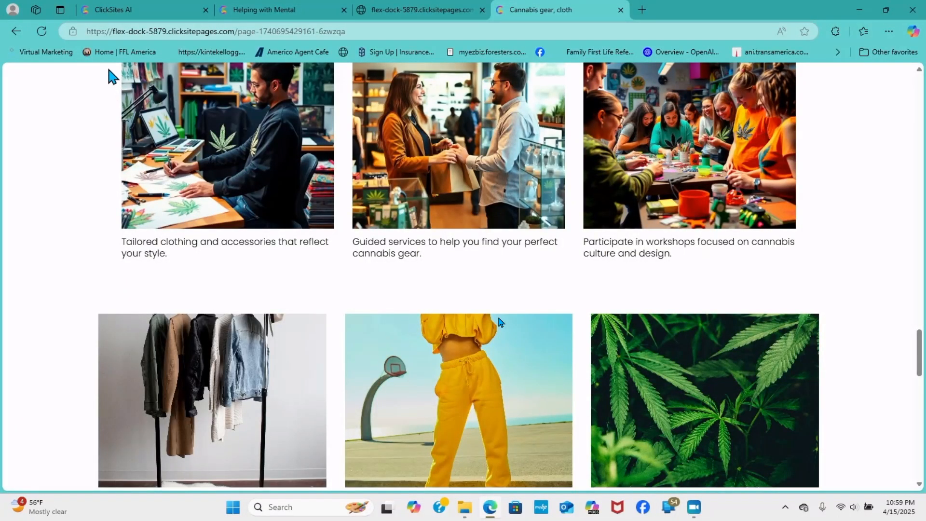
{"action": "scroll", "scroll_direction": "up", "scroll_amount": 3}
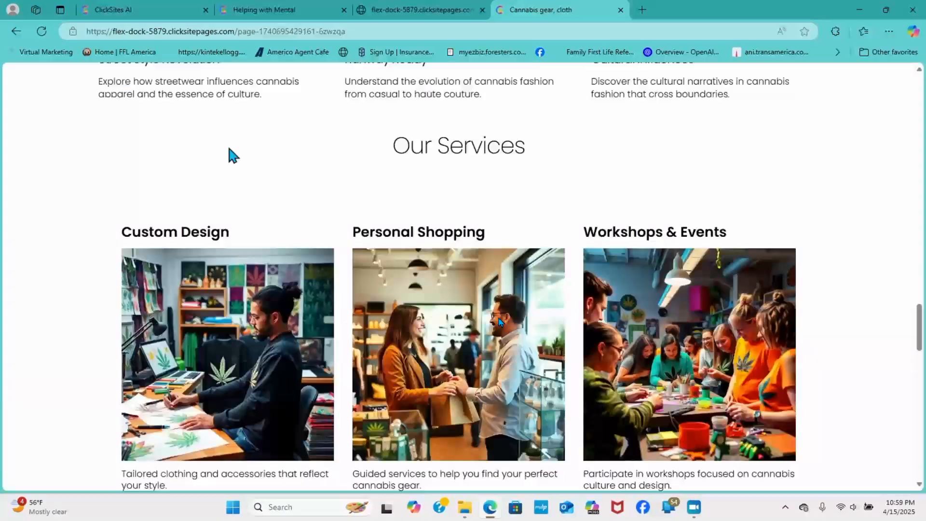
{"action": "scroll", "scroll_direction": "down", "scroll_amount": 3}
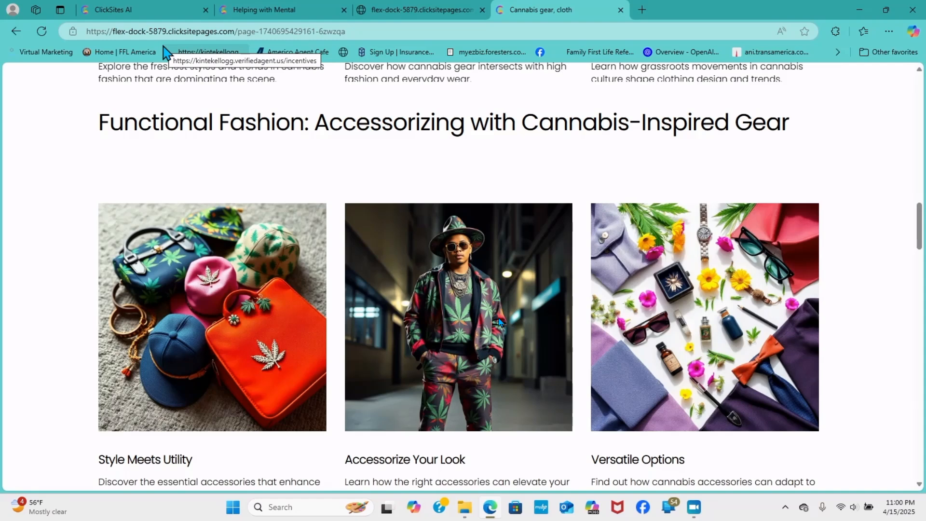
{"action": "left_click", "coordinate": [115, 10]}
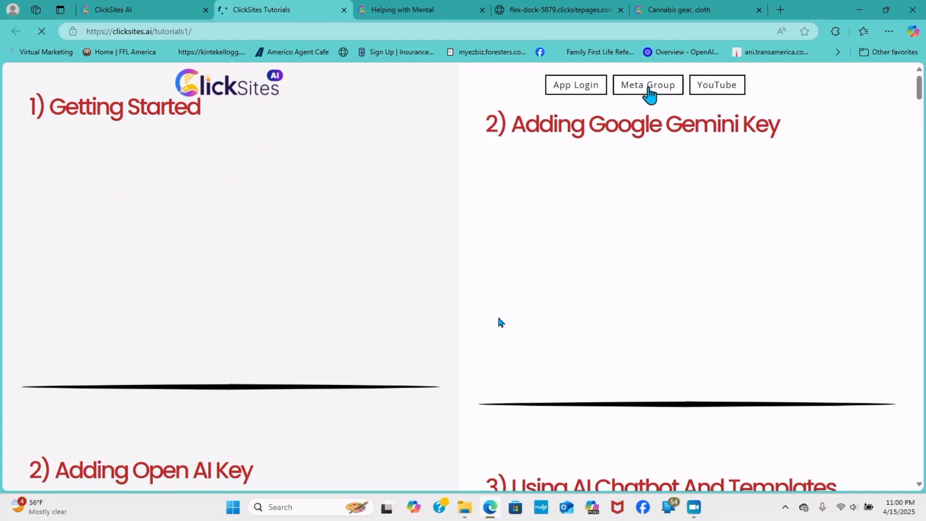
Browse the numbered video lessons on the Tutorials page, then return to the published Pages list.
{"action": "scroll", "scroll_direction": "down", "scroll_amount": 3}
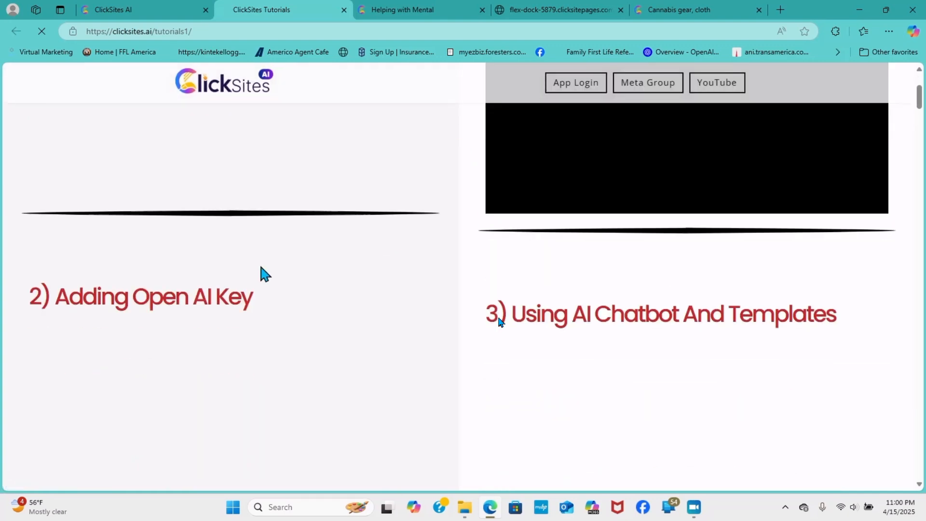
{"action": "scroll", "scroll_direction": "down", "scroll_amount": 3}
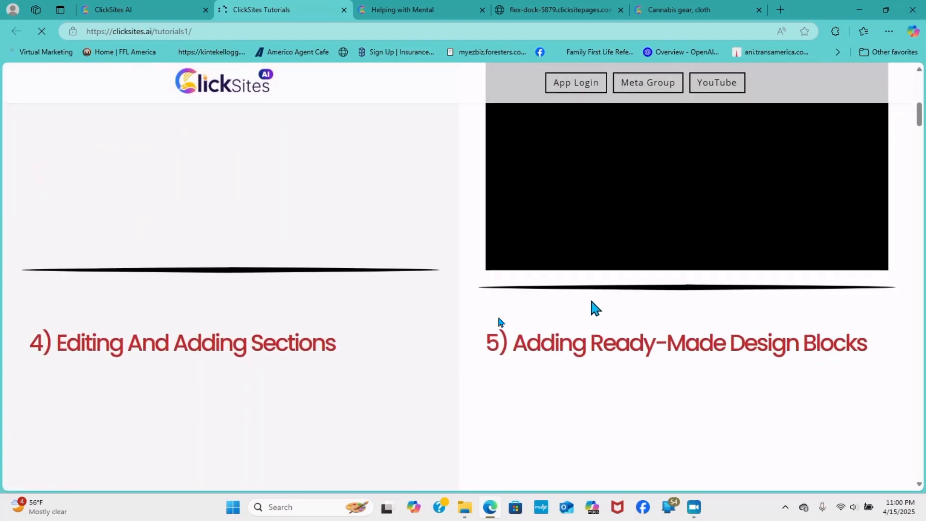
{"action": "scroll", "scroll_direction": "down", "scroll_amount": 3}
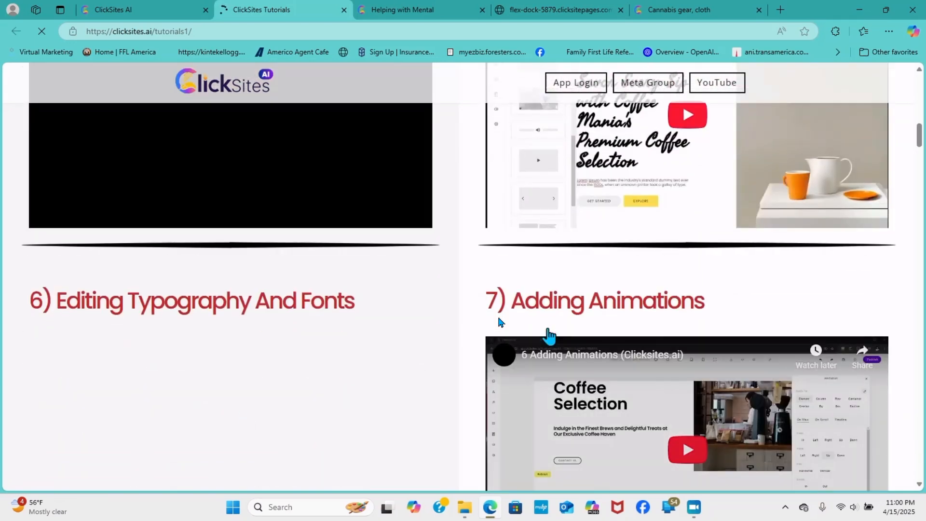
{"action": "scroll", "scroll_direction": "down", "scroll_amount": 3}
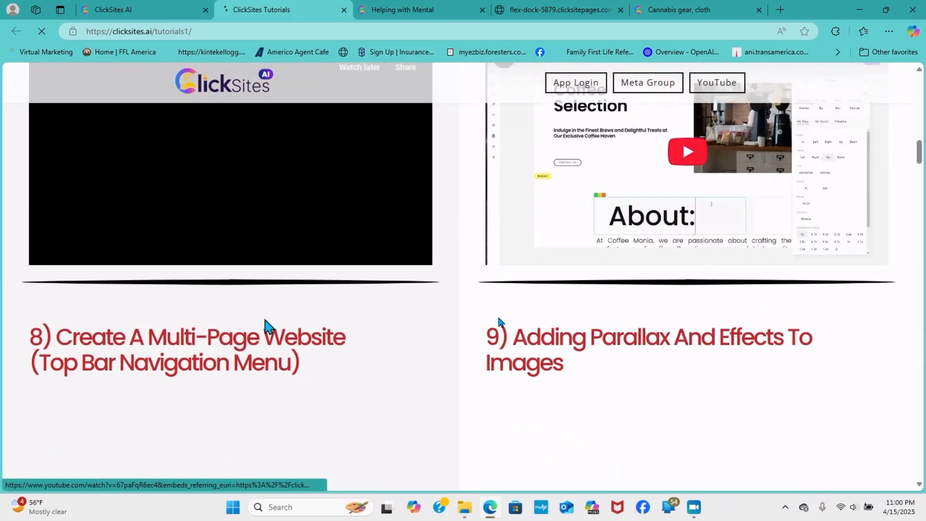
{"action": "scroll", "scroll_direction": "down", "scroll_amount": 3}
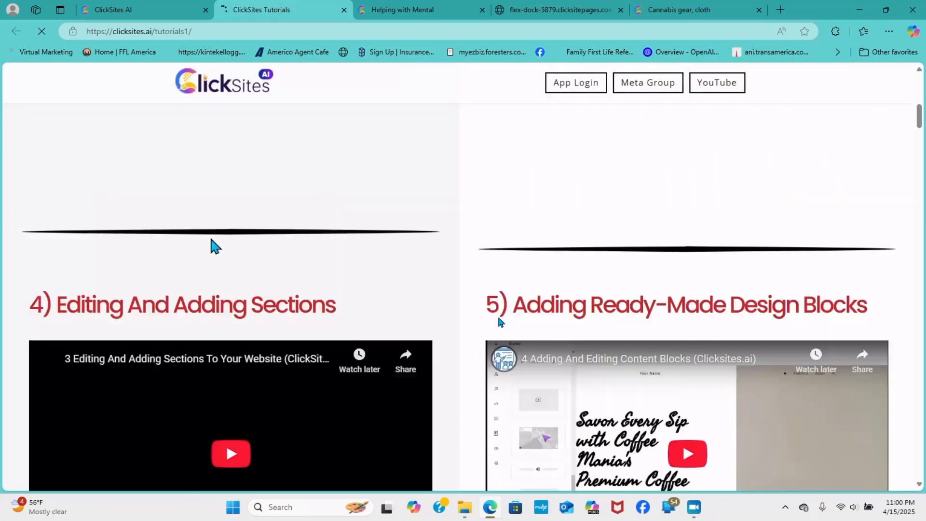
{"action": "scroll", "scroll_direction": "up", "scroll_amount": 3}
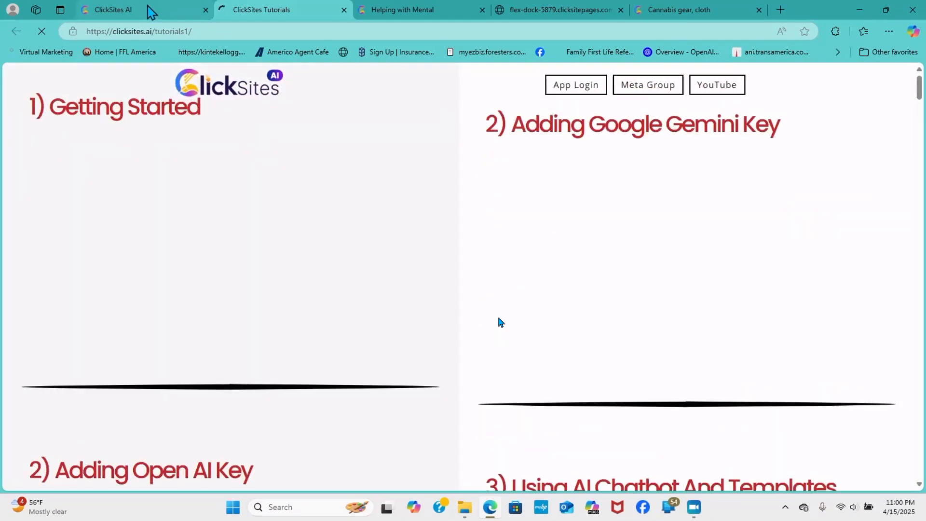
{"action": "left_click", "coordinate": [116, 10]}
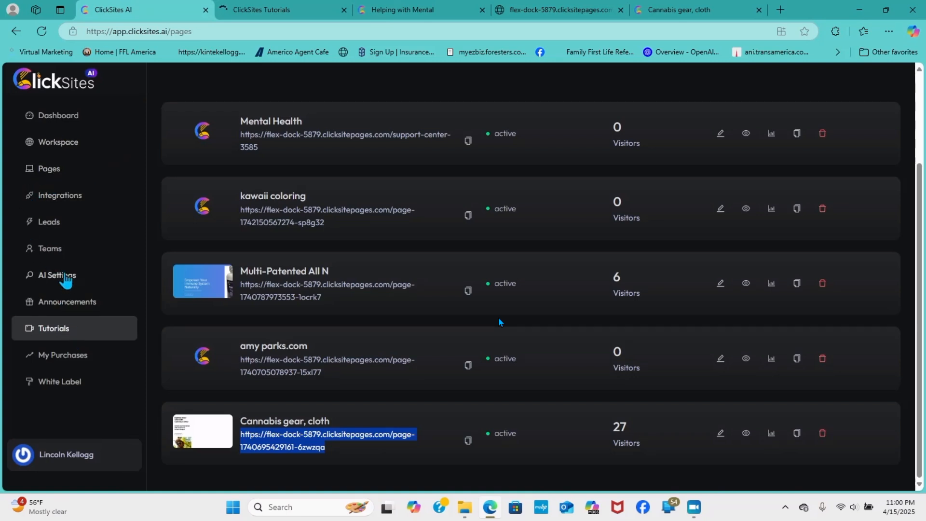
{"action": "mouse_move", "coordinate": [58, 280]}
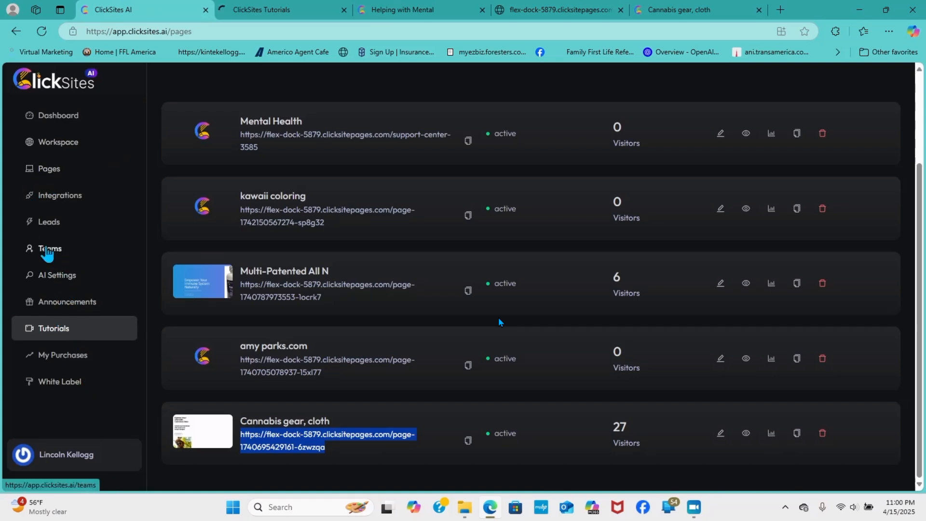
{"action": "mouse_move", "coordinate": [59, 146]}
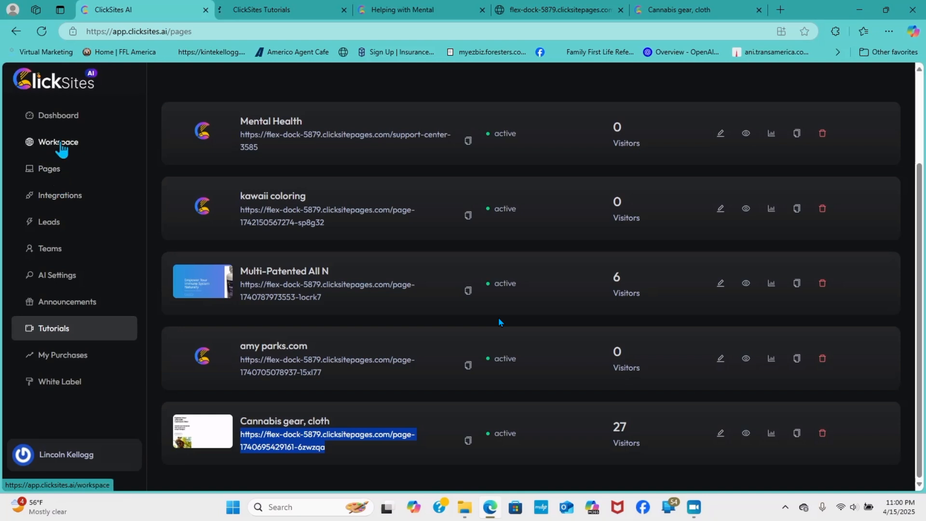
{"action": "mouse_move", "coordinate": [322, 241]}
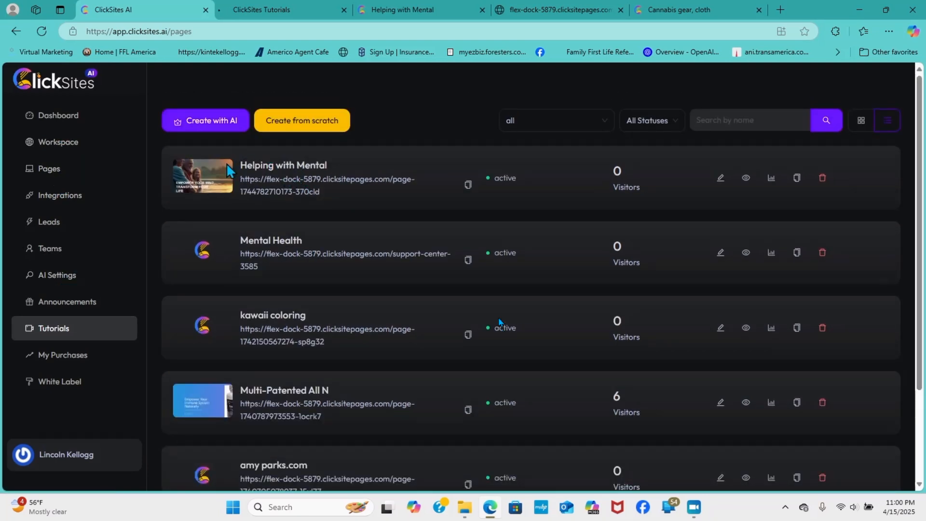
{"action": "mouse_move", "coordinate": [2, 140]}
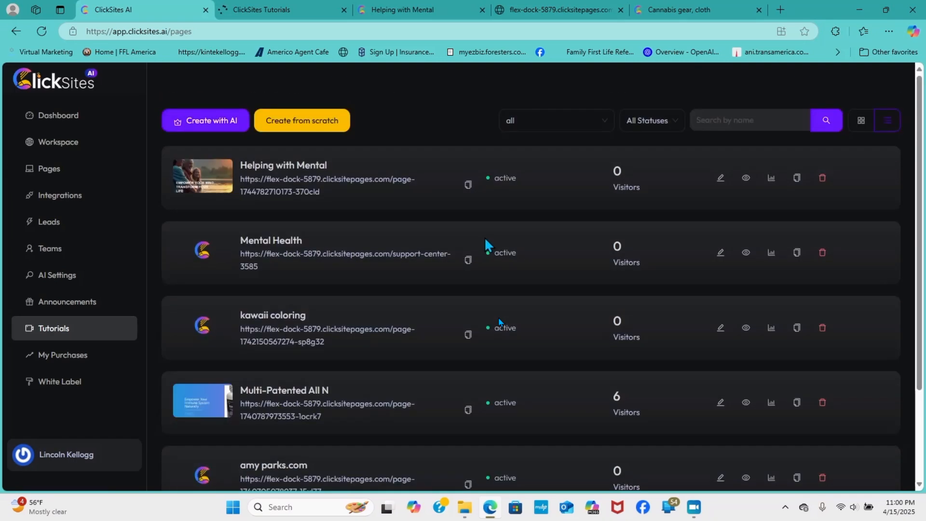
{"action": "mouse_move", "coordinate": [195, 201]}
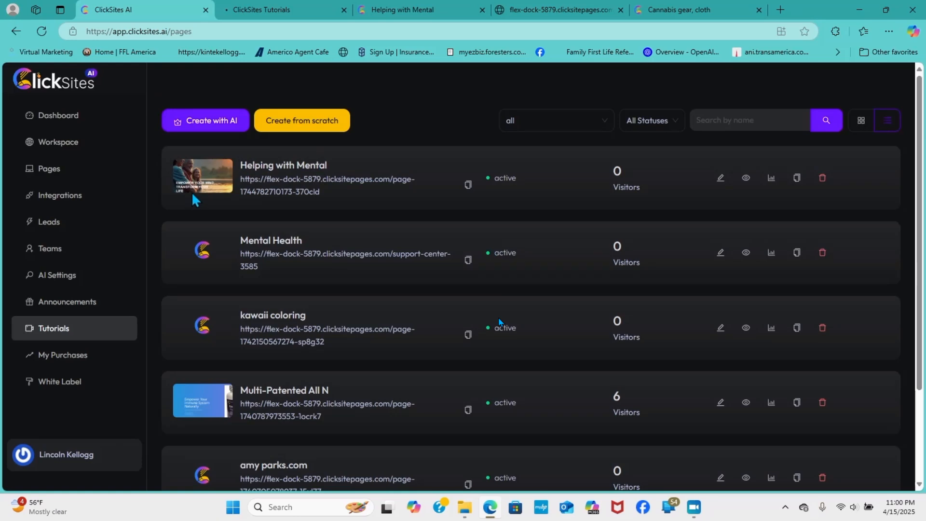
{"action": "mouse_move", "coordinate": [152, 143]}
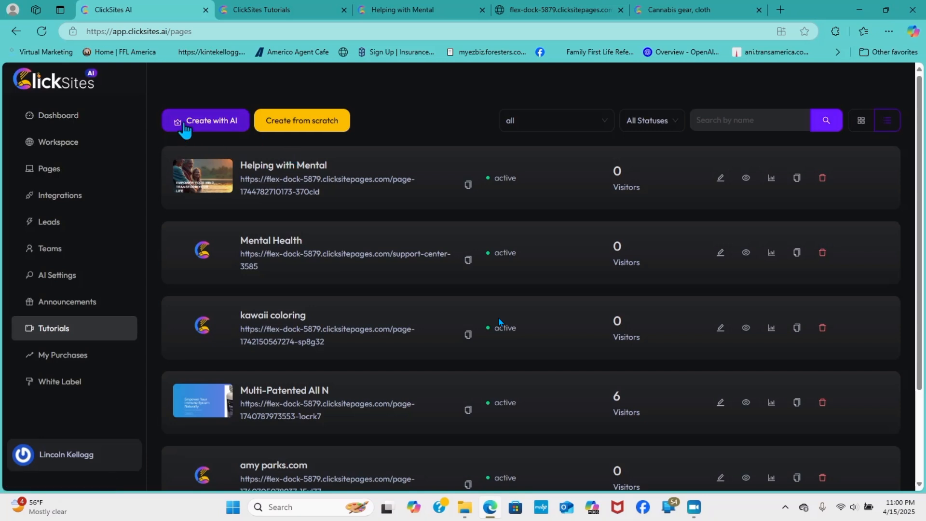
{"action": "mouse_move", "coordinate": [57, 90]}
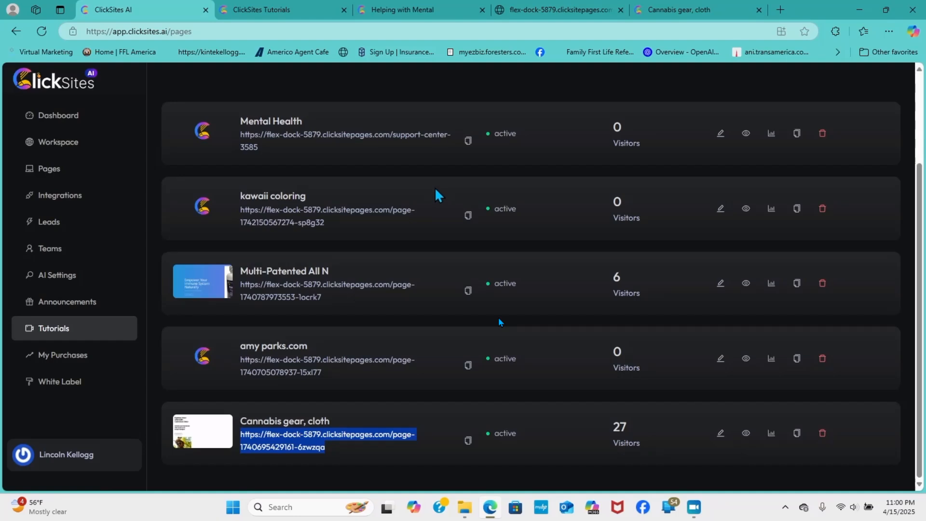
{"action": "mouse_move", "coordinate": [35, 105]}
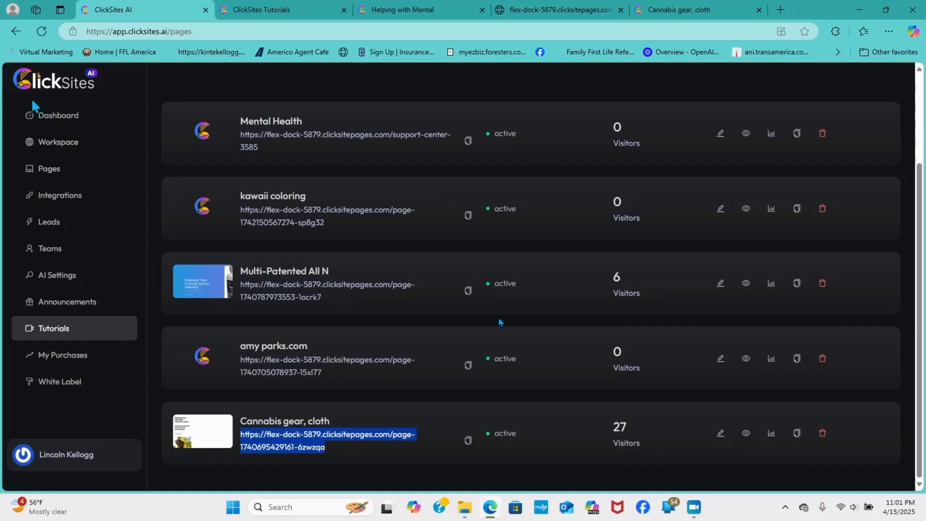
{"action": "mouse_move", "coordinate": [59, 101]}
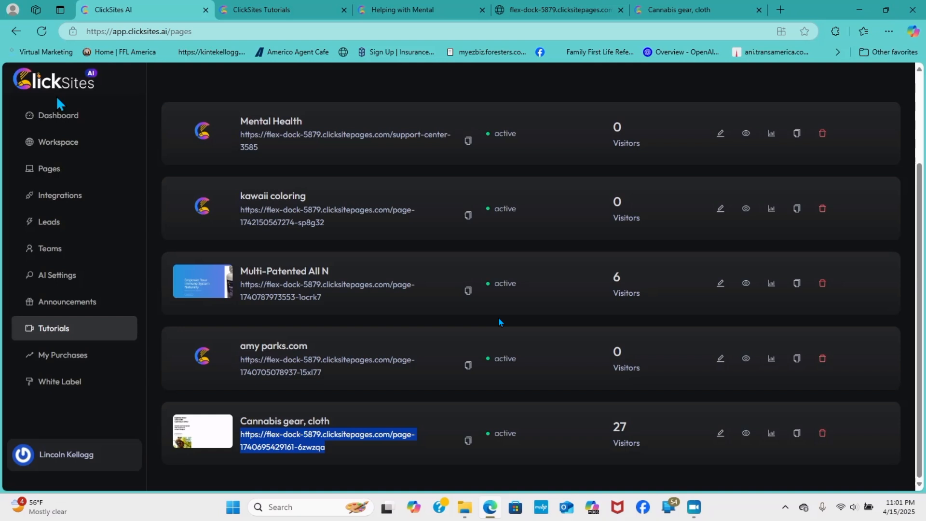